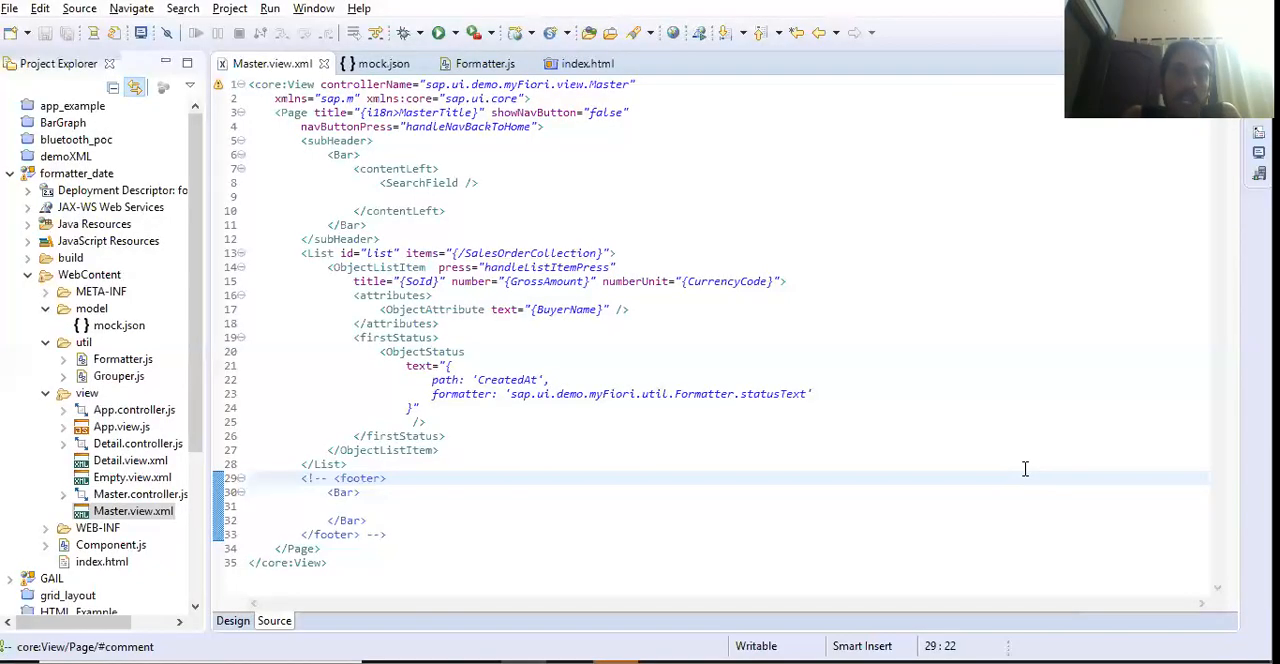
mouse_move(304, 202)
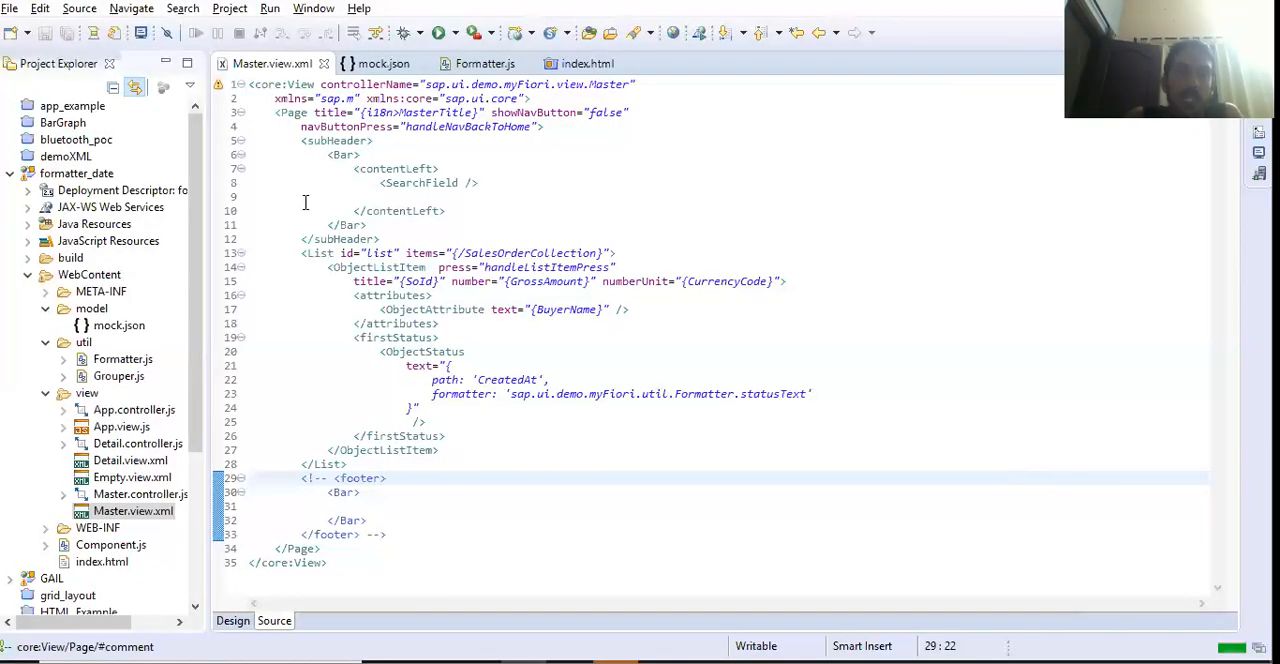
Step: Remove statusText from the CreatedAt formatter path, save Master.view.xml and check the preview
double_click(460, 392)
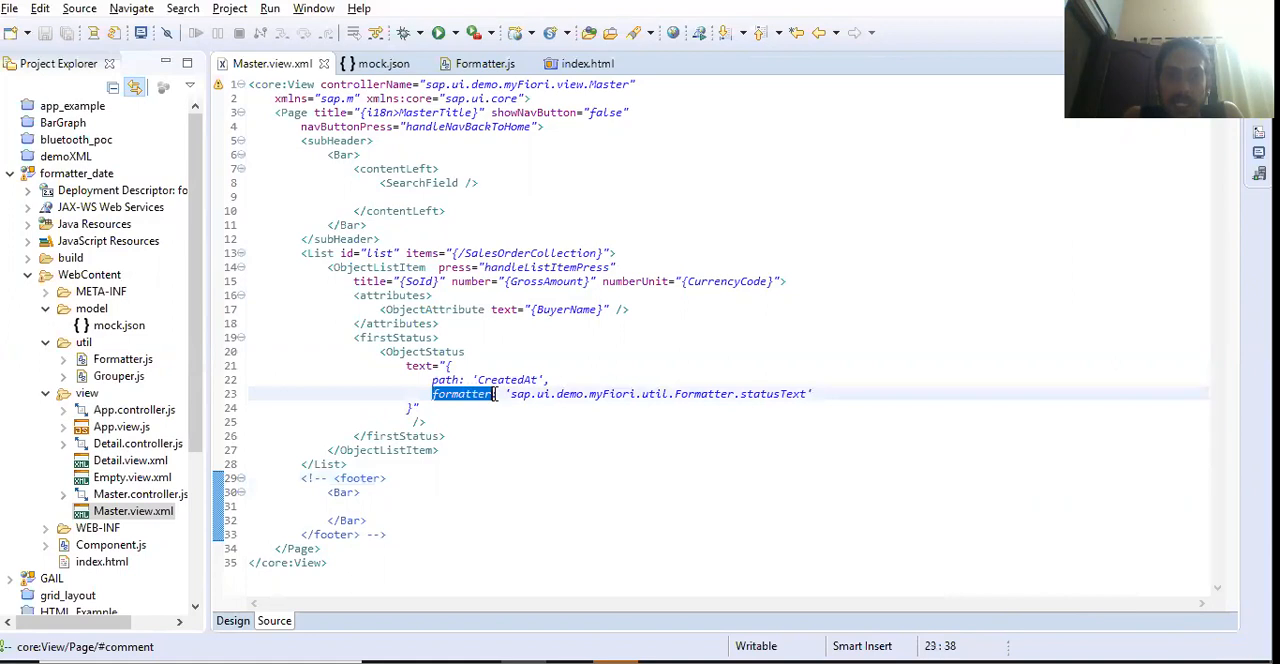
left_click(818, 392)
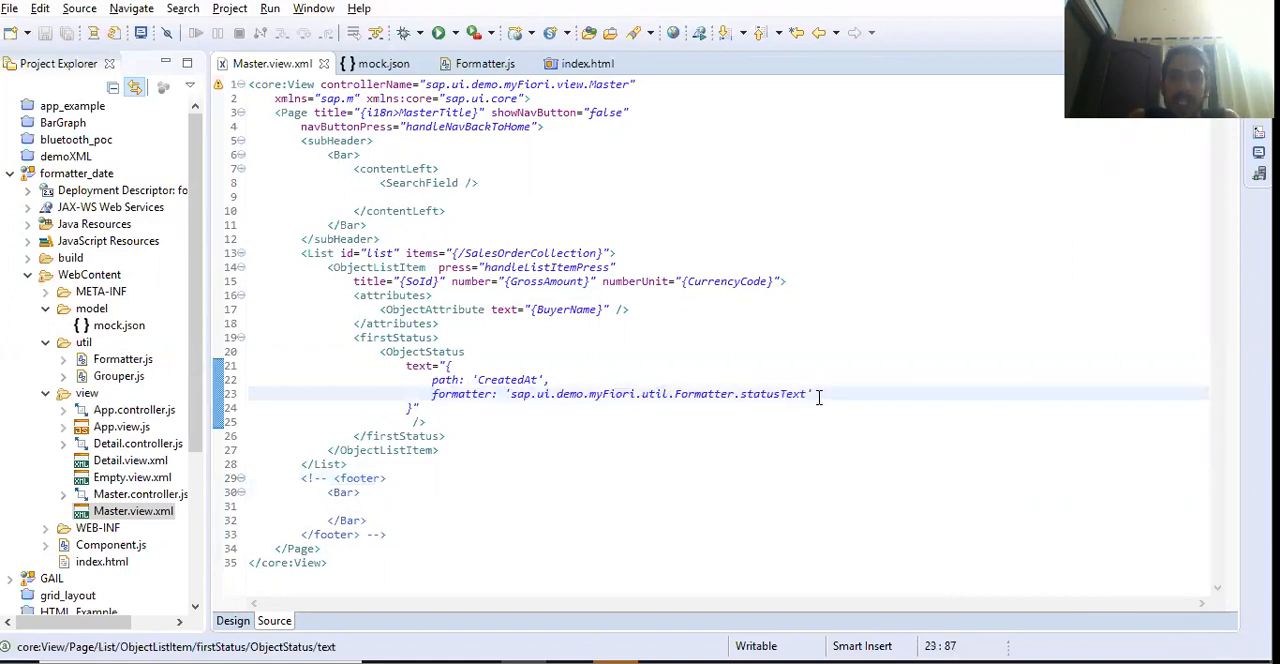
double_click(784, 392)
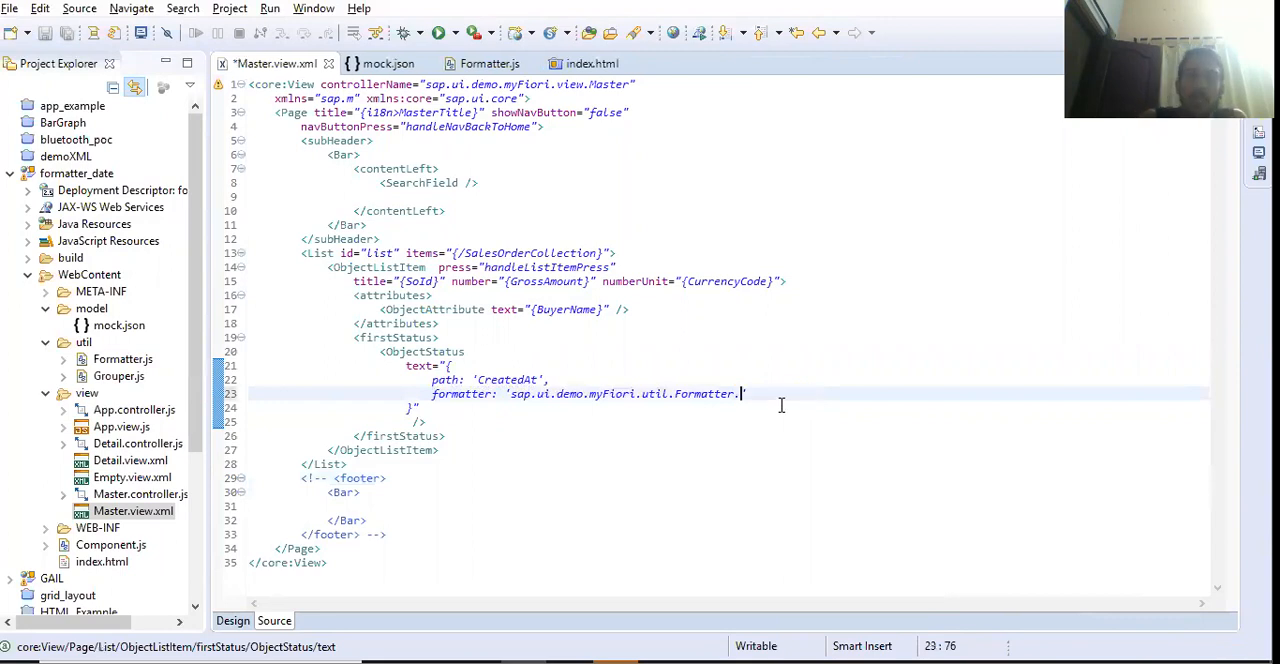
key("ctrl+s")
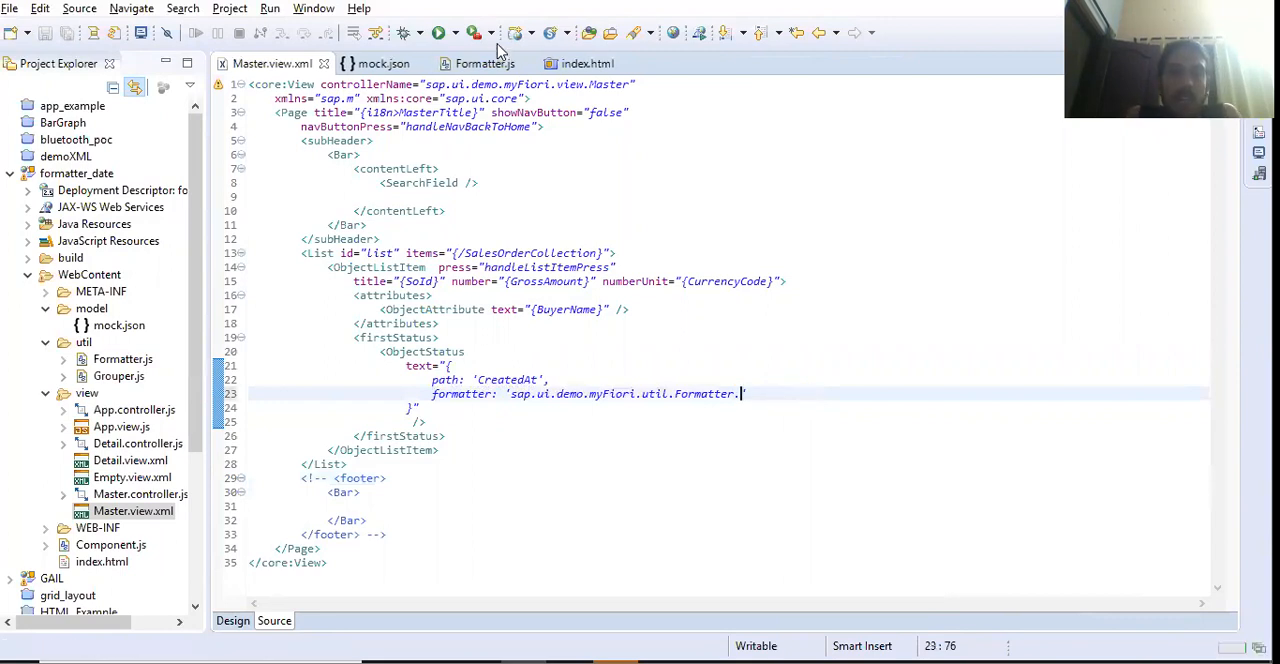
mouse_move(484, 64)
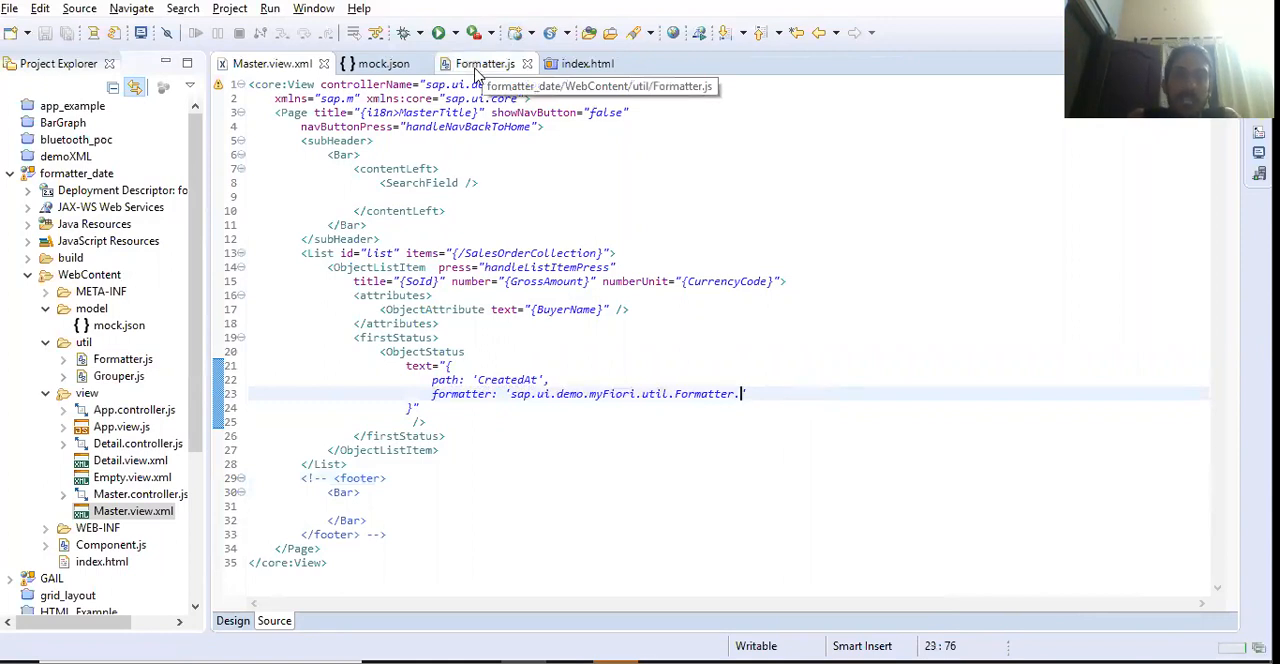
left_click(528, 64)
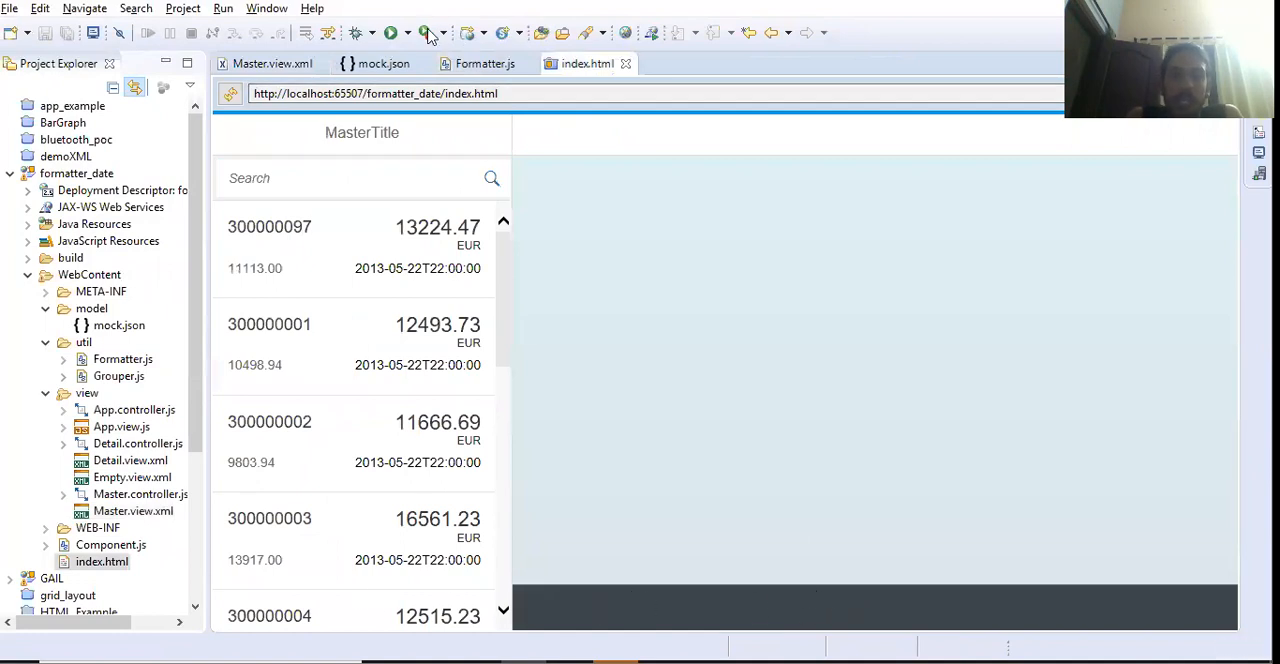
Step: Uncomment the footer section in Master.view.xml and save the file
left_click(272, 64)
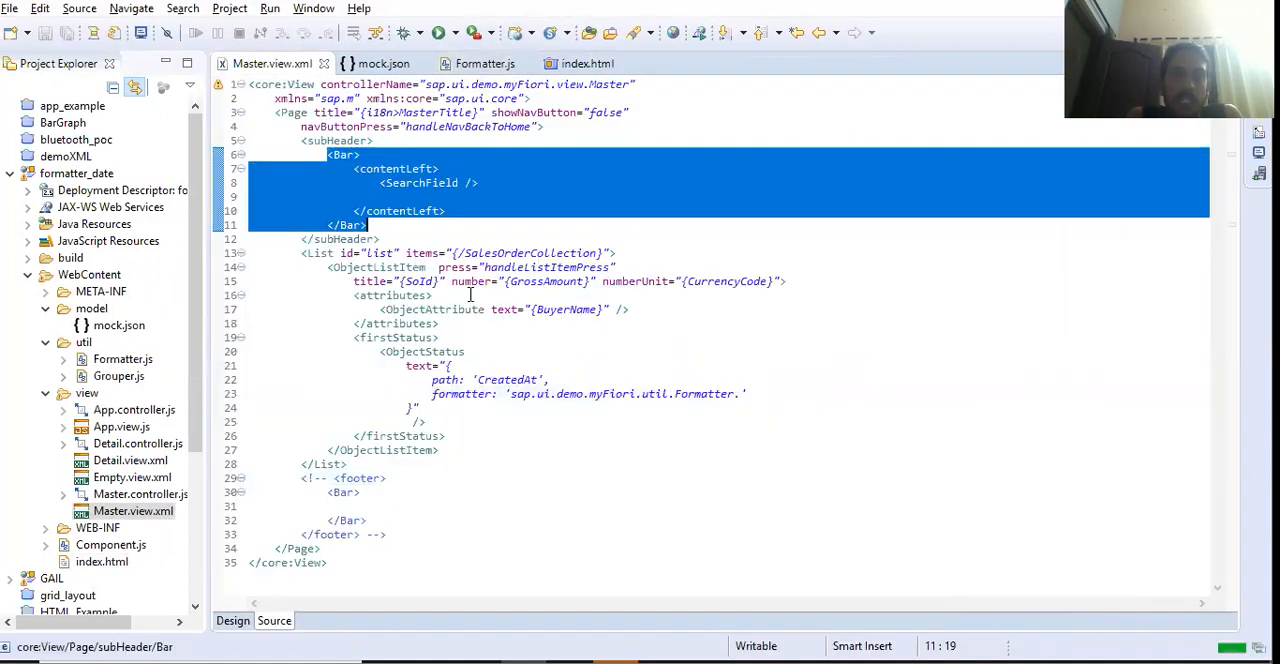
left_click(332, 492)
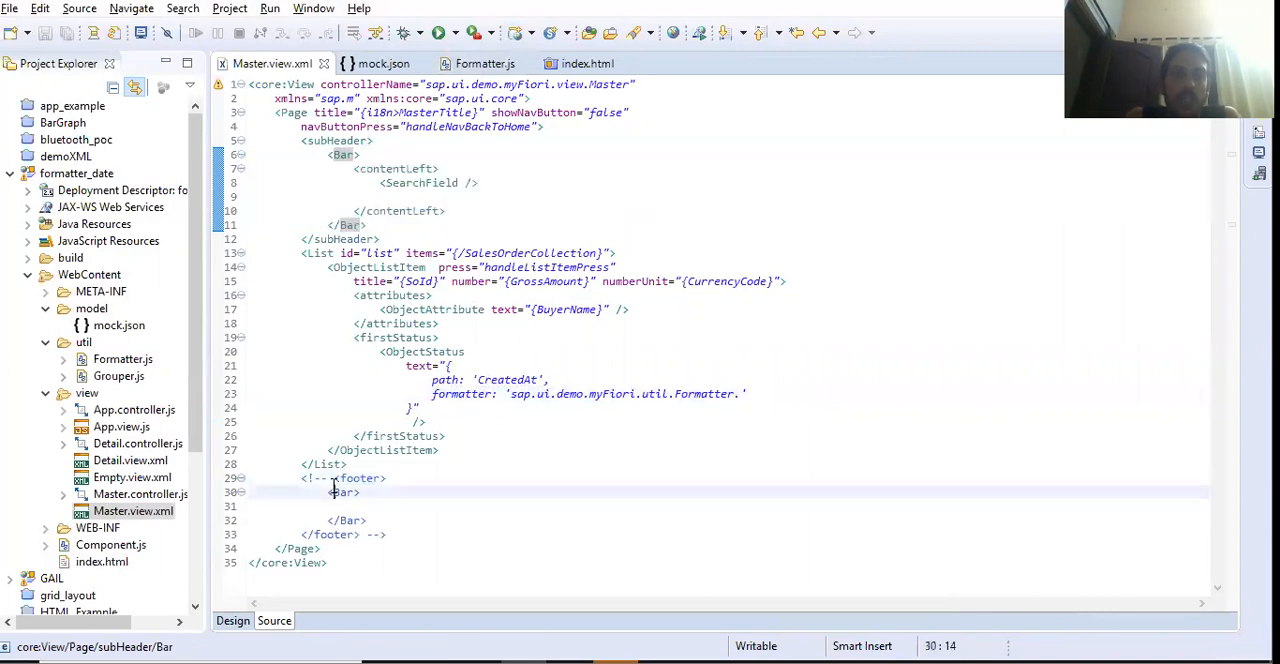
left_click(336, 478)
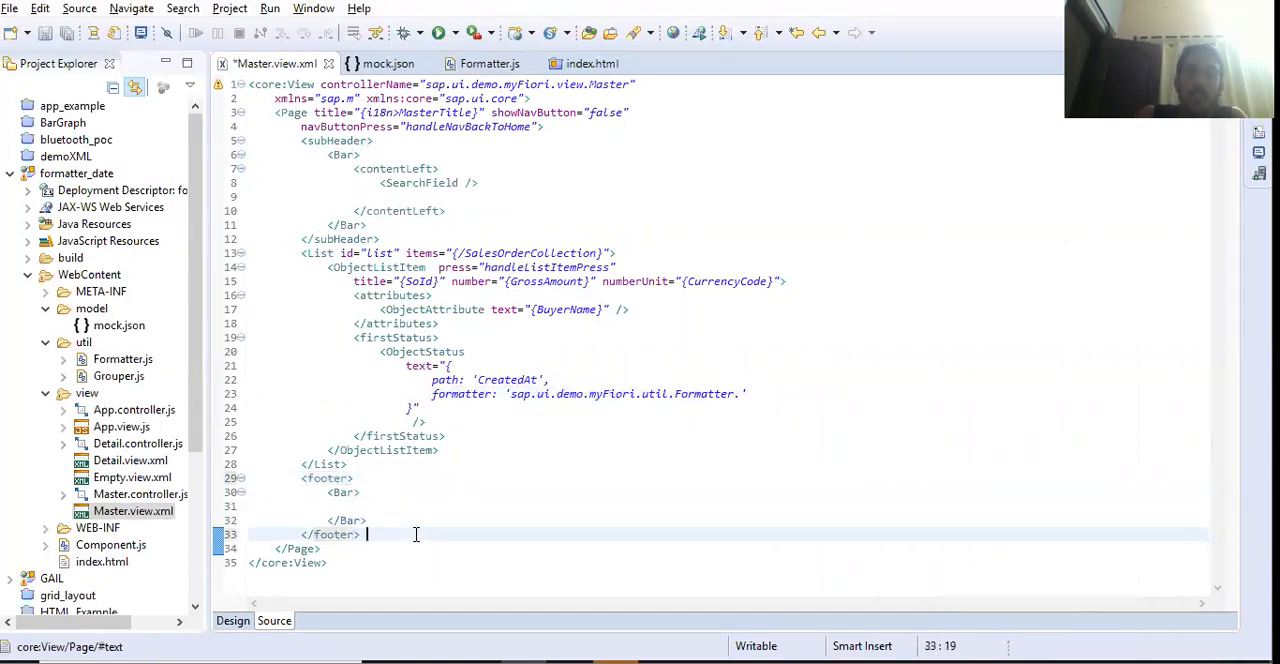
key("ctrl+s")
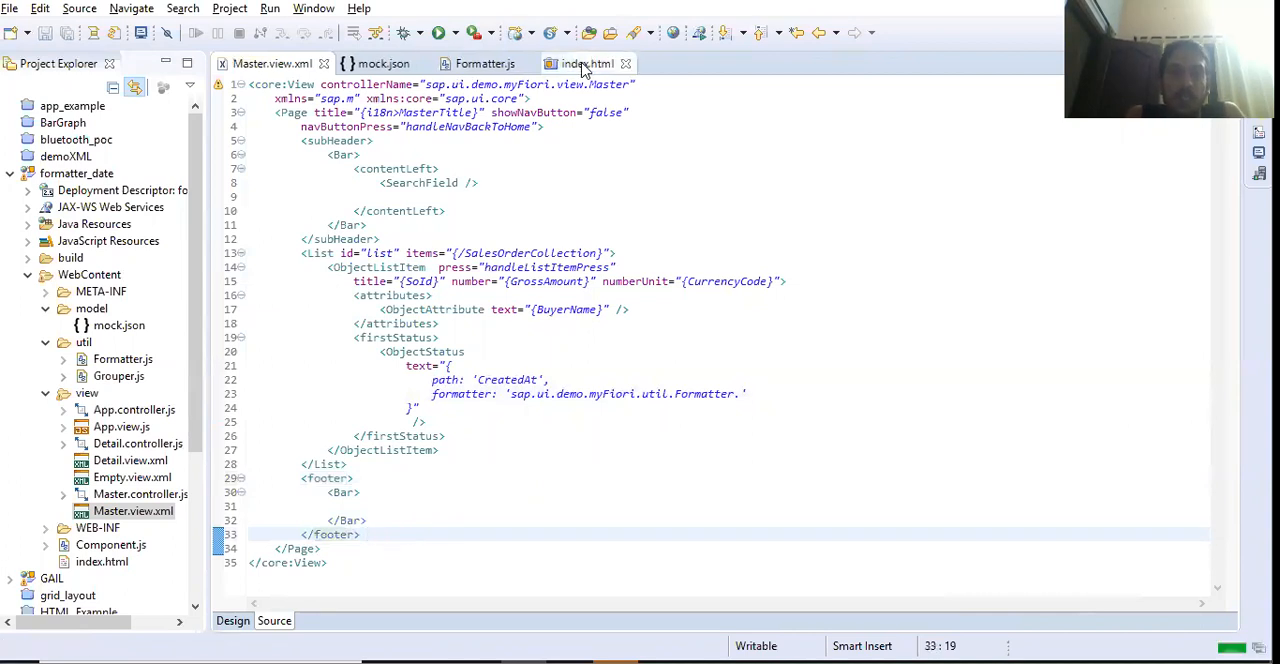
left_click(588, 64)
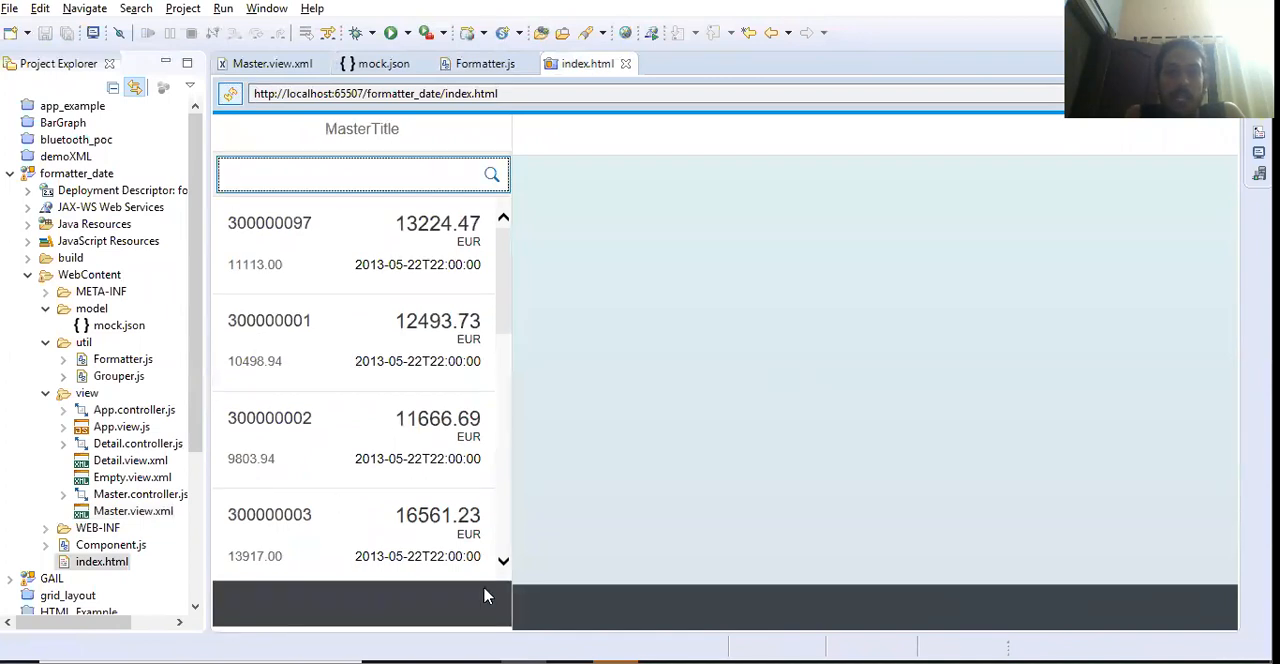
mouse_move(528, 604)
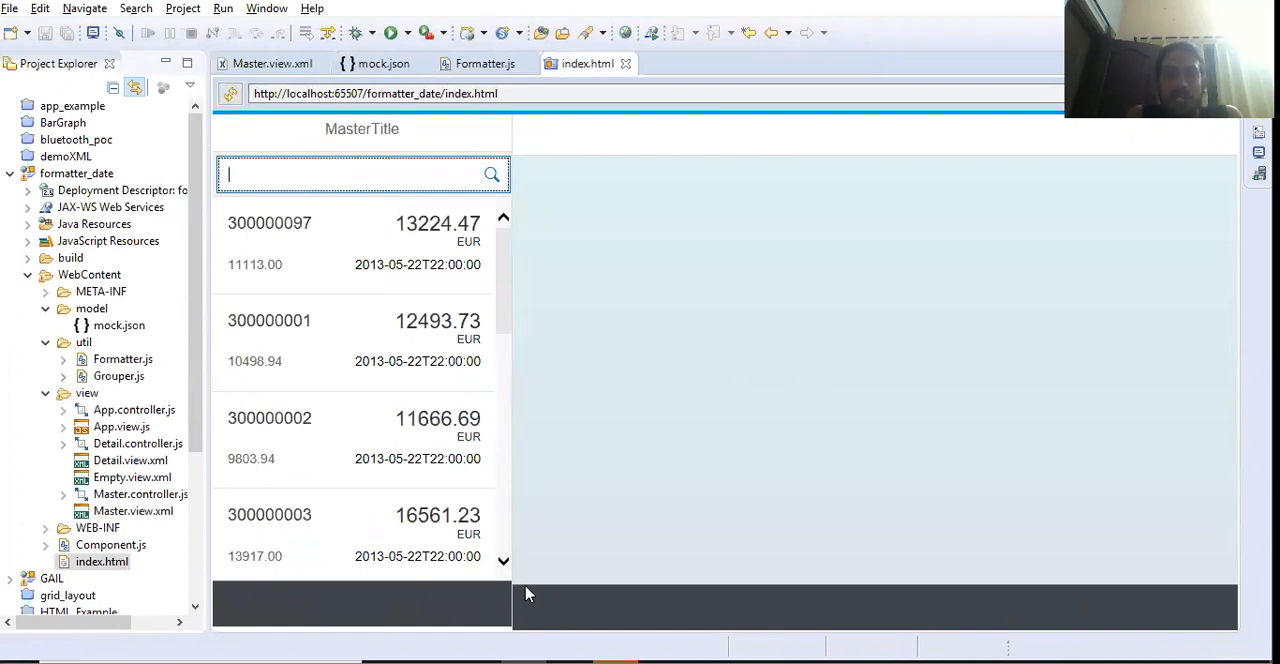
mouse_move(640, 312)
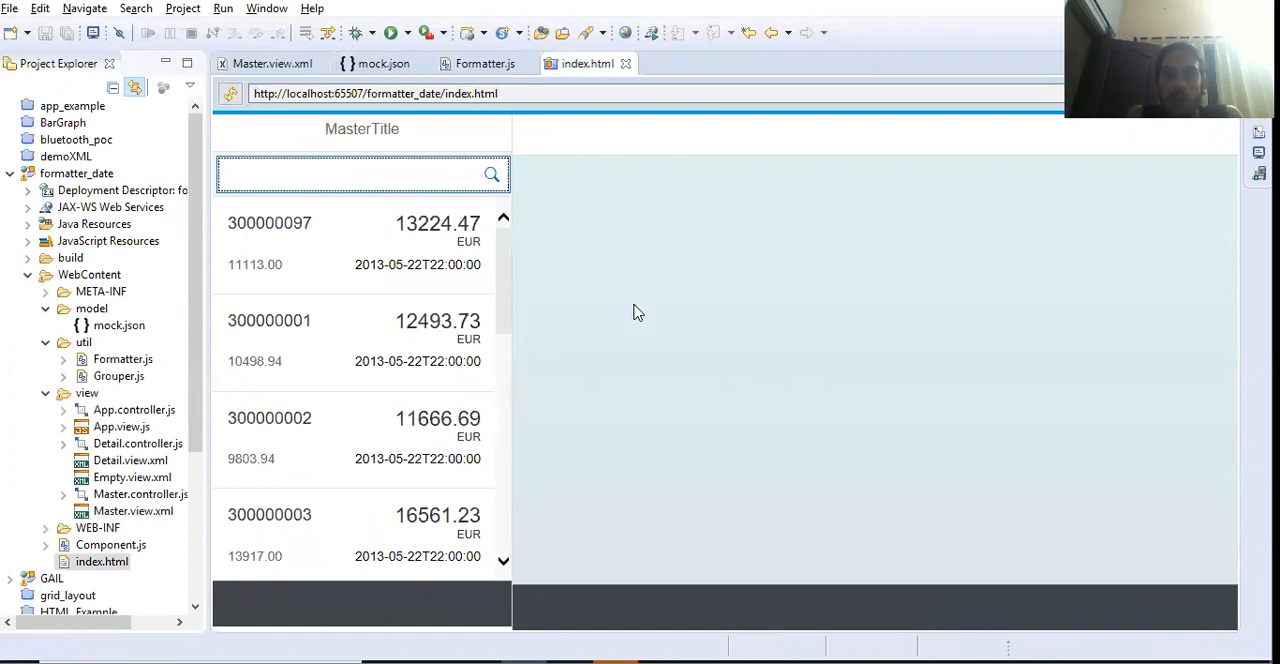
left_click(444, 92)
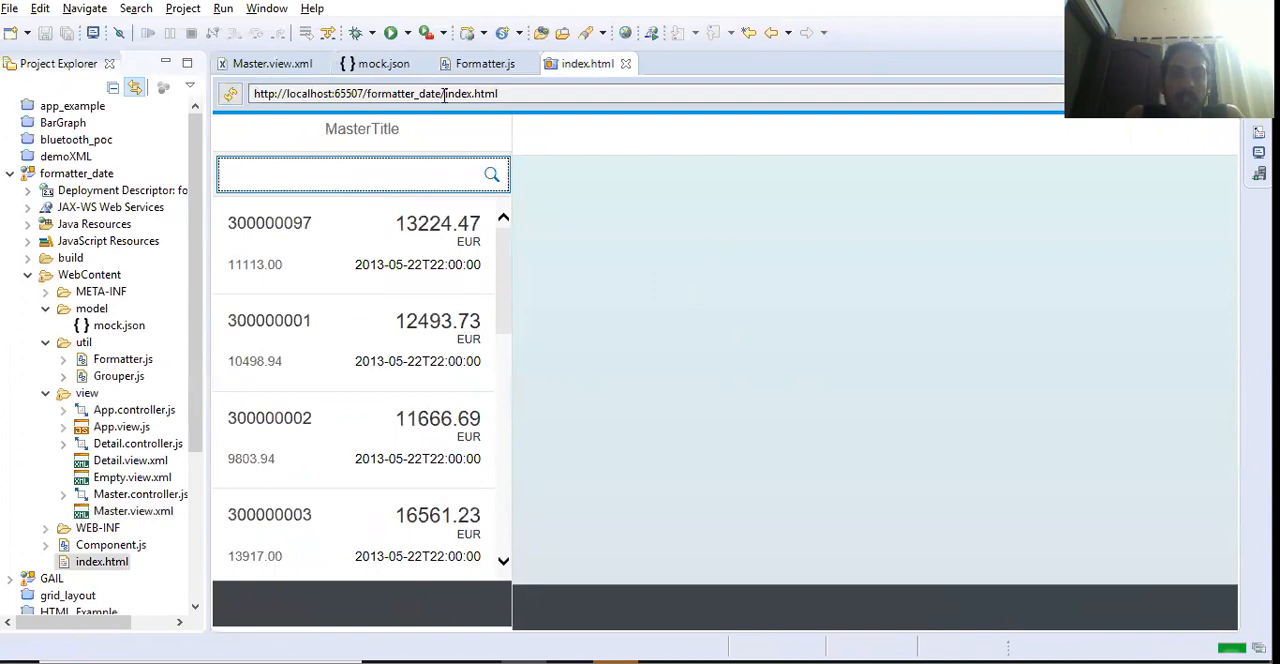
left_click(272, 64)
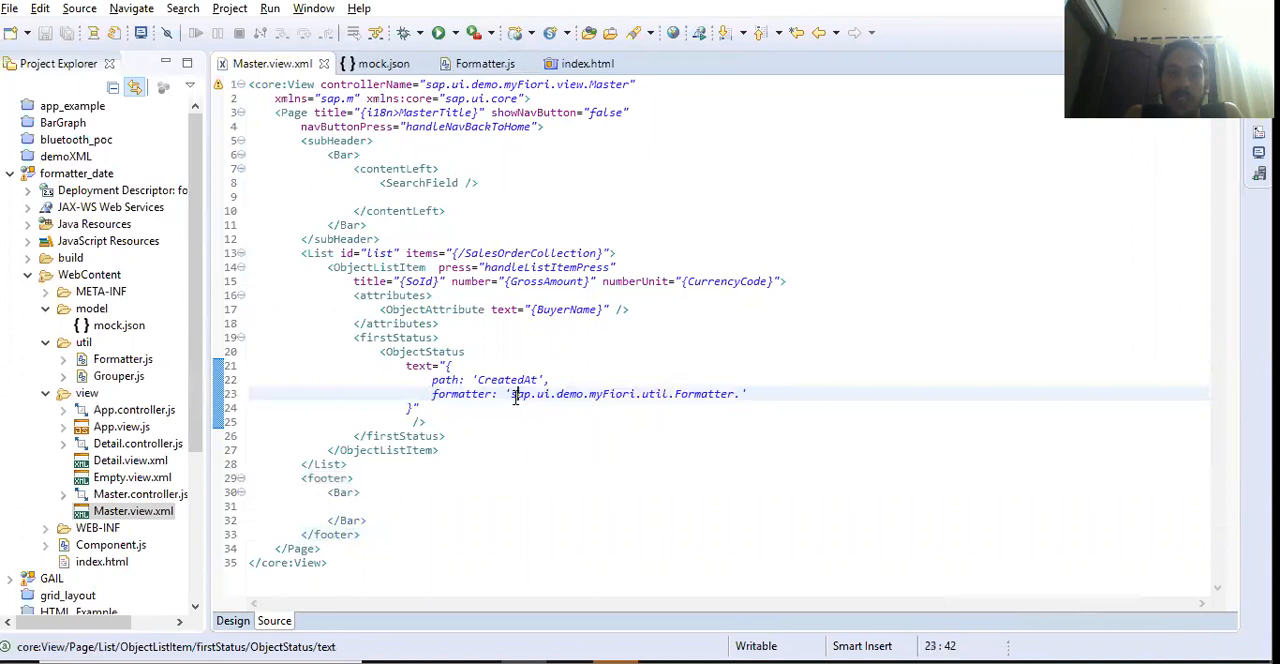
Step: Open the empty WebContent/util/Formatter.js in the editor after checking the preview's raw dates
double_click(572, 392)
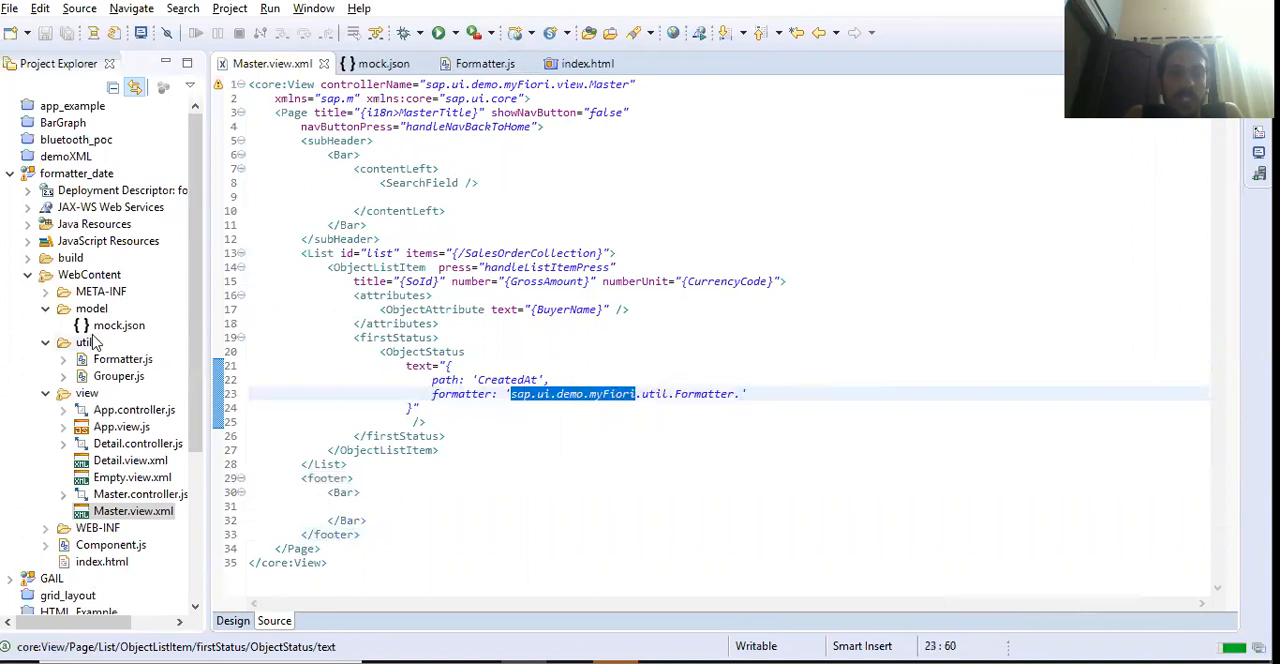
mouse_move(192, 380)
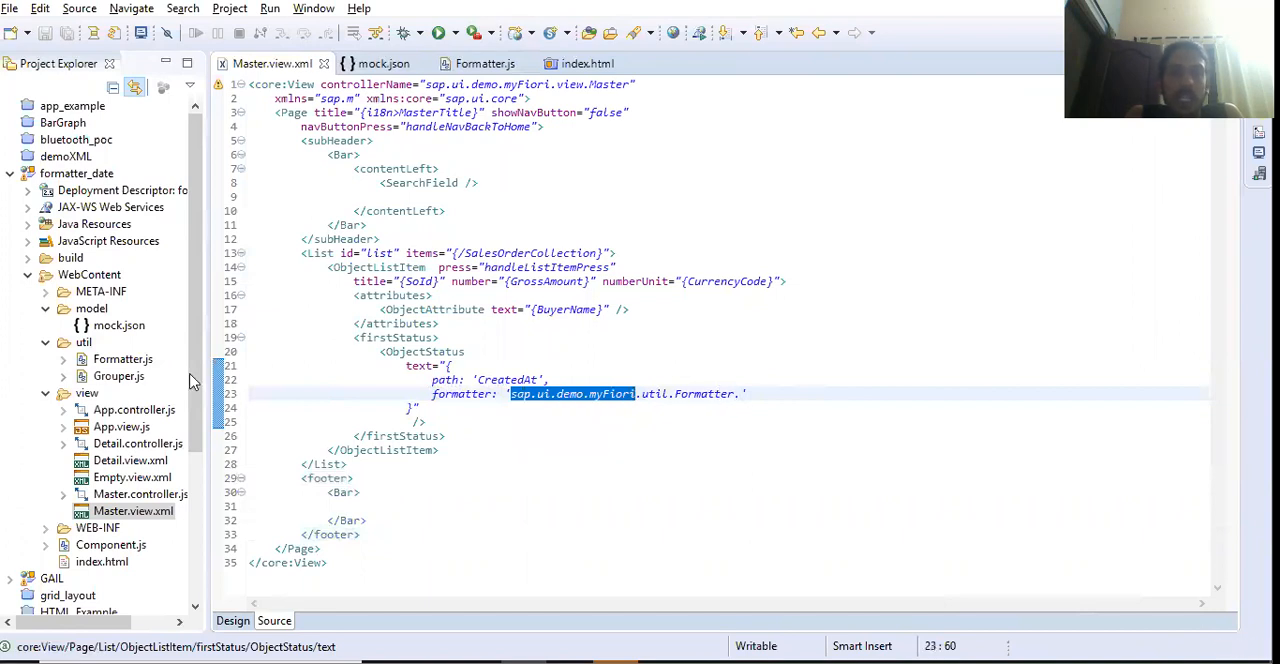
left_click(122, 358)
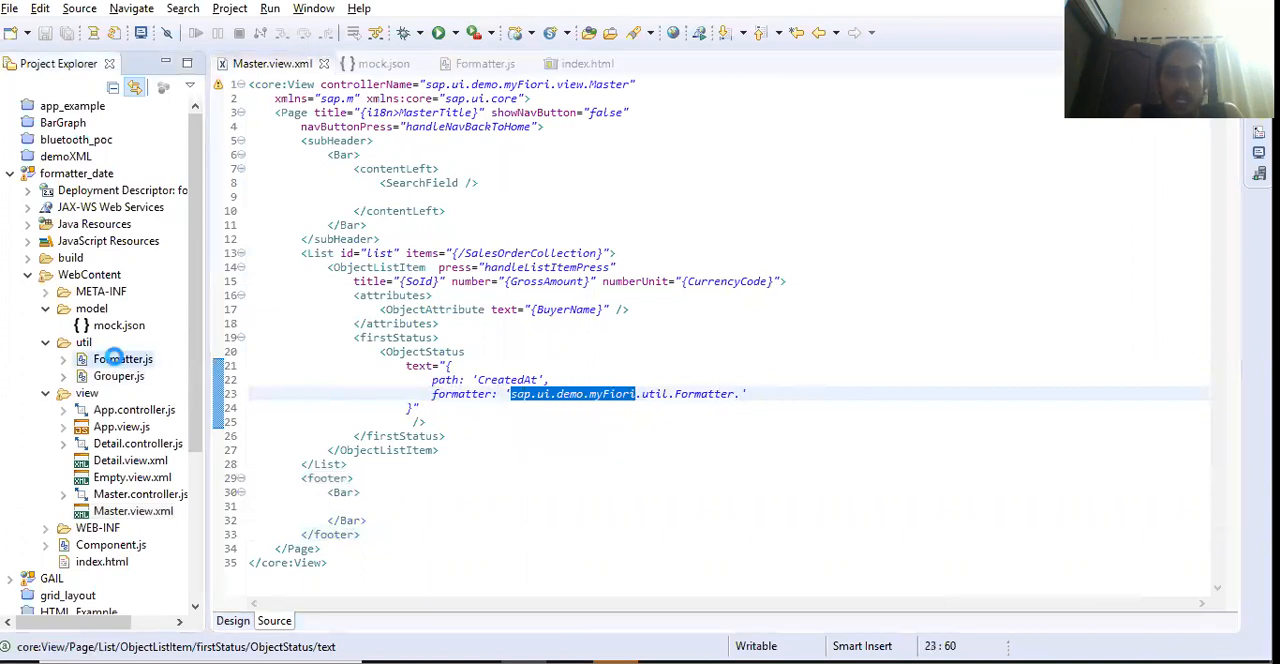
left_click(484, 64)
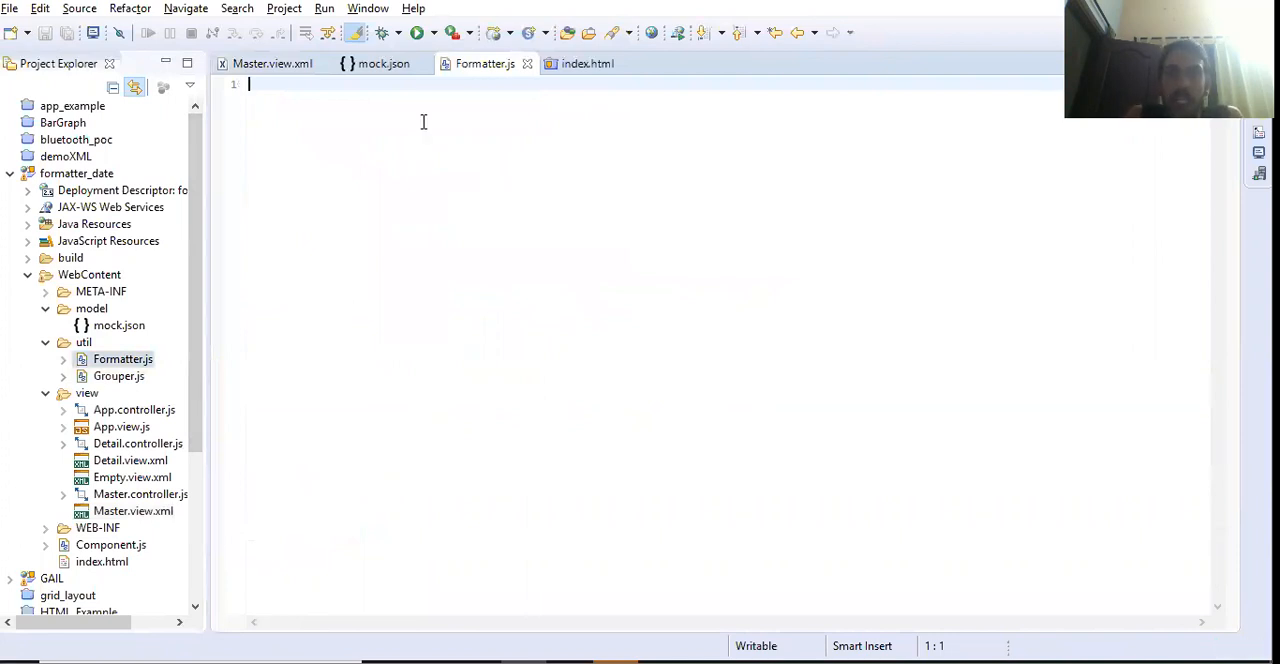
left_click(588, 64)
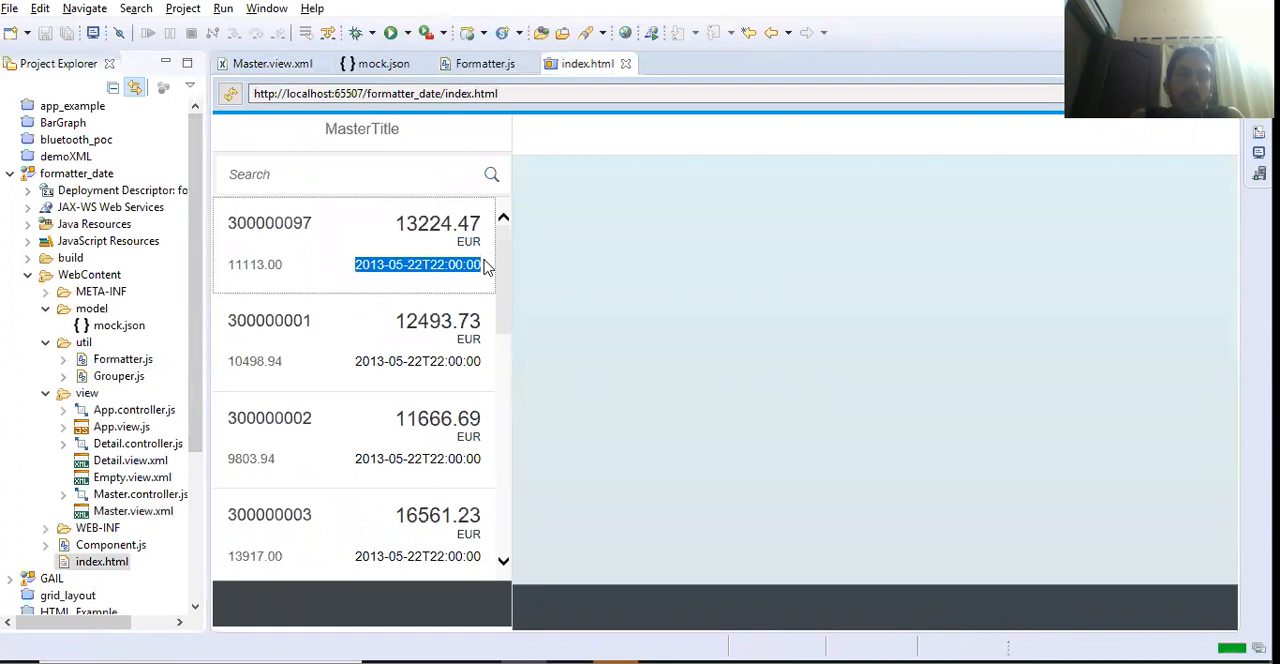
mouse_move(272, 64)
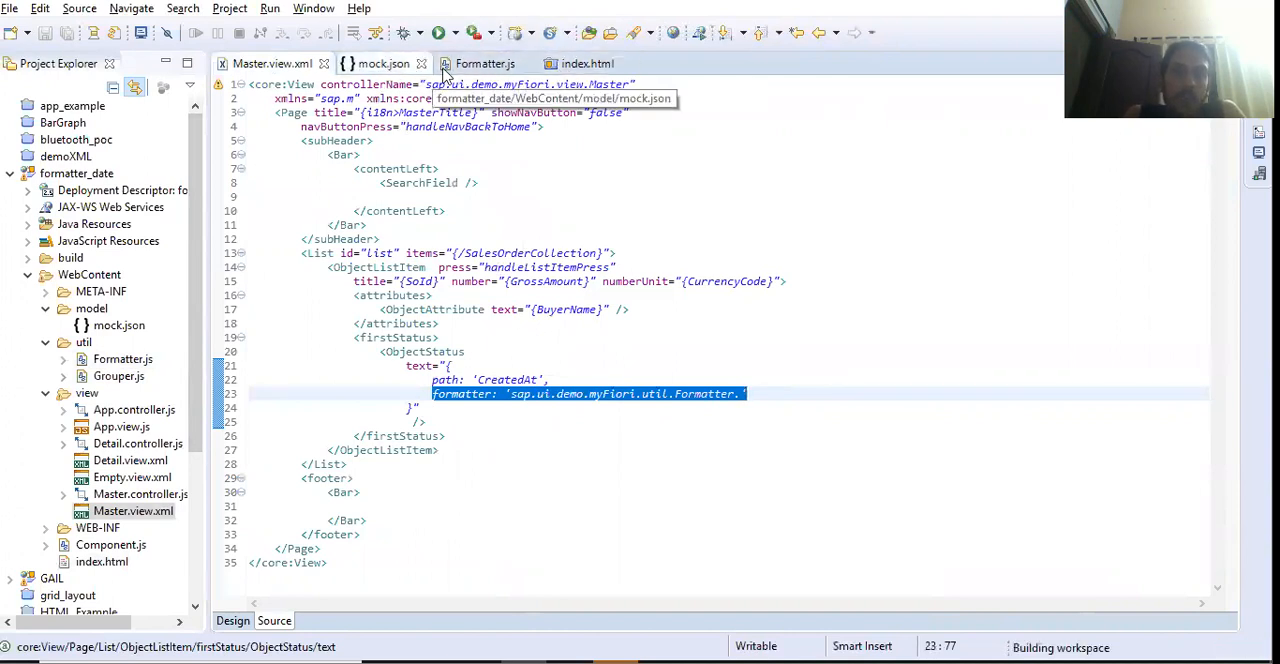
left_click(484, 64)
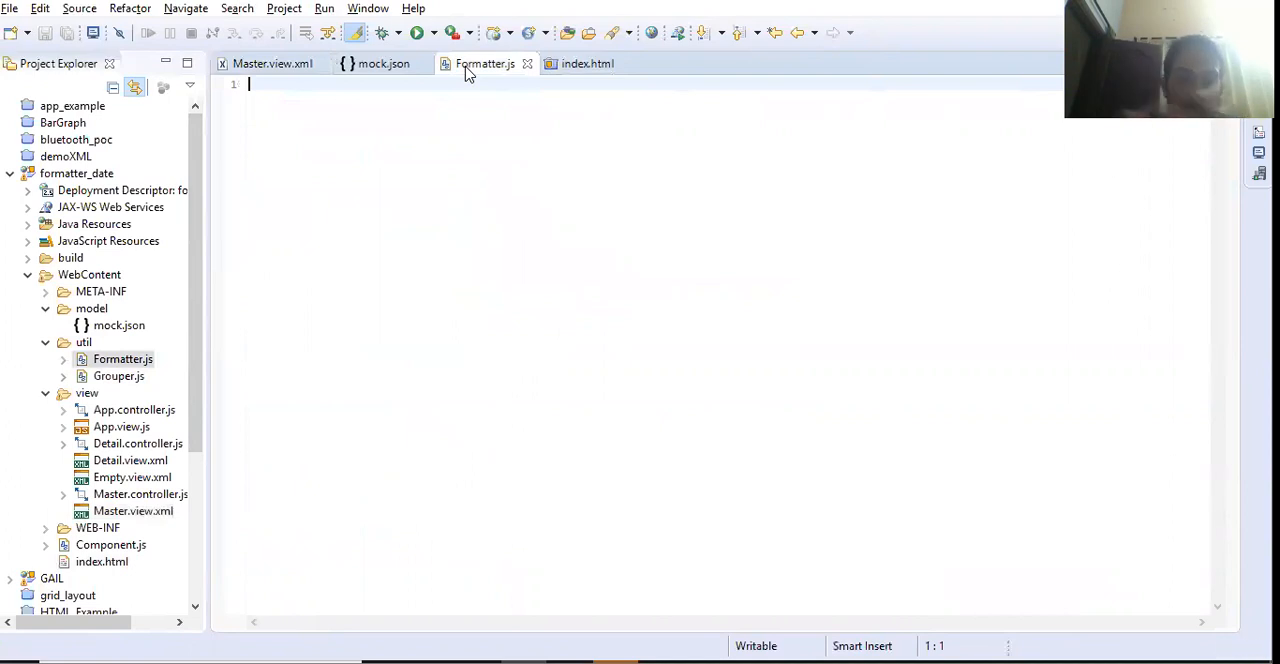
Step: Write jQuery.sap.declare("sap.ui.demo.myFiori.util.Formatter"); matching the master view's path
type("jQ")
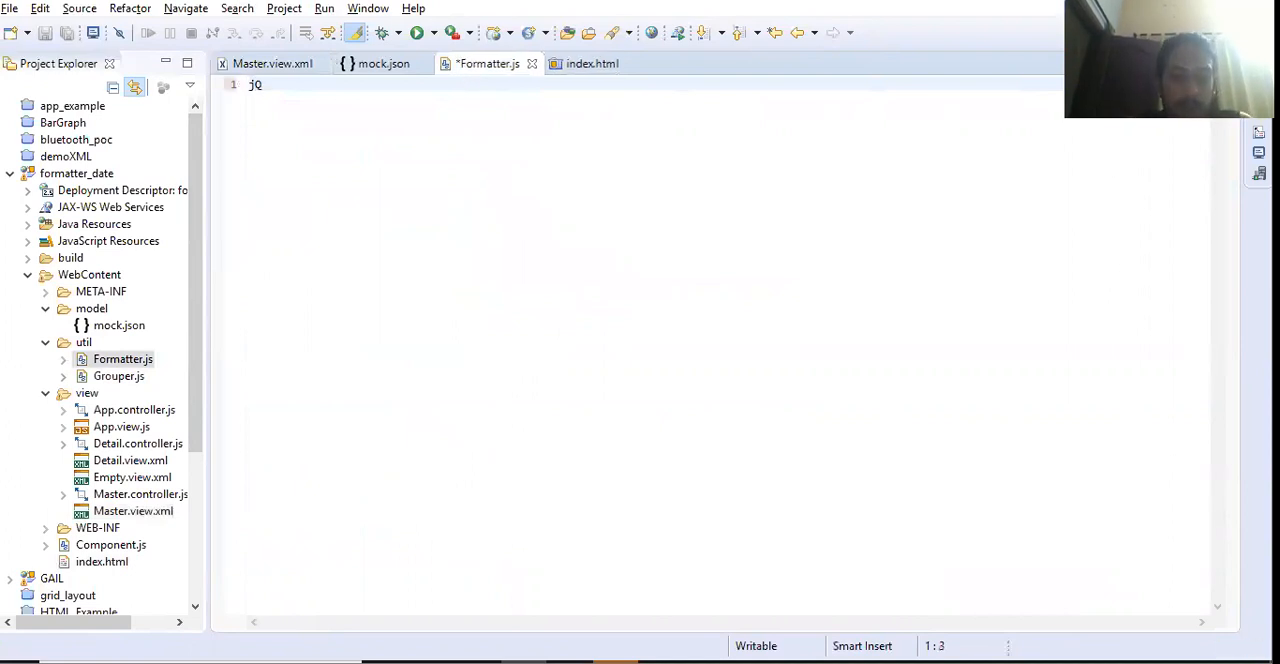
type("uery.sap.")
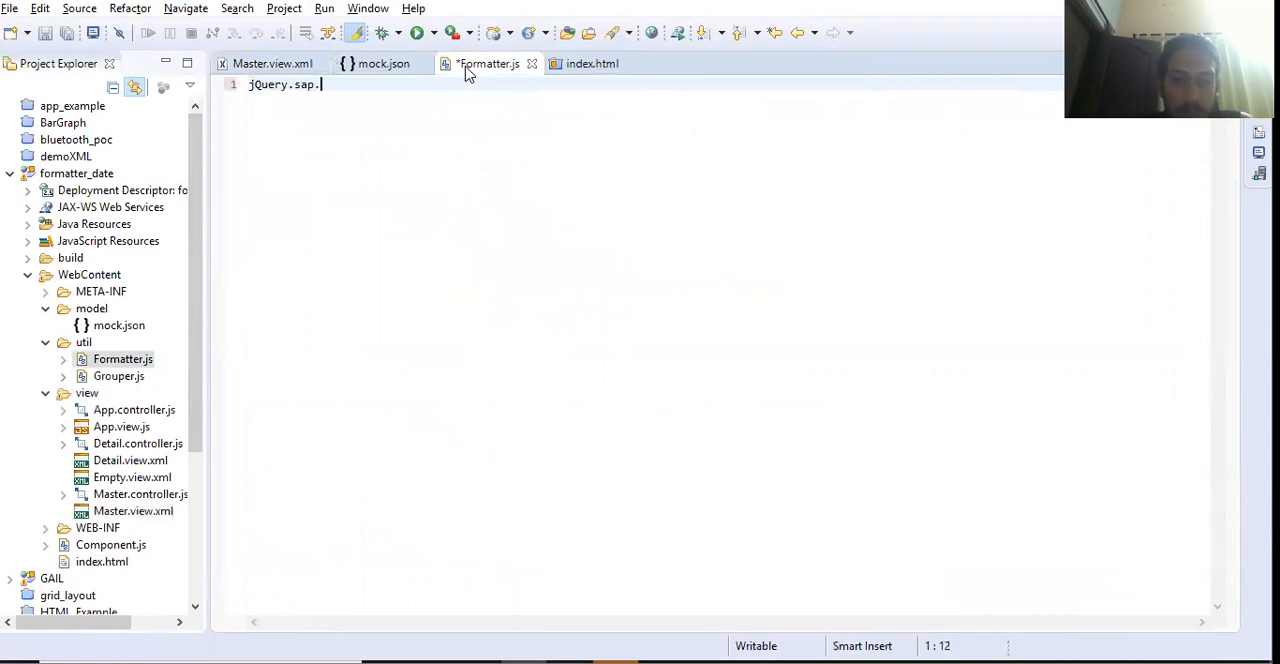
type("declare")
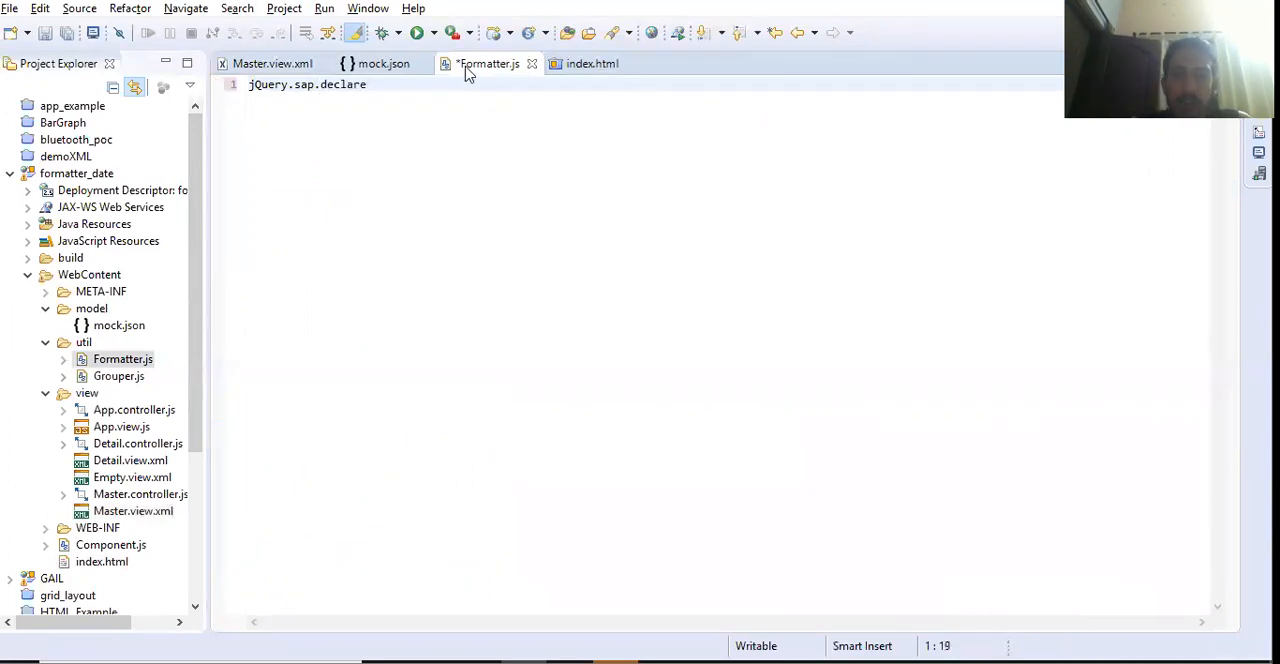
type("(\"\")")
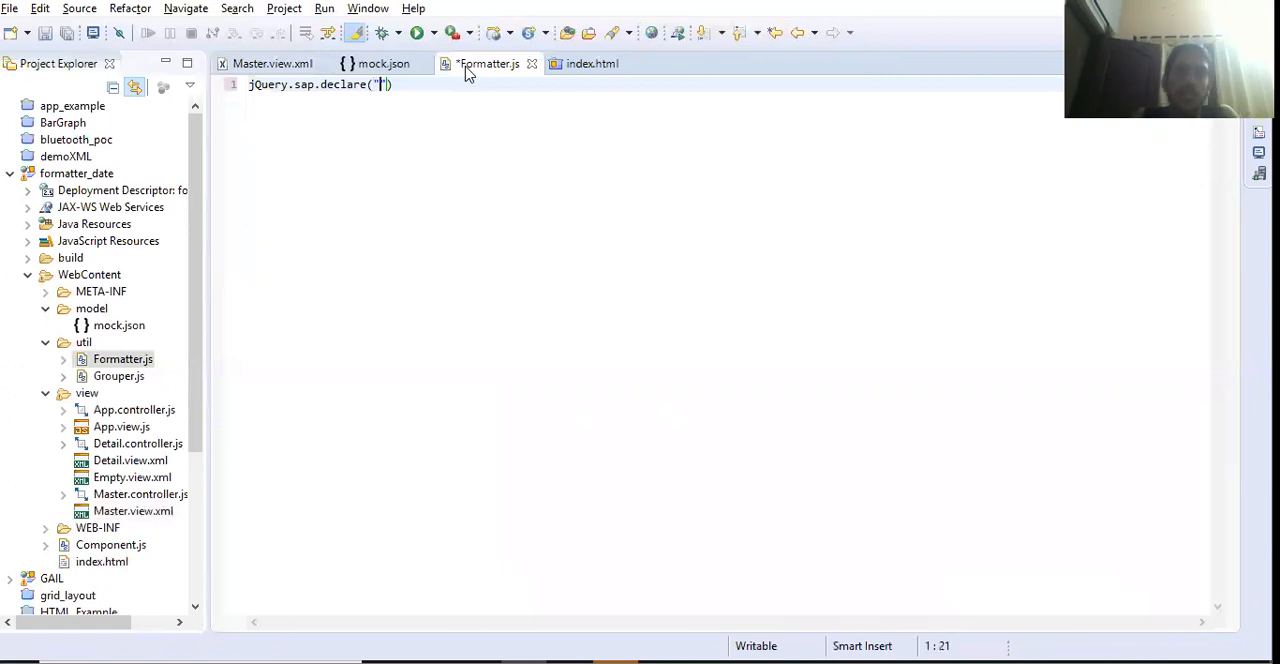
left_click(272, 64)
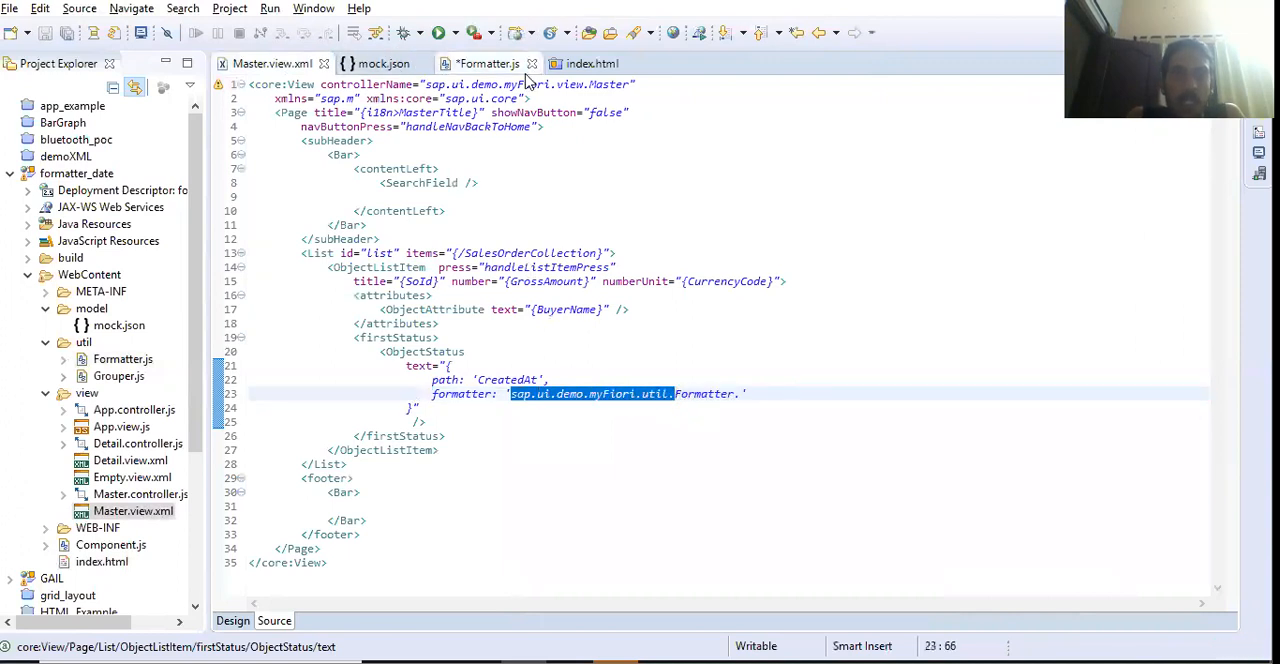
left_click(488, 64)
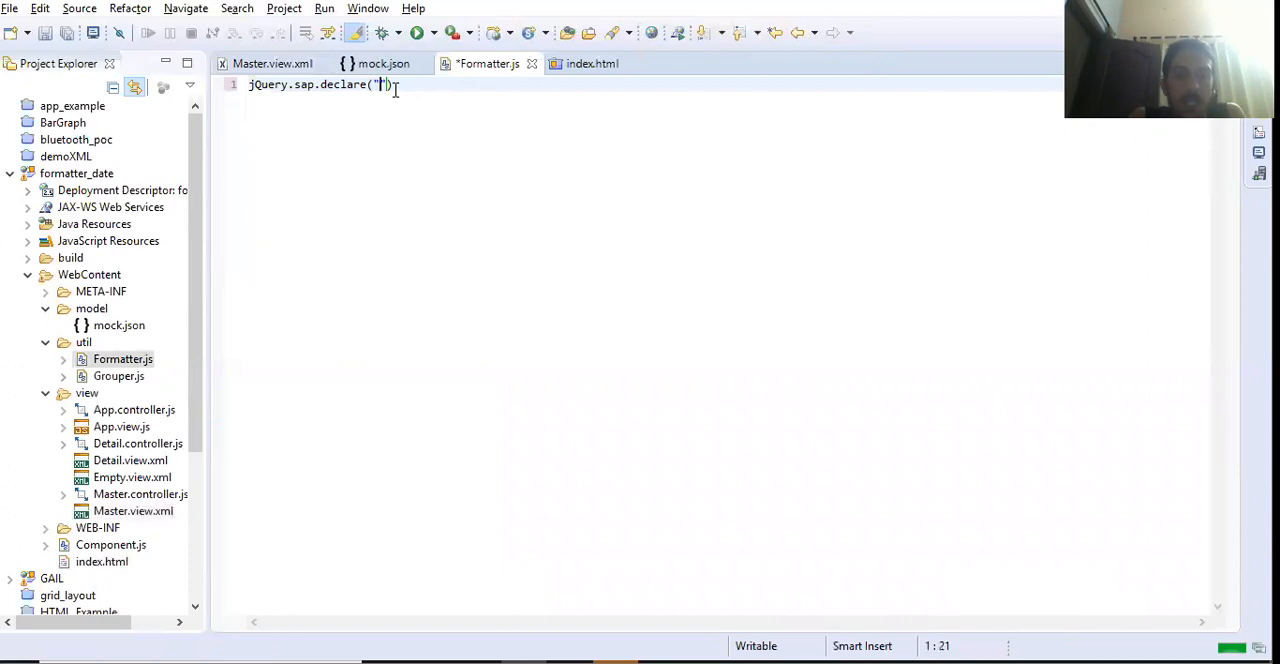
type("sap.ui.demo.myFiori.util.")
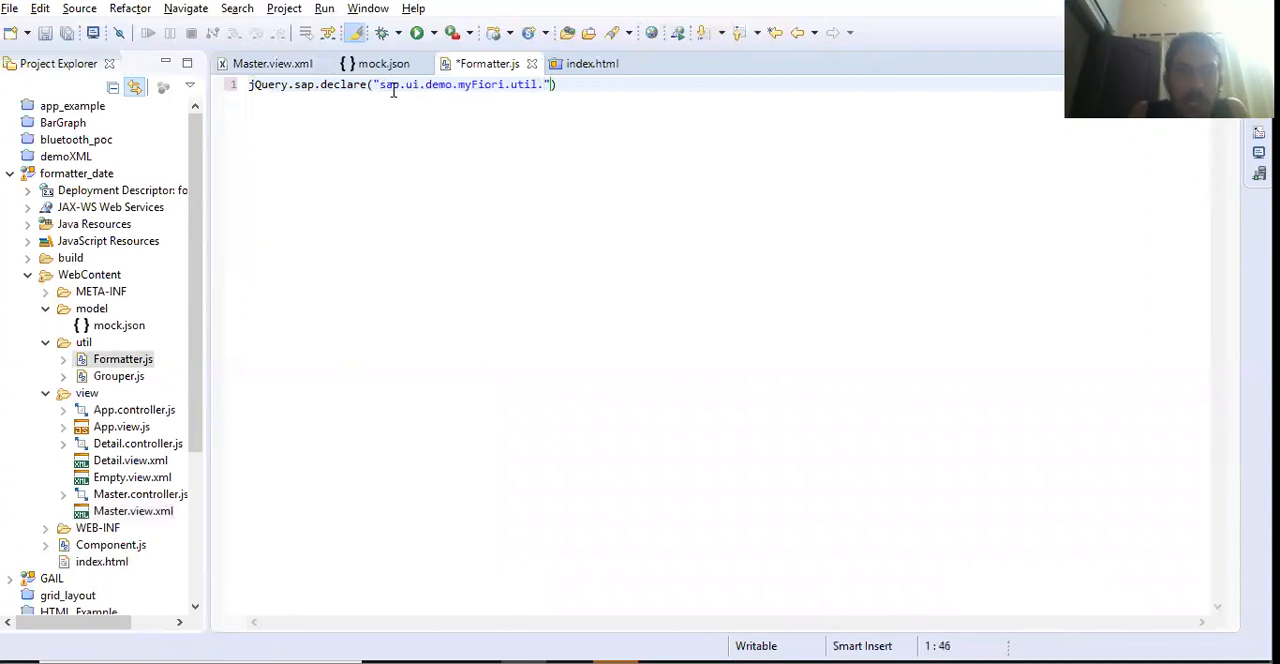
type("Formatter")
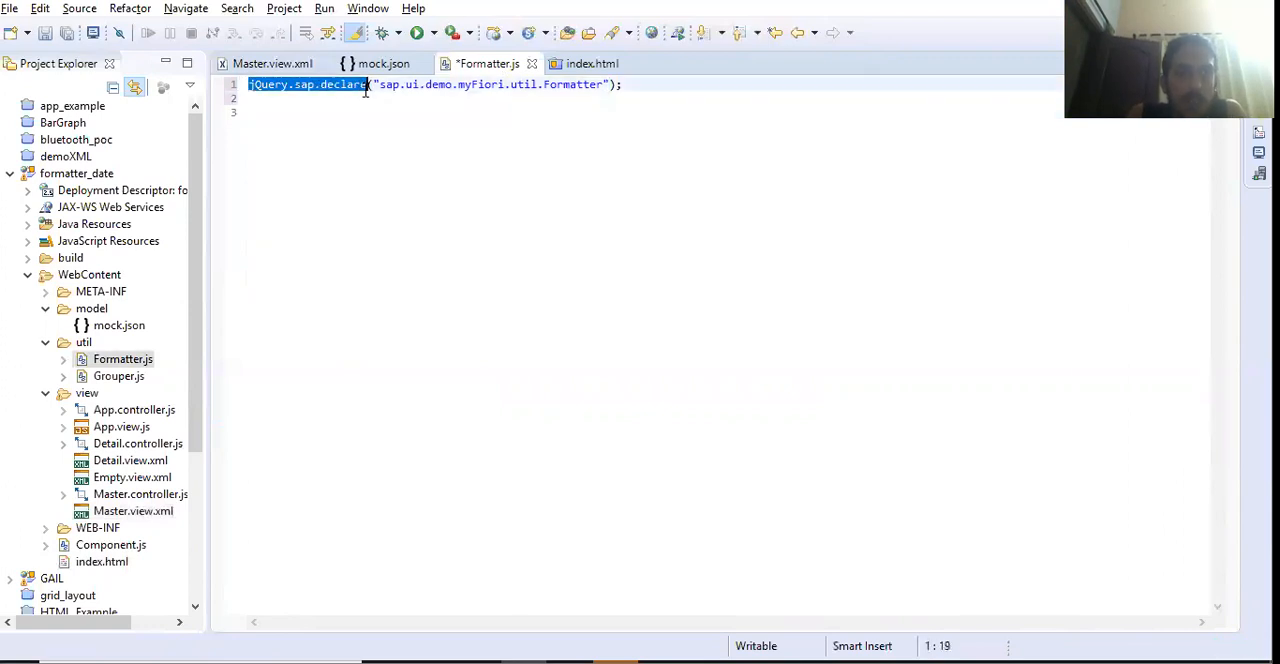
Step: Add jQuery.sap.require("sap.ui.core.format.DateFormat"); below the declare line
type("jQuery.sap.declare")
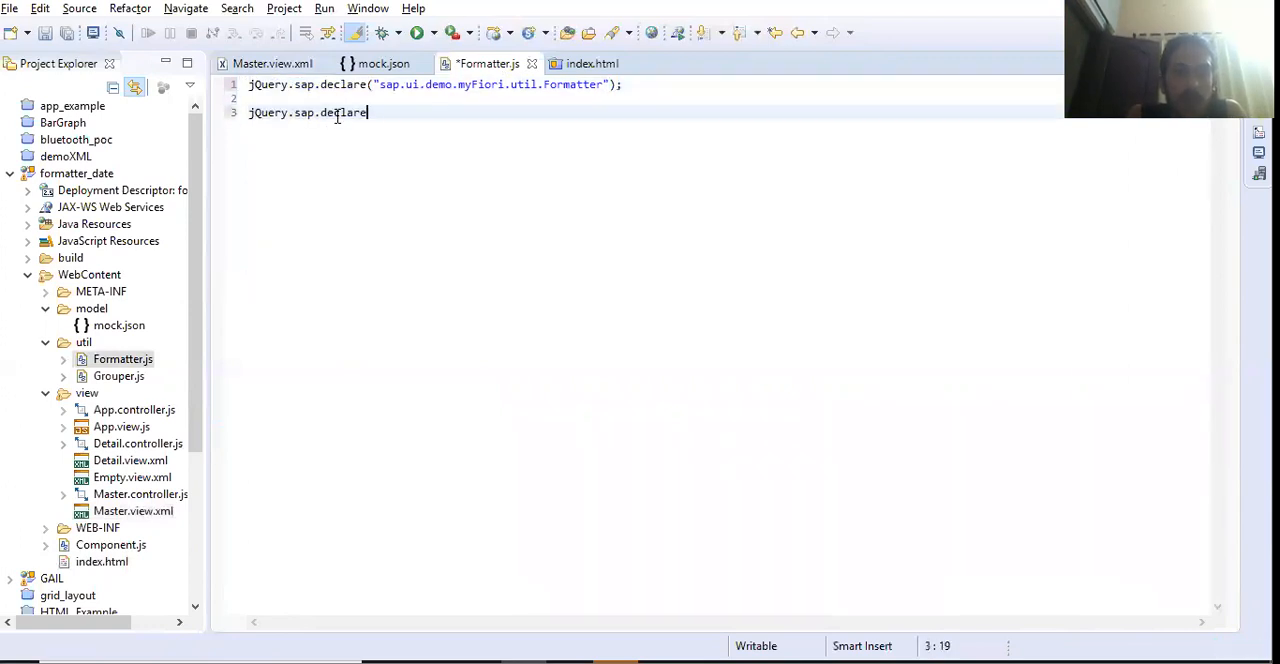
type("require")
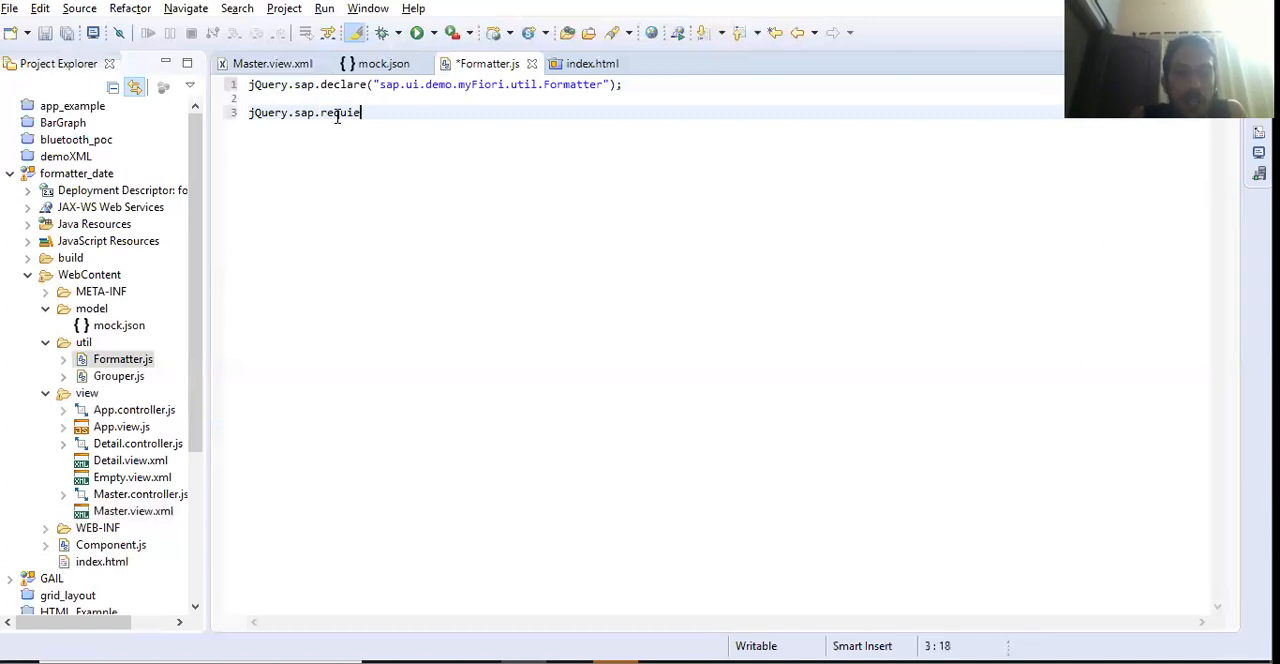
type("\\]]")
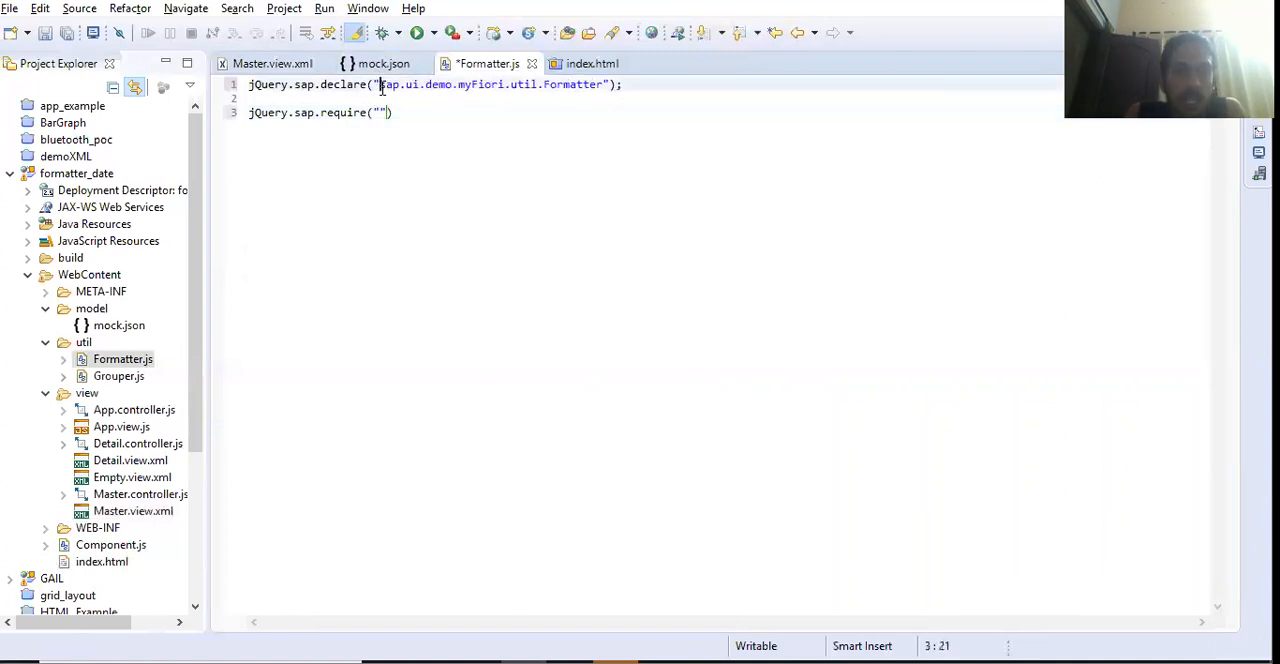
double_click(400, 84)
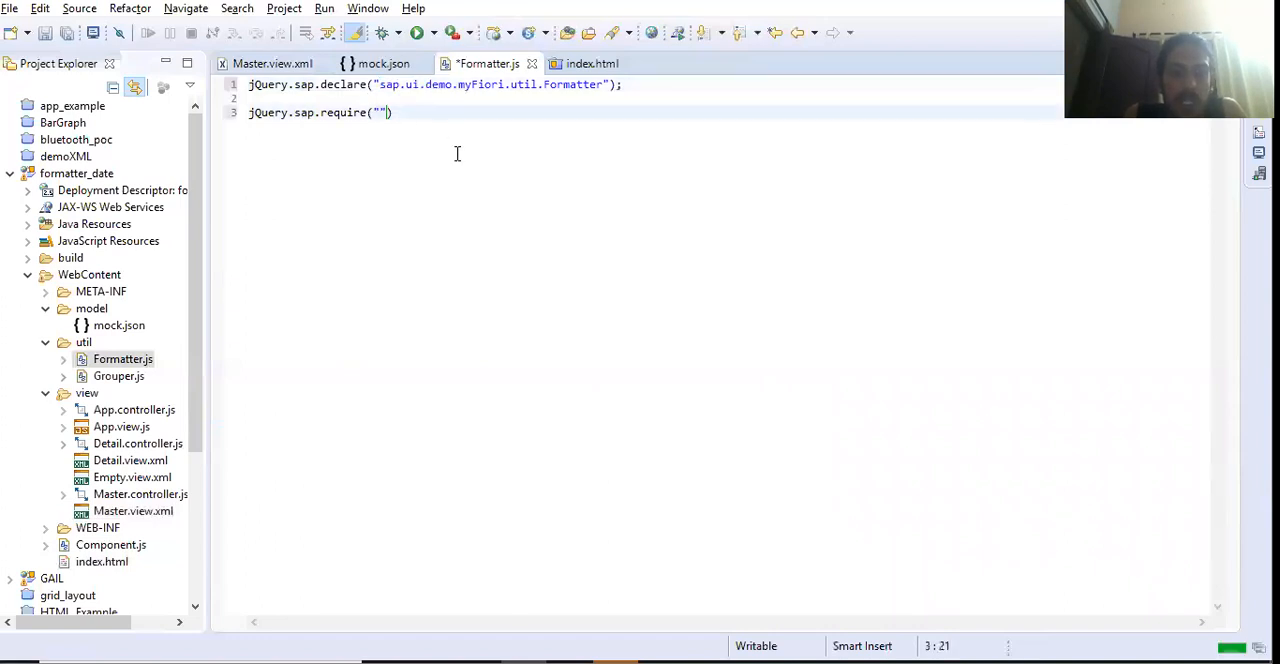
type("sap.ui.core.form")
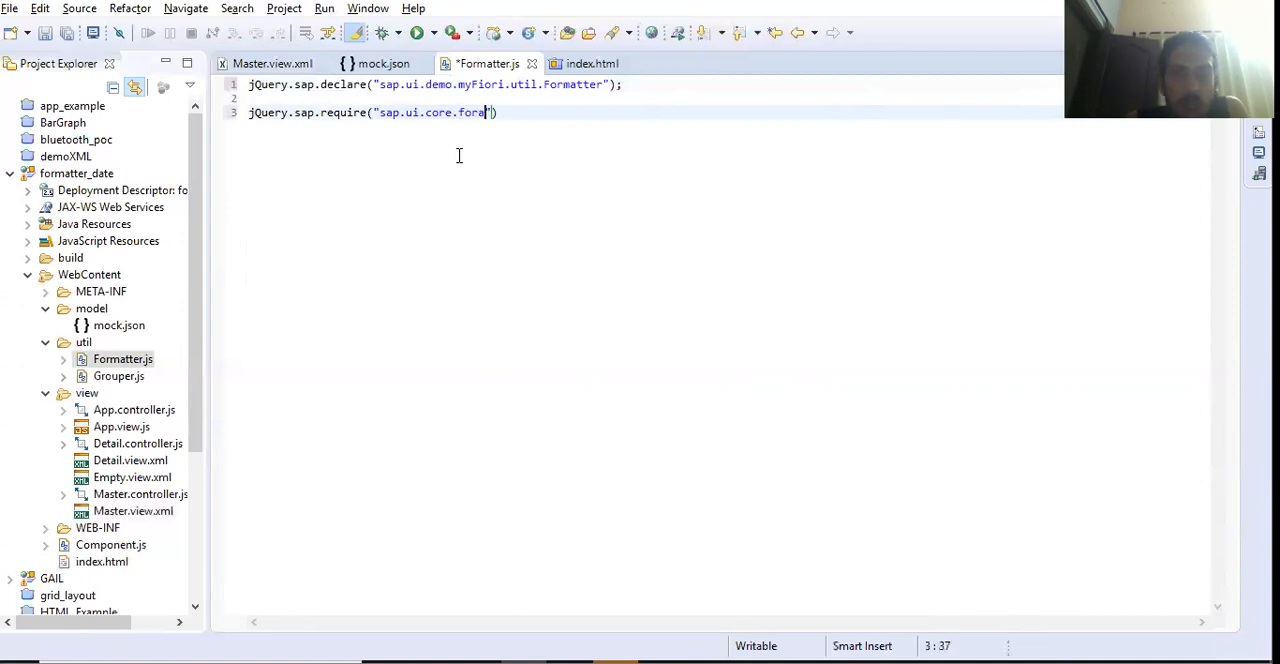
type("t")
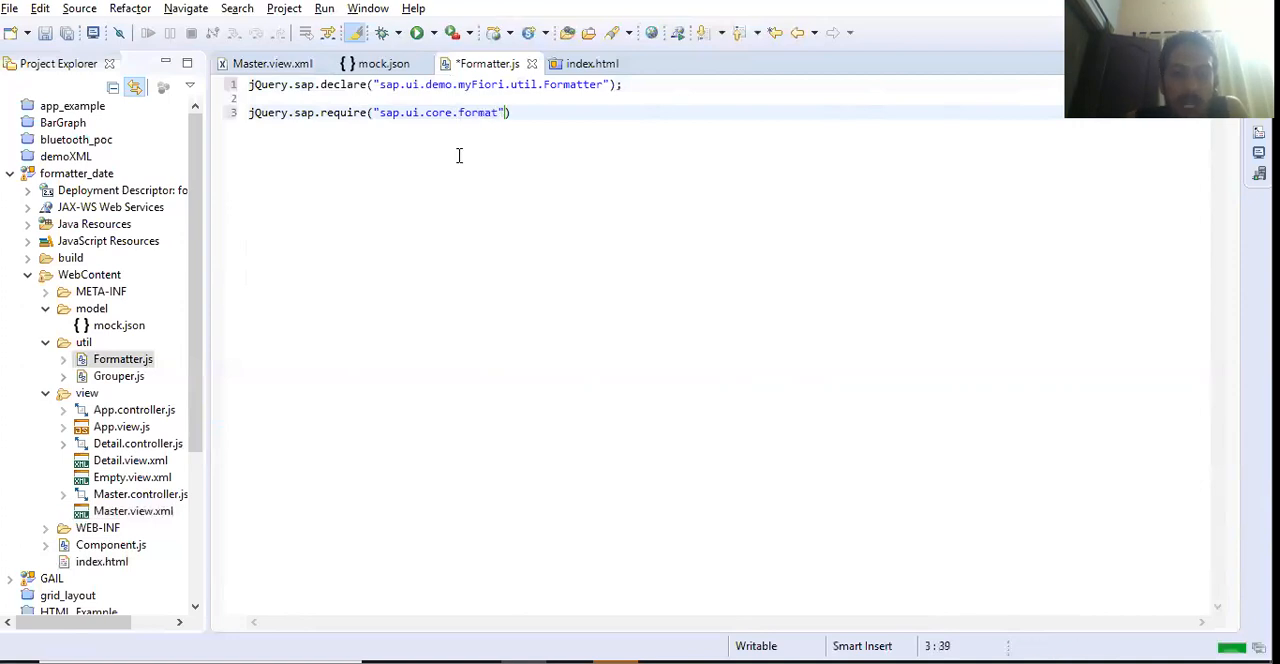
type(".Date")
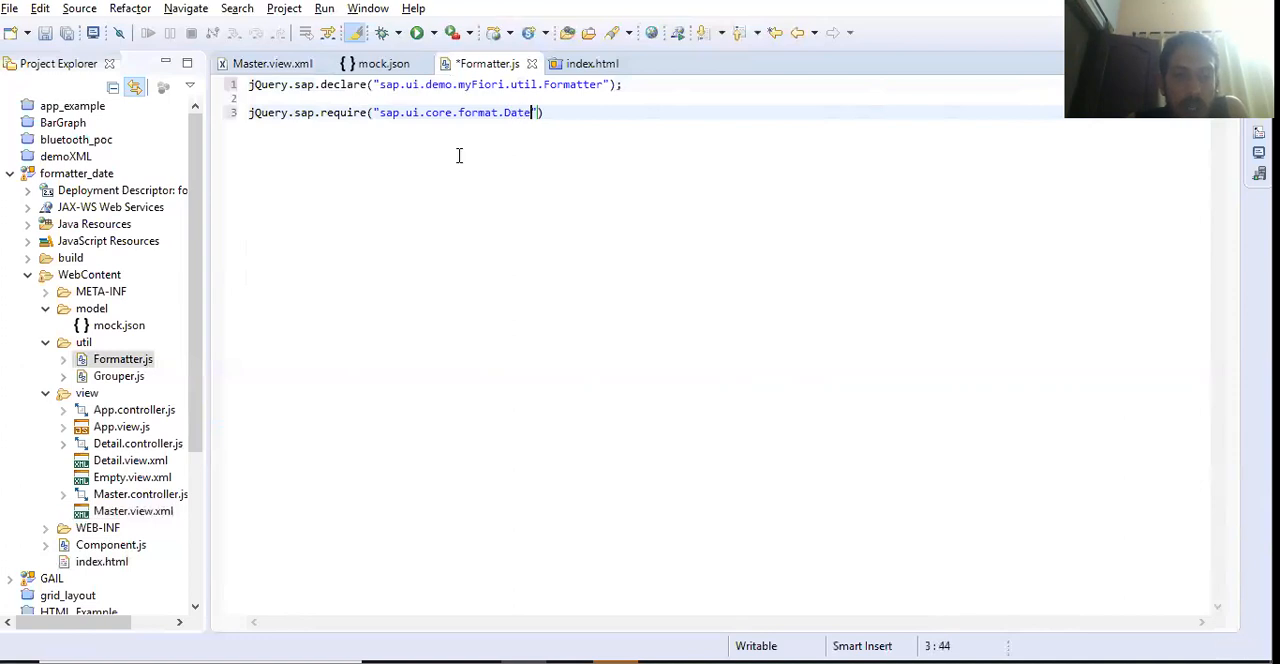
type("Format")
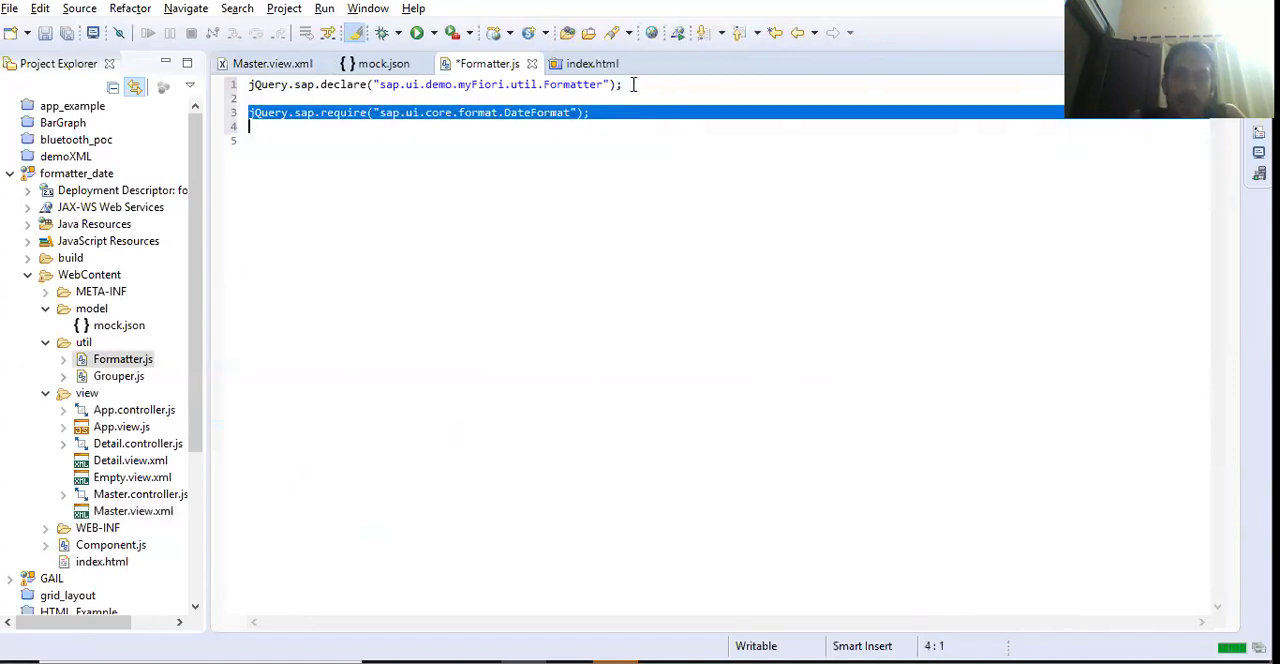
Step: Define the sap.ui.demo.myFiori.util.Formatter object literal below the require statement
left_click(400, 84)
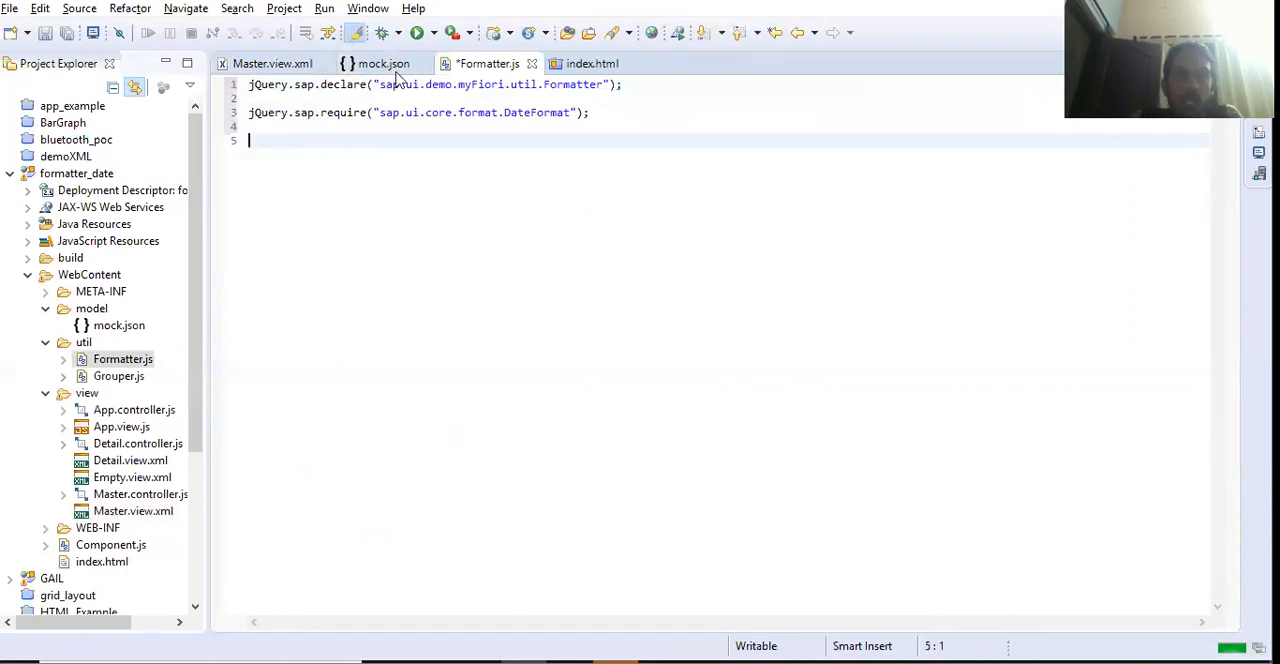
mouse_move(384, 64)
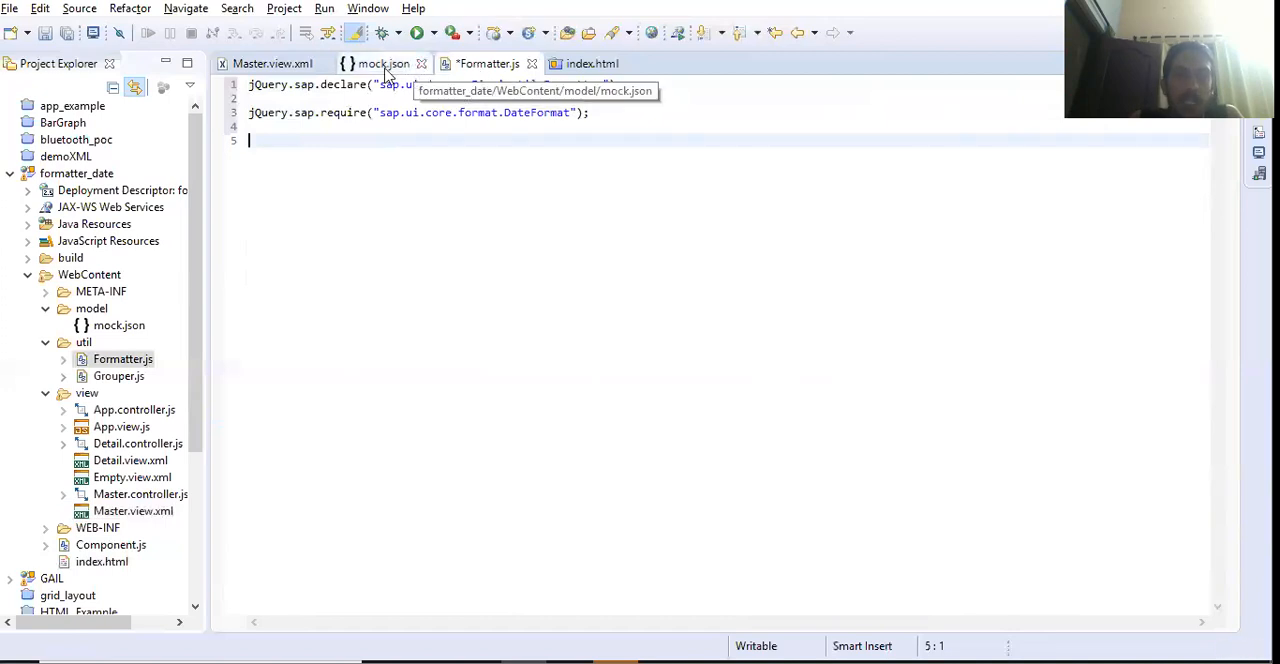
left_click(272, 64)
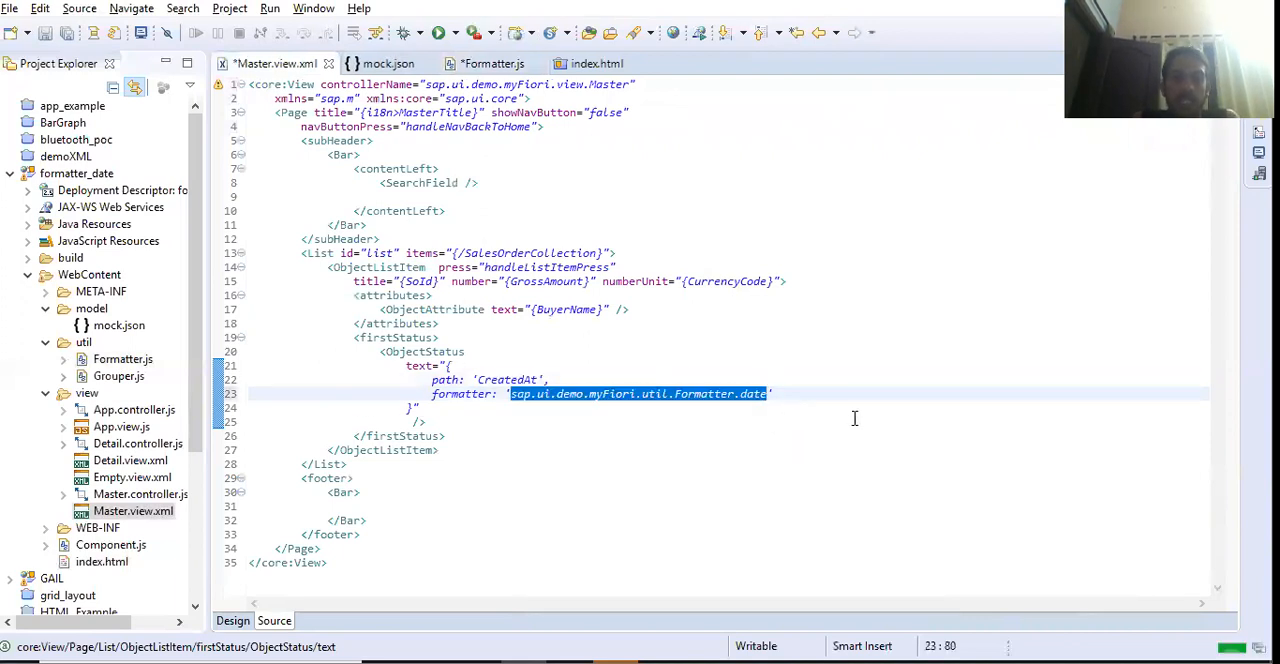
left_click(488, 64)
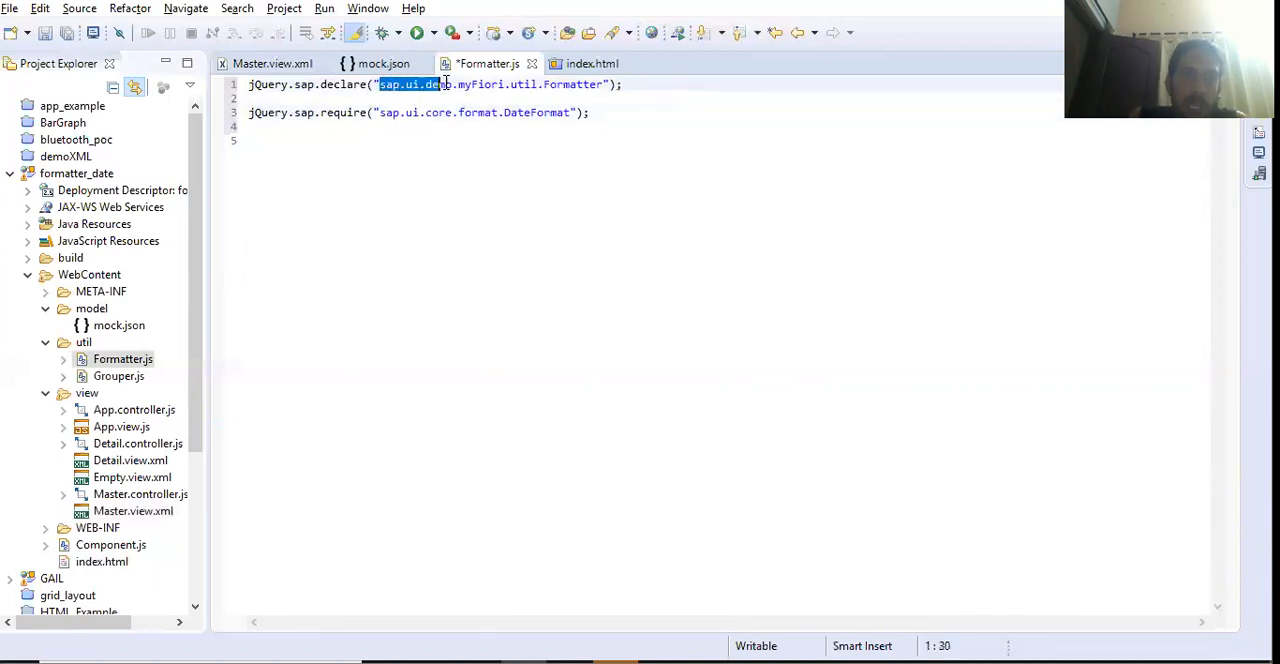
type("demo.myFiori")
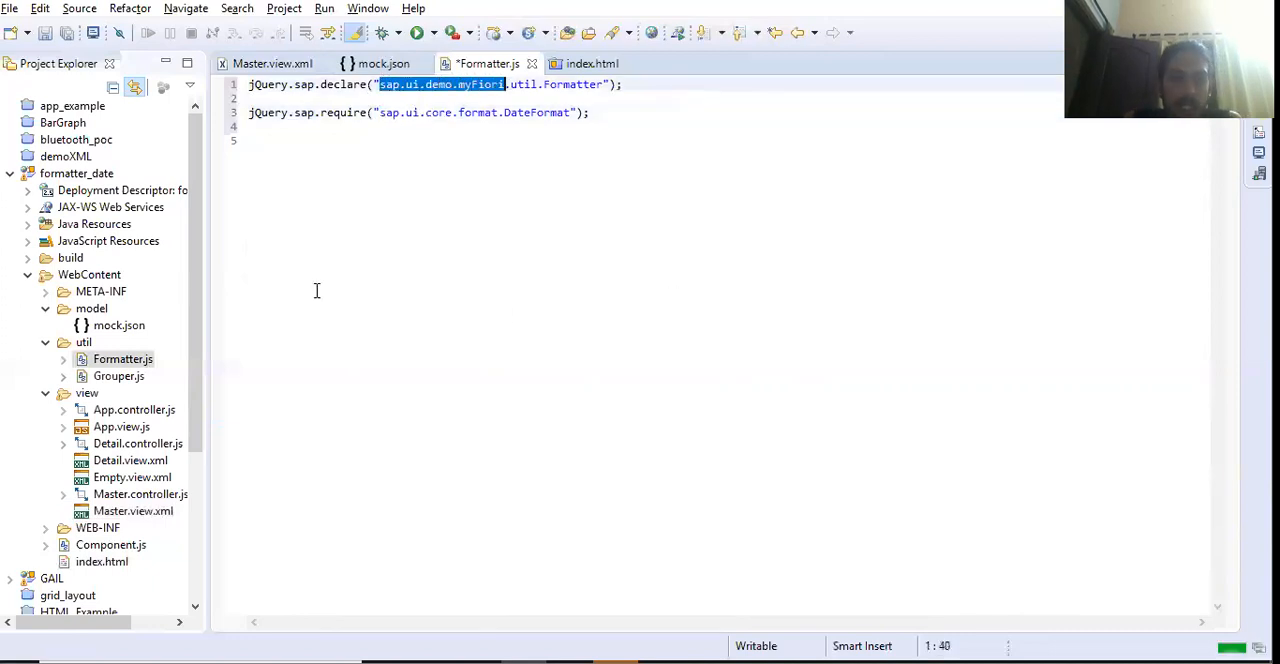
left_click(310, 192)
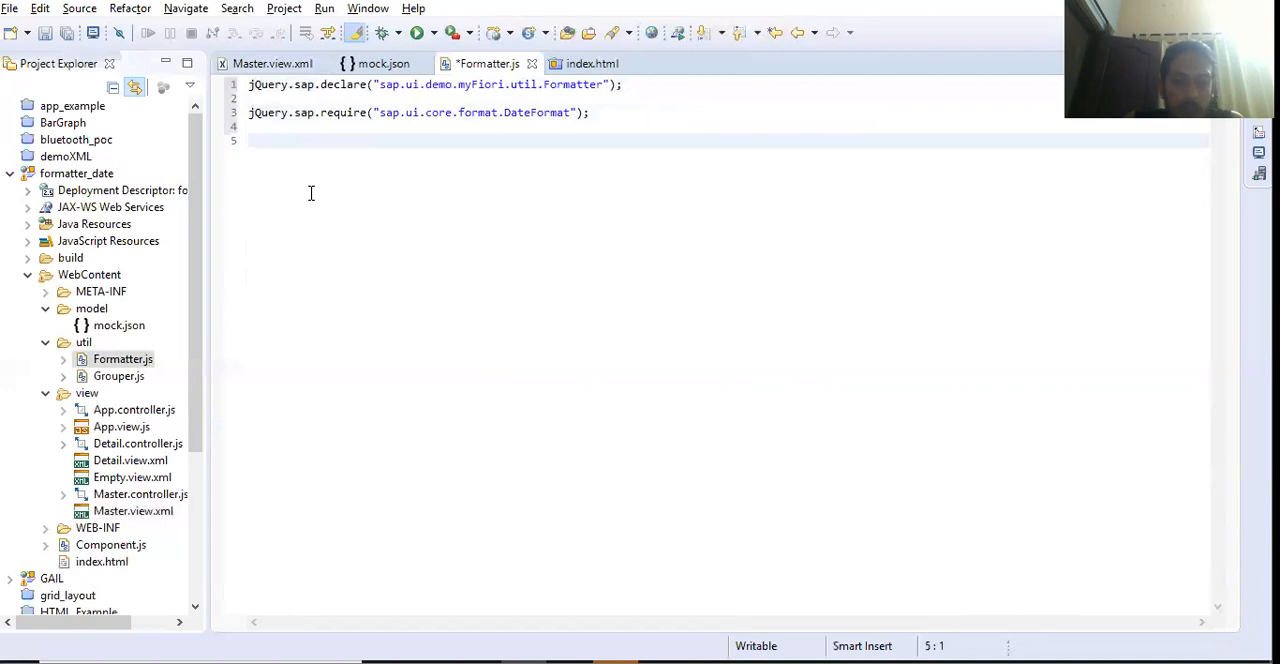
type("sap.ui.demo.myFiori.")
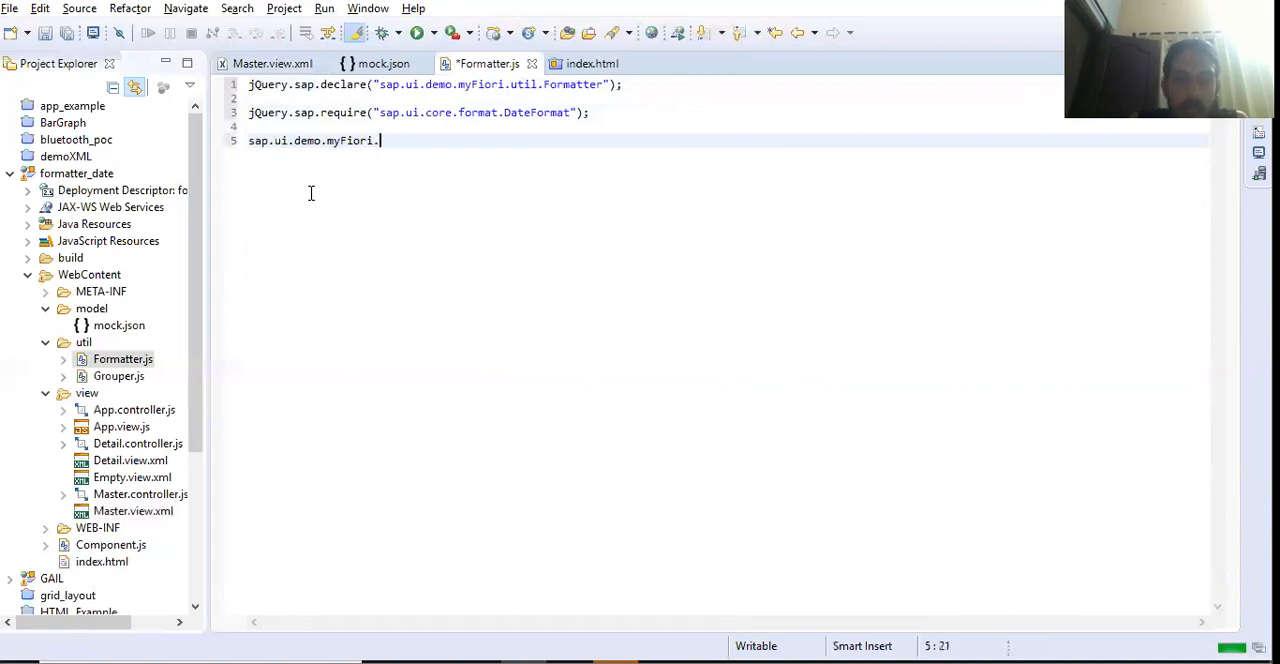
type("util")
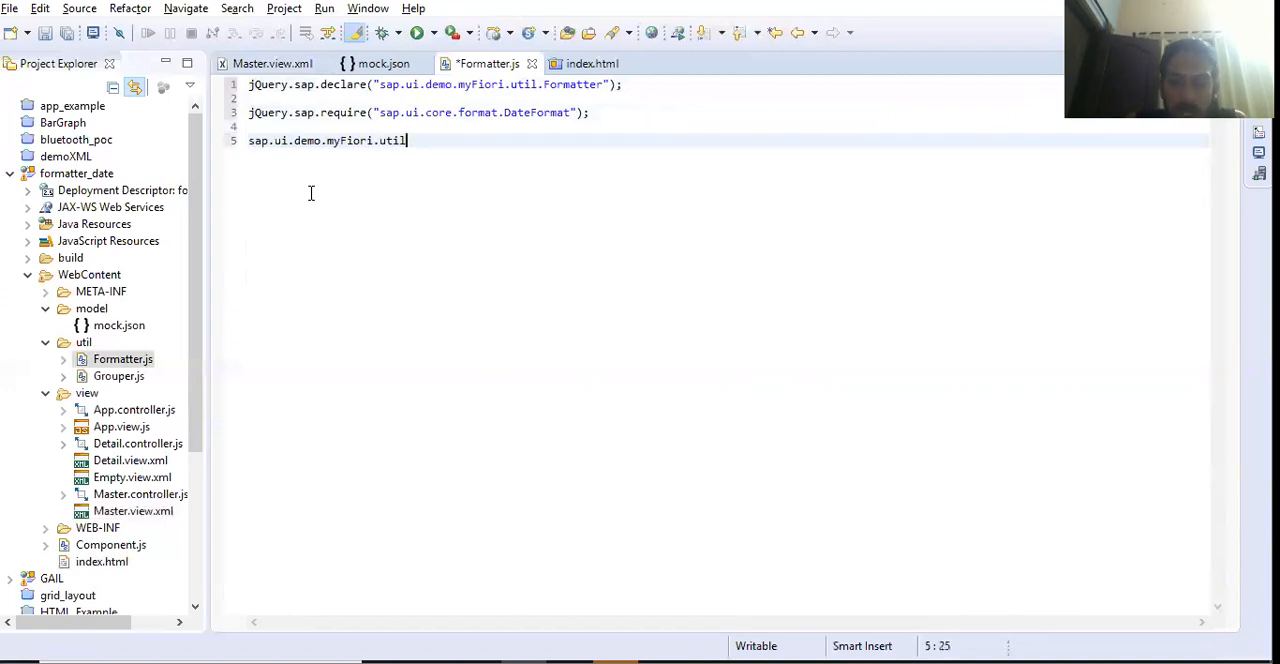
type(".Formatter =")
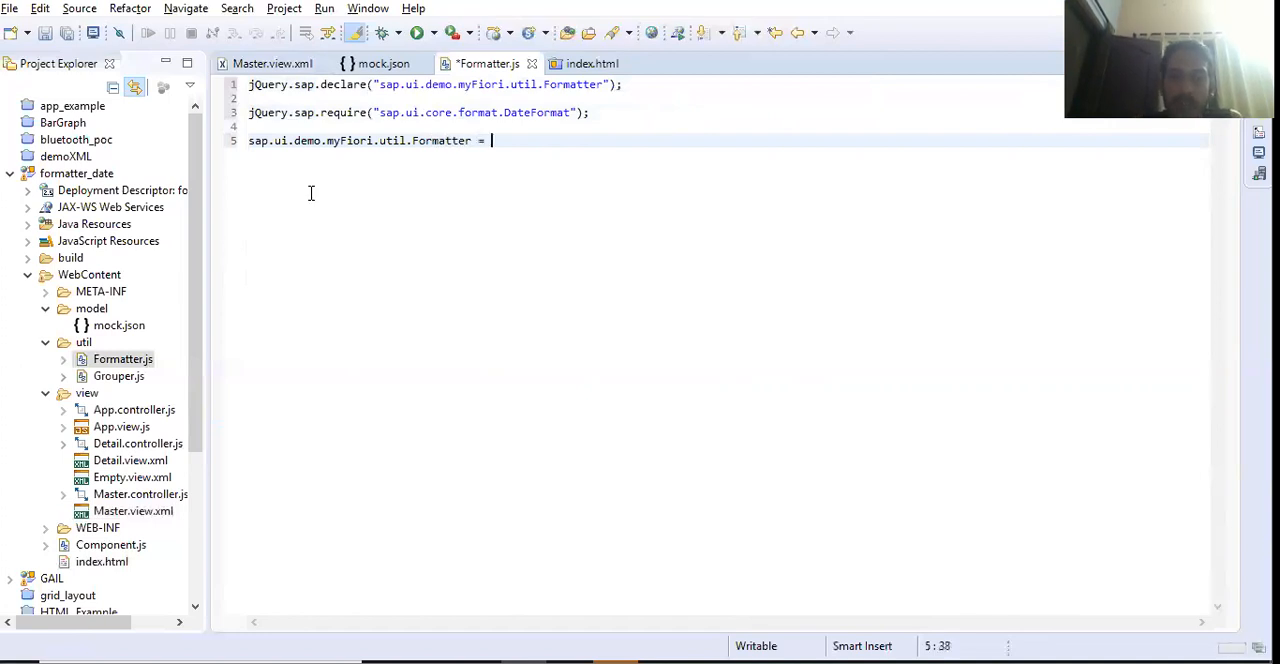
type("{}")
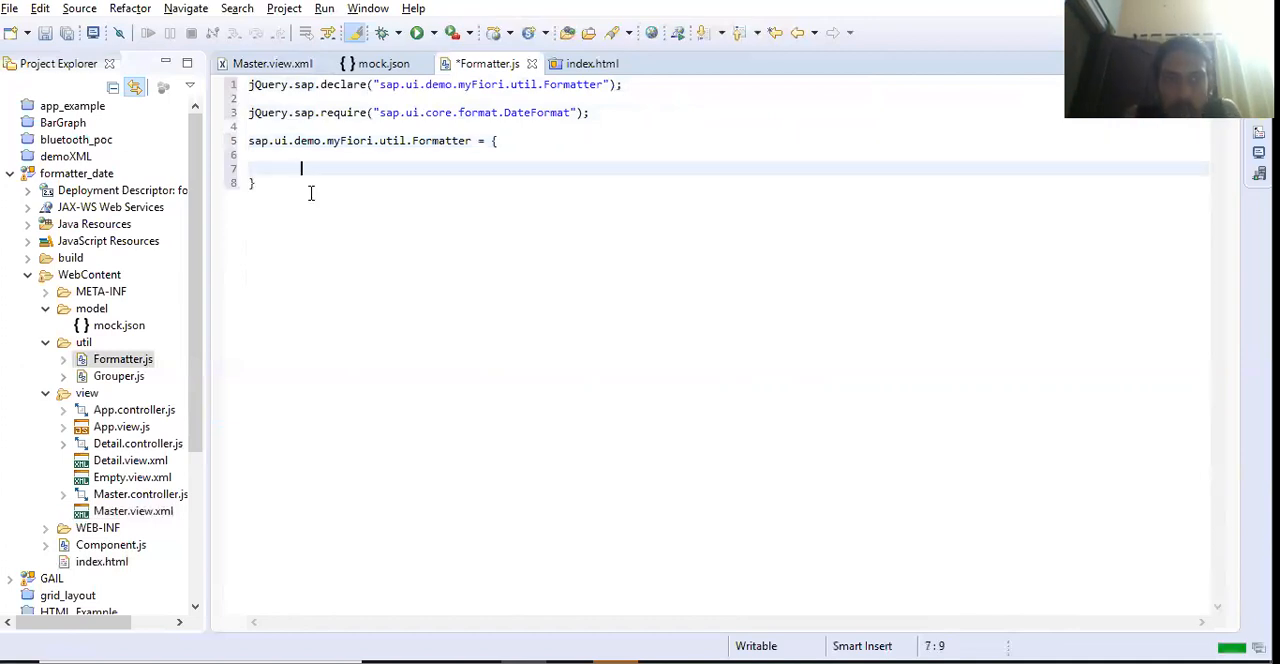
Step: Begin a date entry inside the Formatter object and check its name in the master view
key("Return")
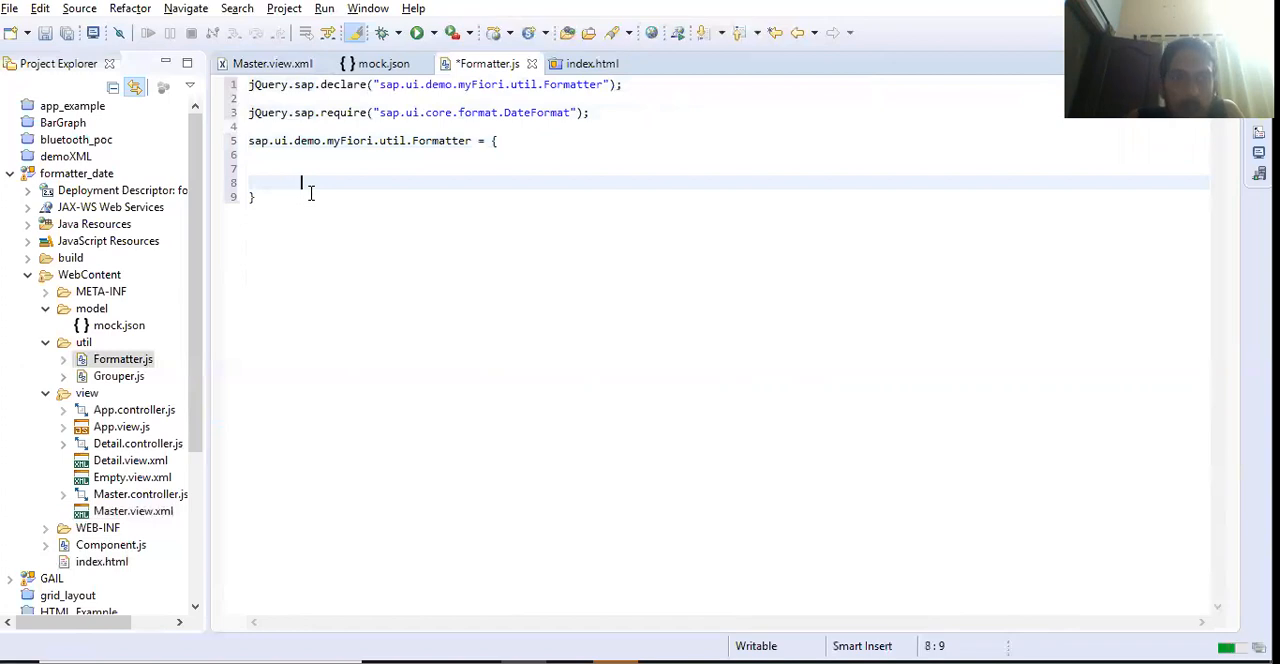
type(";")
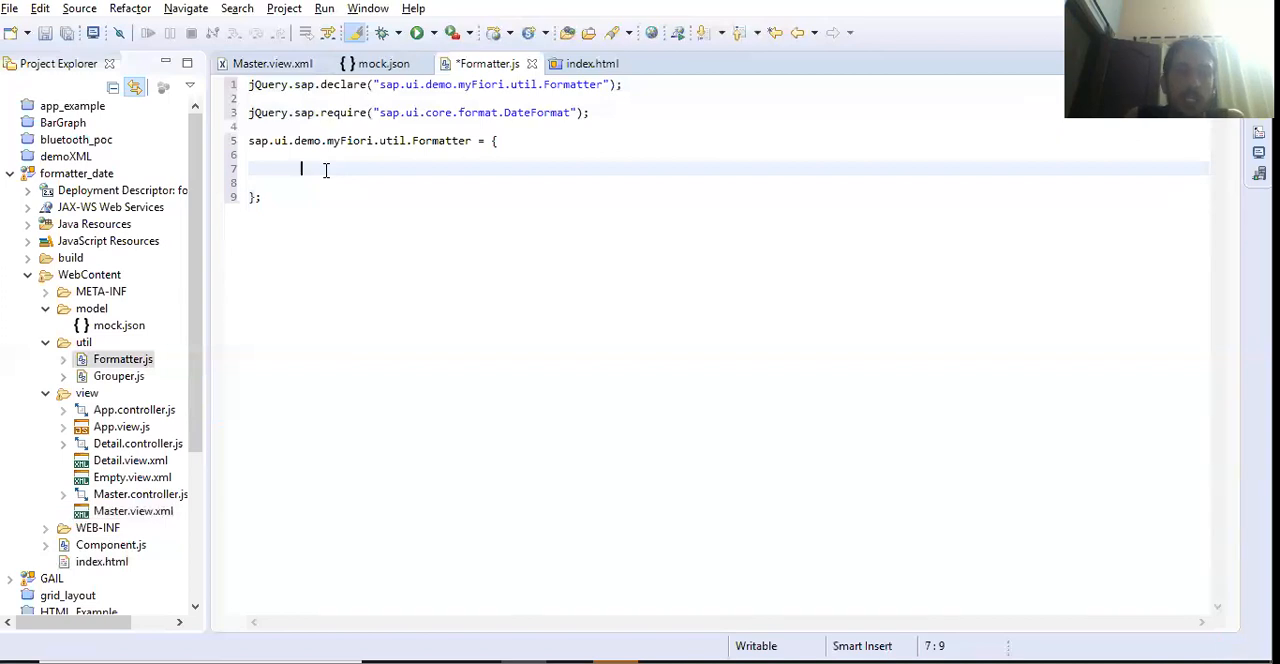
type("dat")
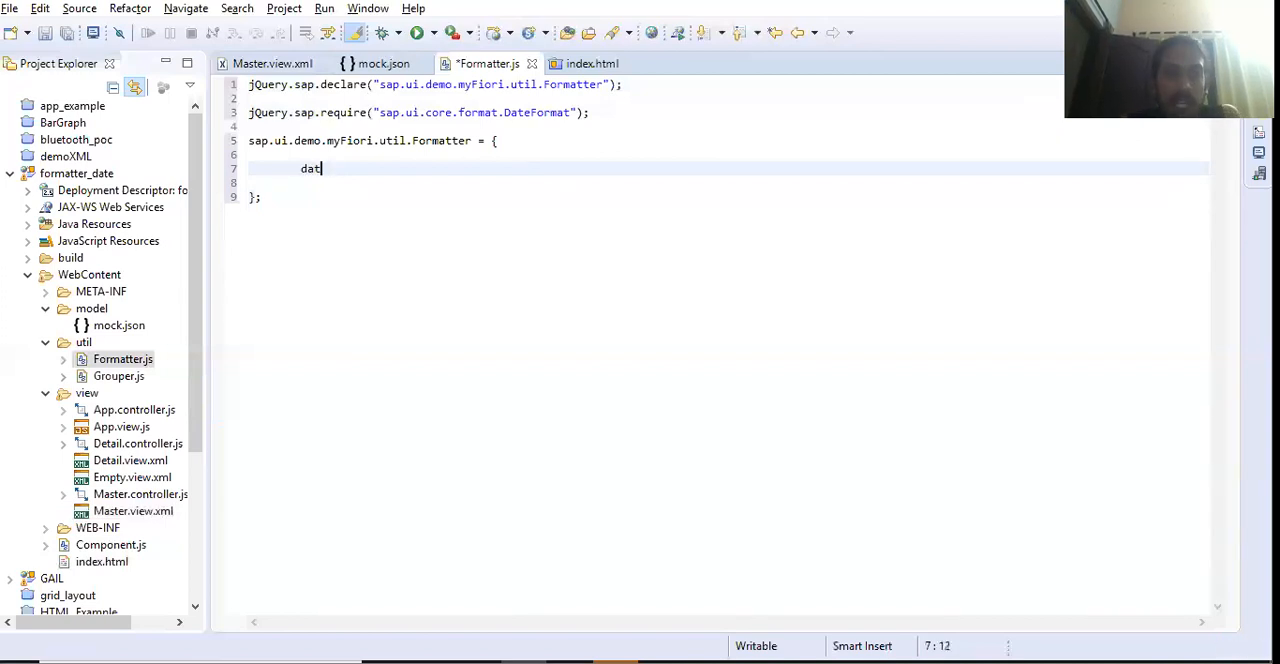
type("e")
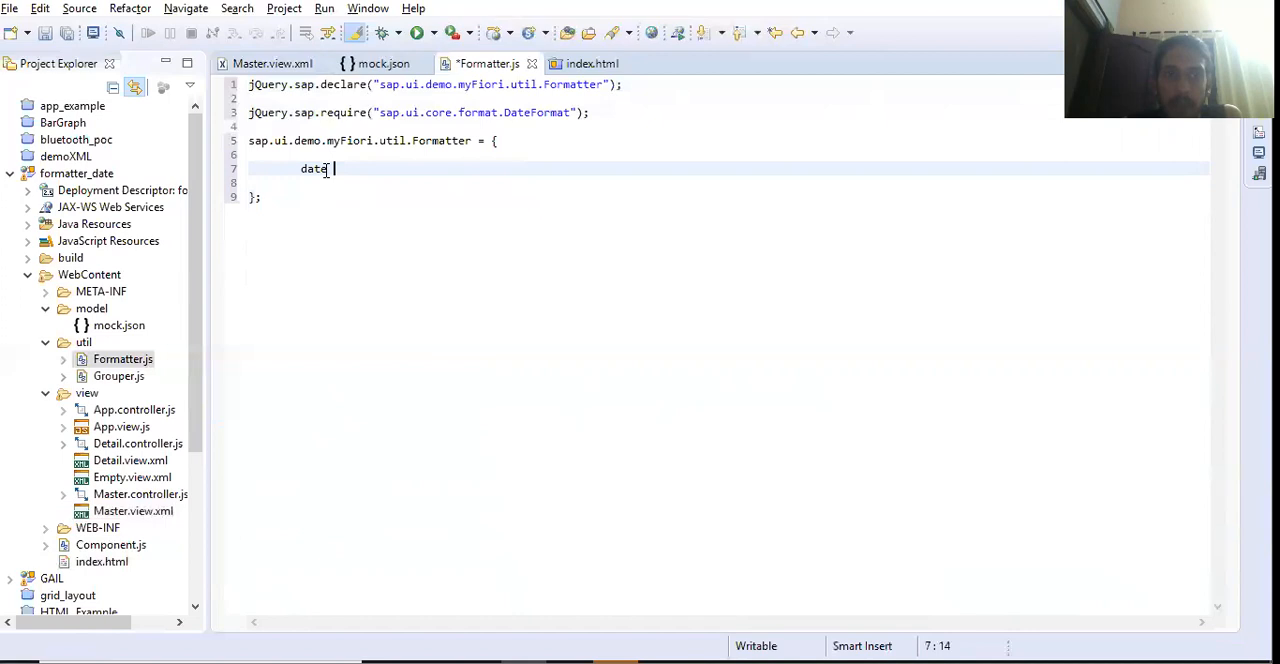
left_click(272, 64)
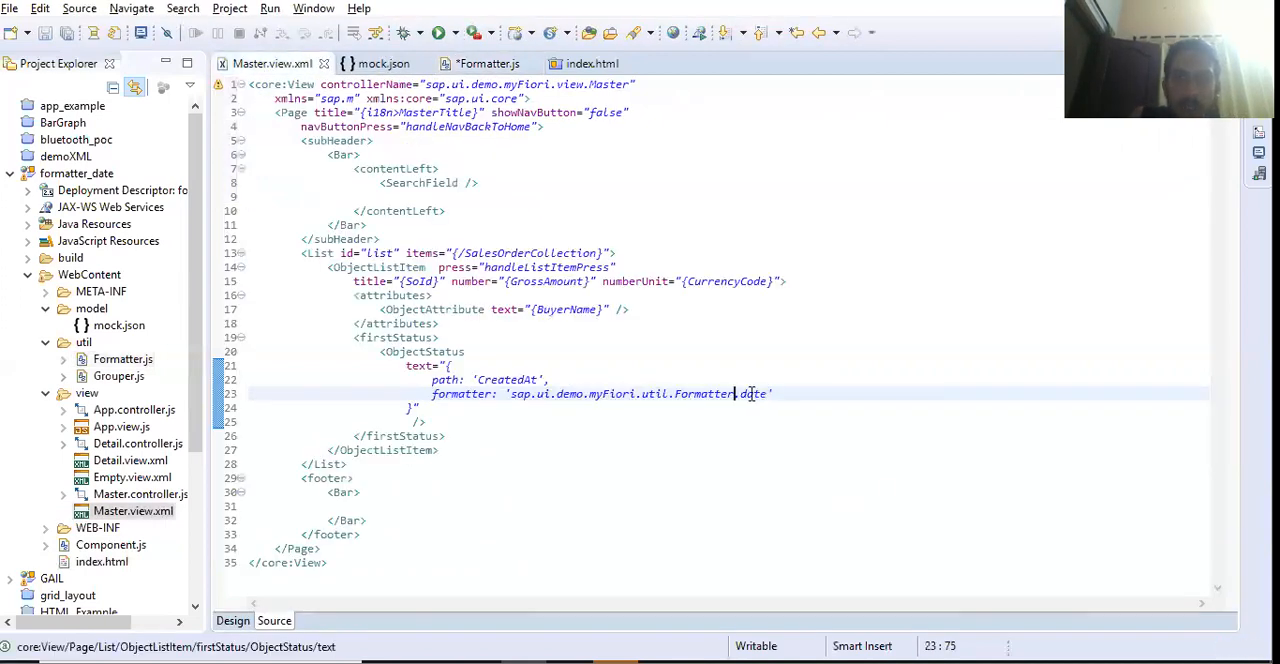
double_click(752, 392)
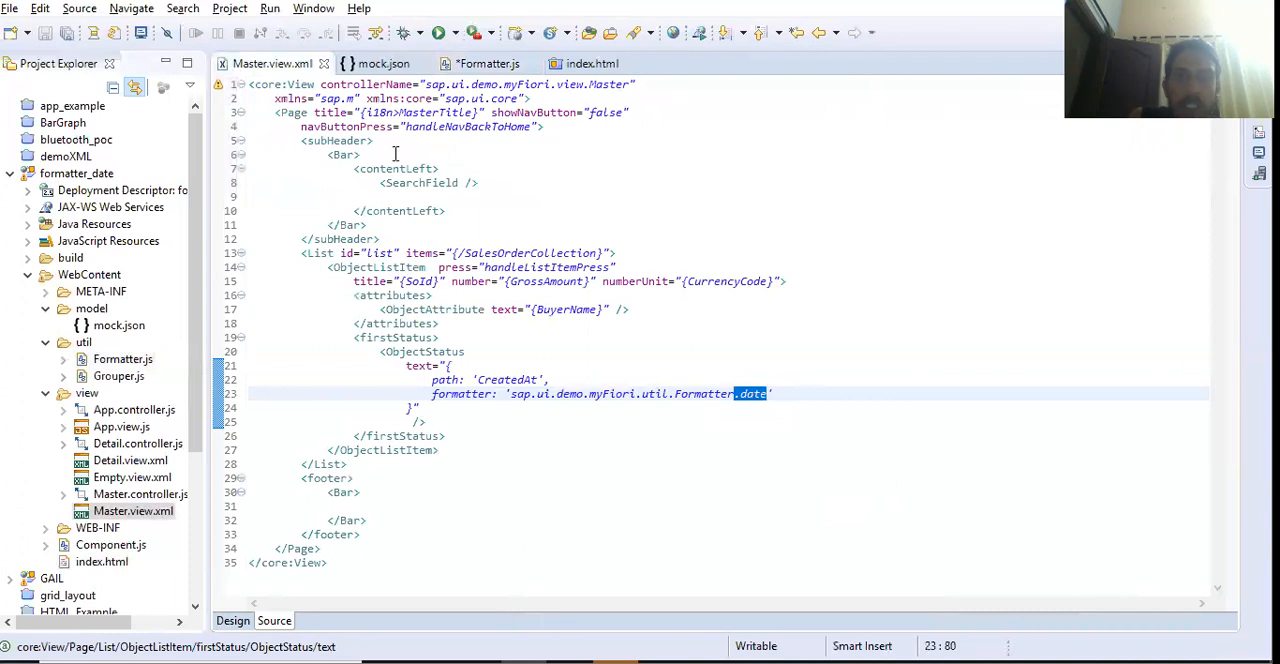
left_click(488, 64)
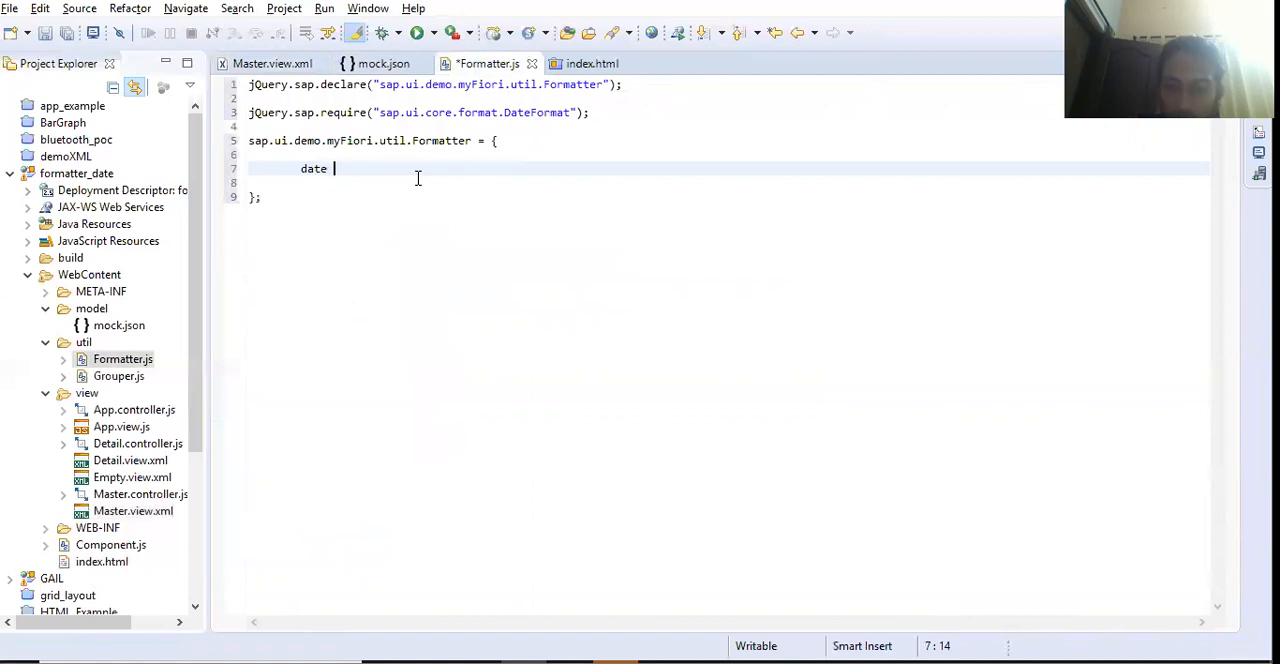
Step: Make date a function (value) with an open body where a var declaration starts
type(": funct")
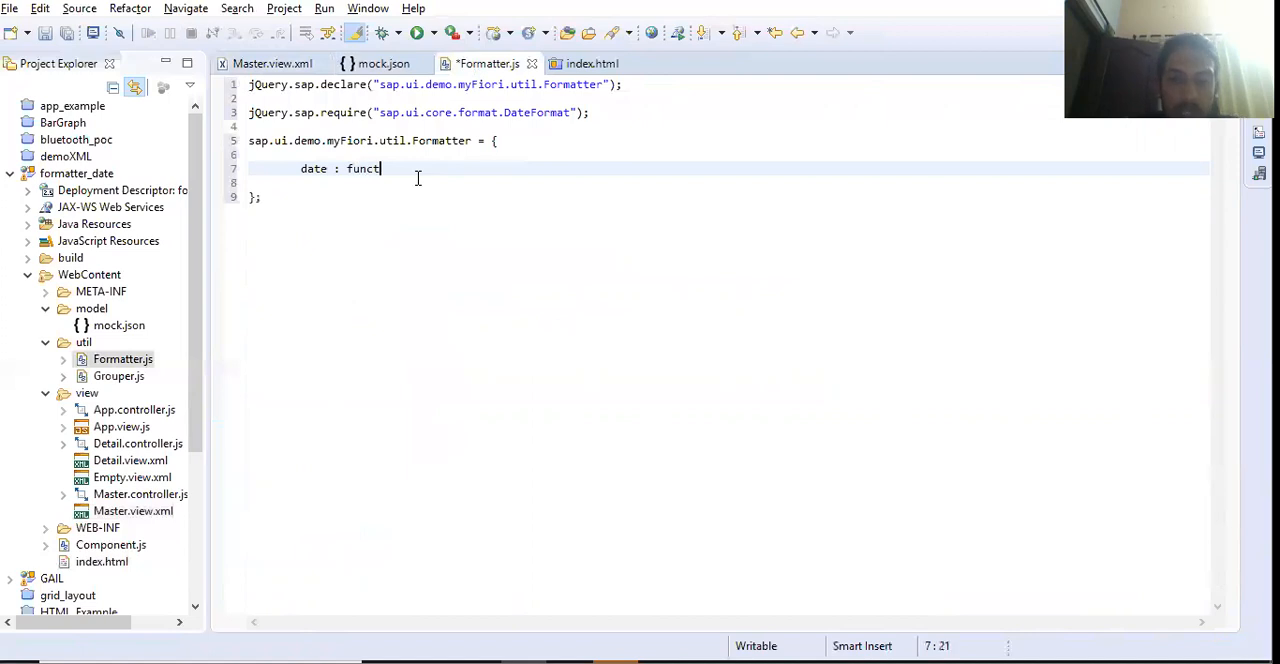
type("ion")
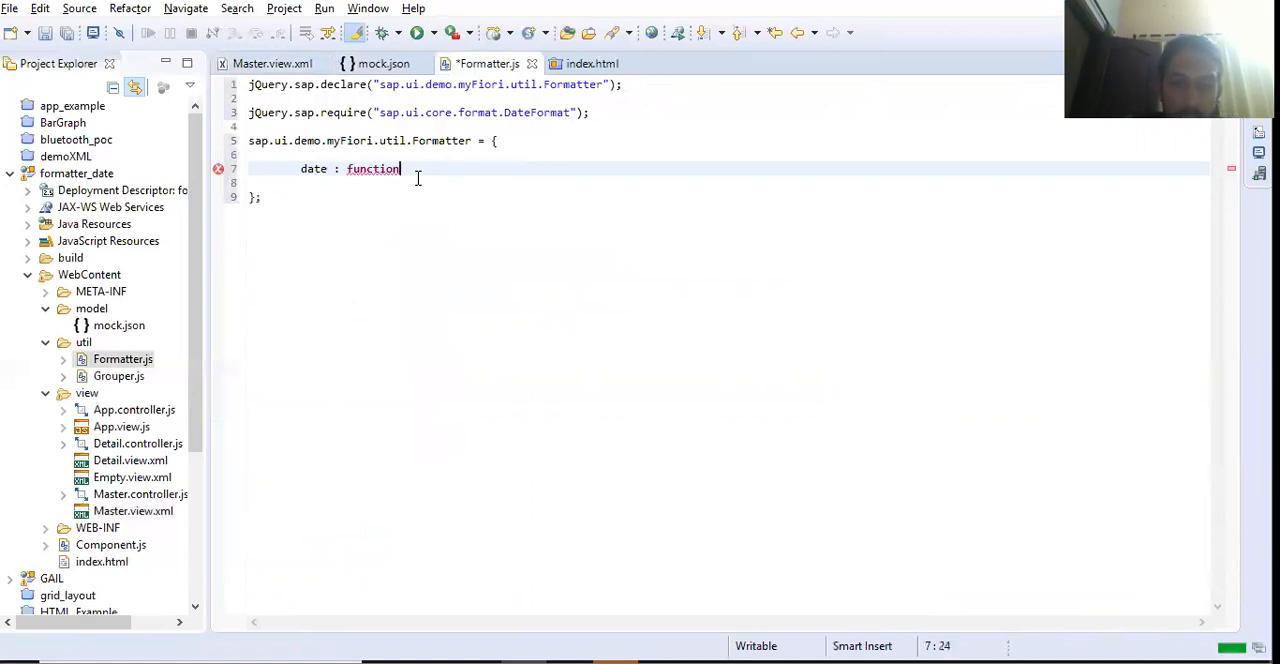
type("(value)")
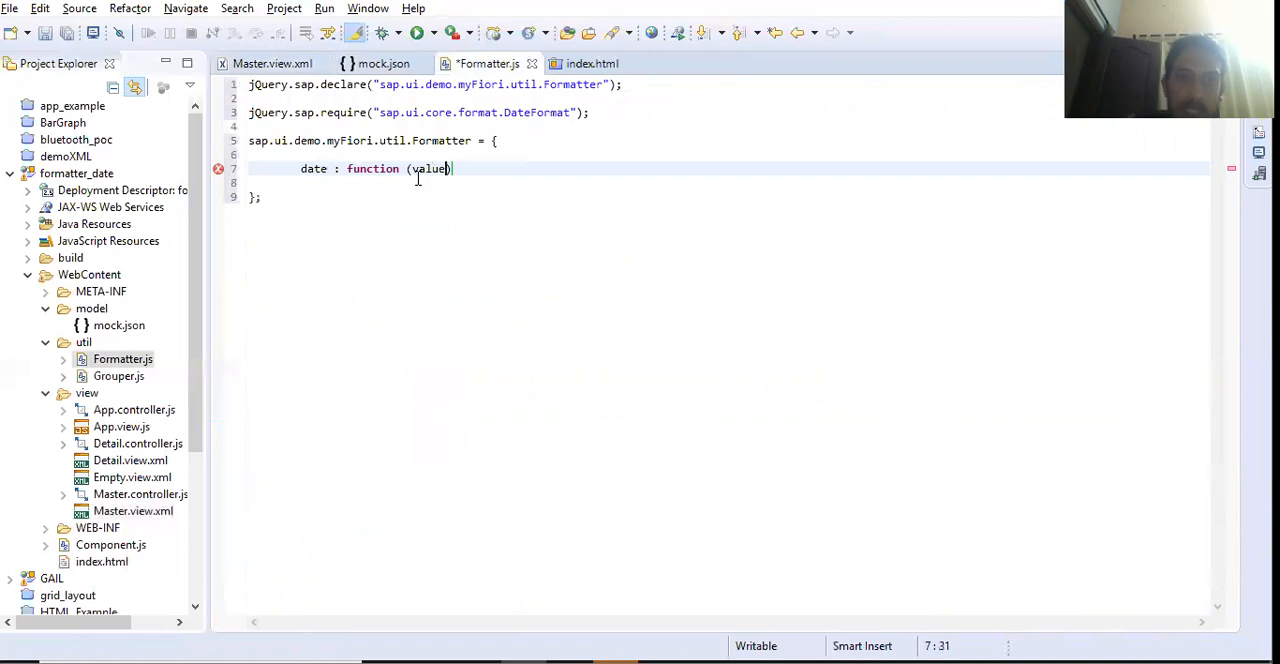
key("Return")
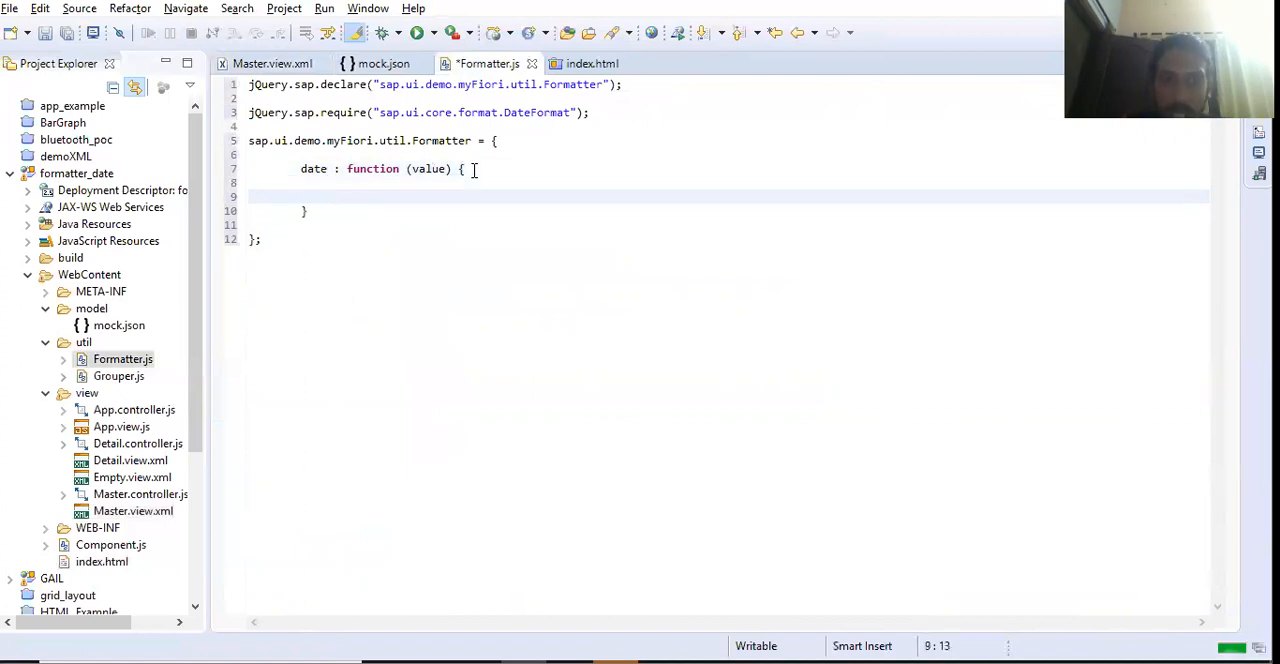
key("Return")
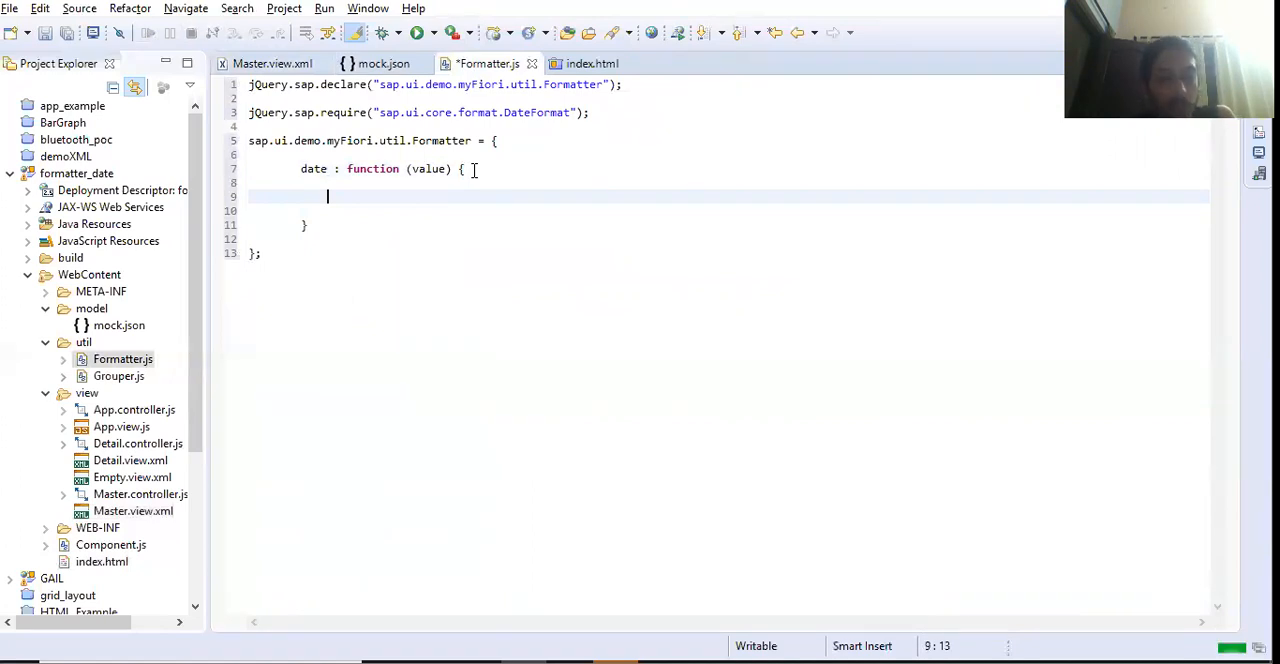
type("var")
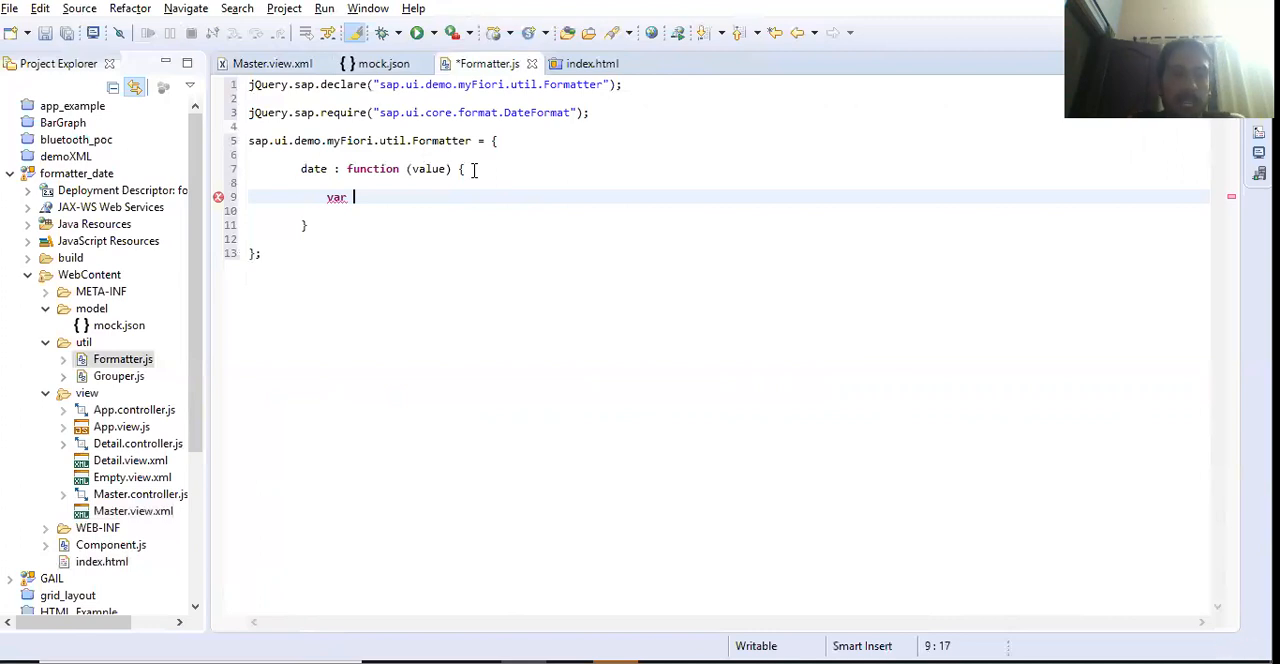
Step: Replace the var with an if (value) { block and start the oDateFormat declaration inside it
key("BackSpace")
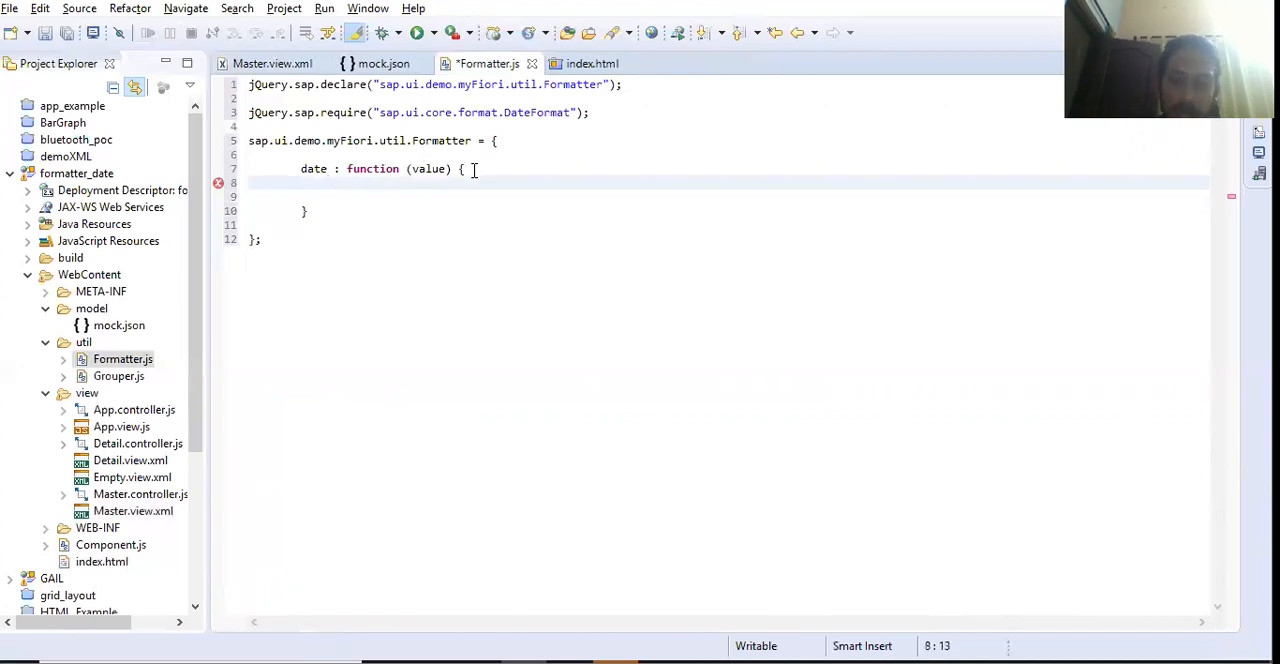
type("i")
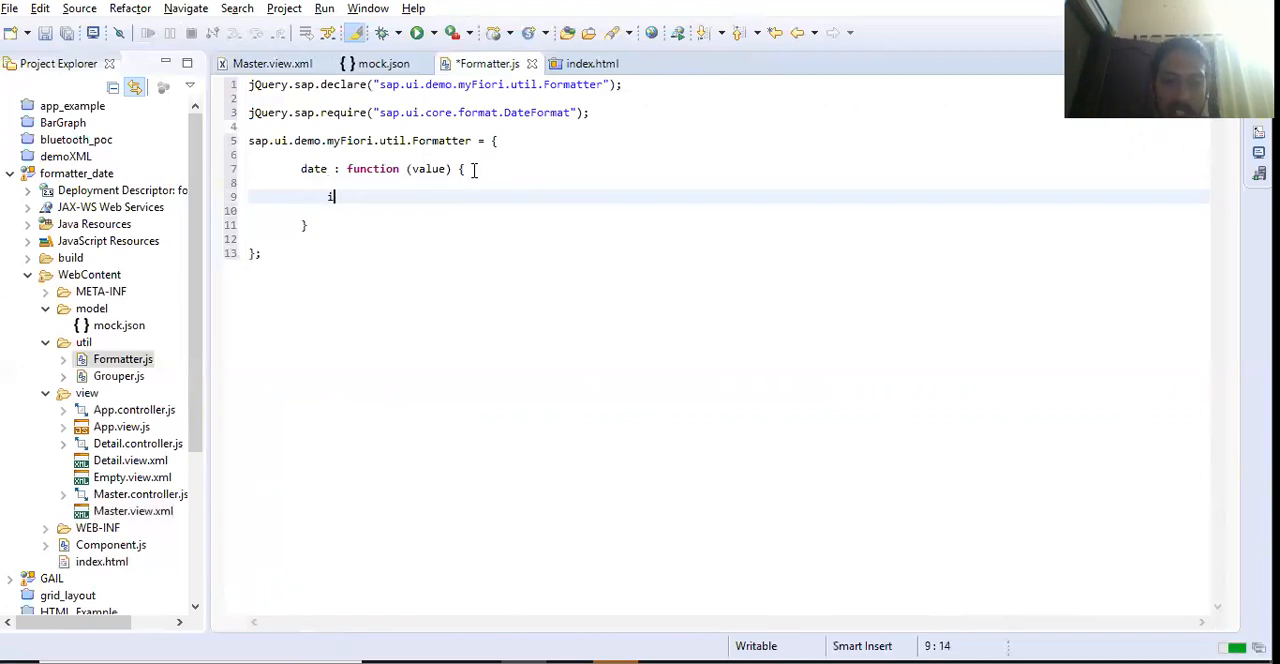
type("f )")
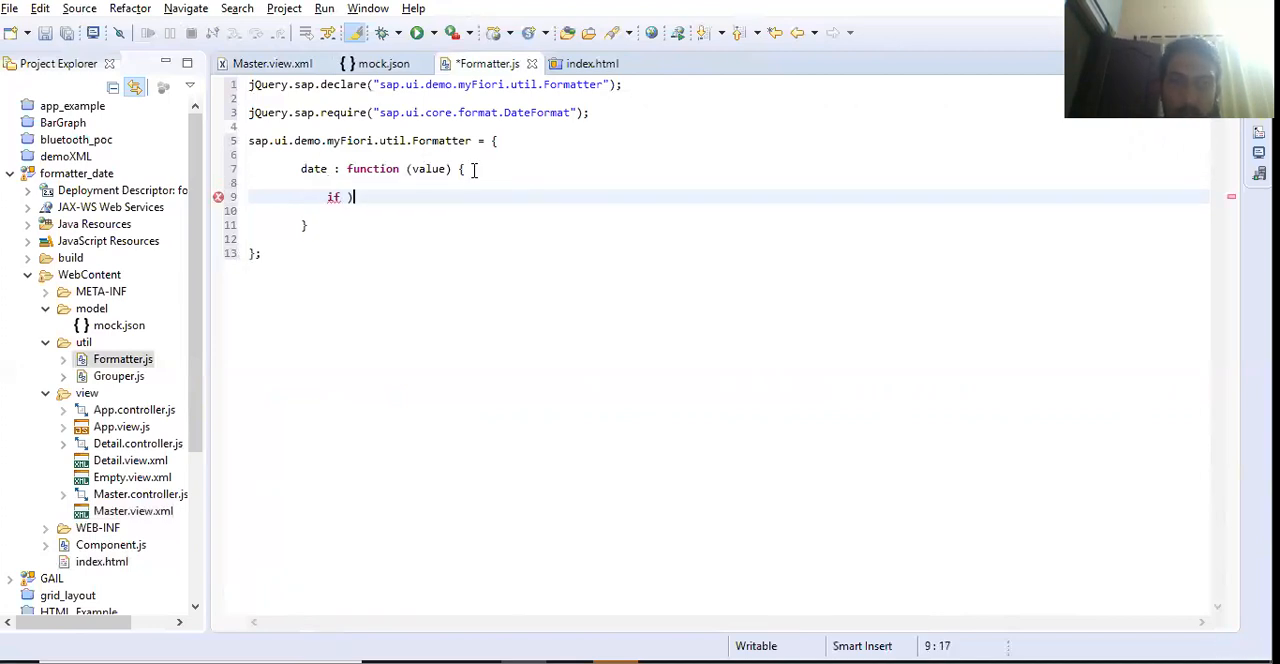
type("(")
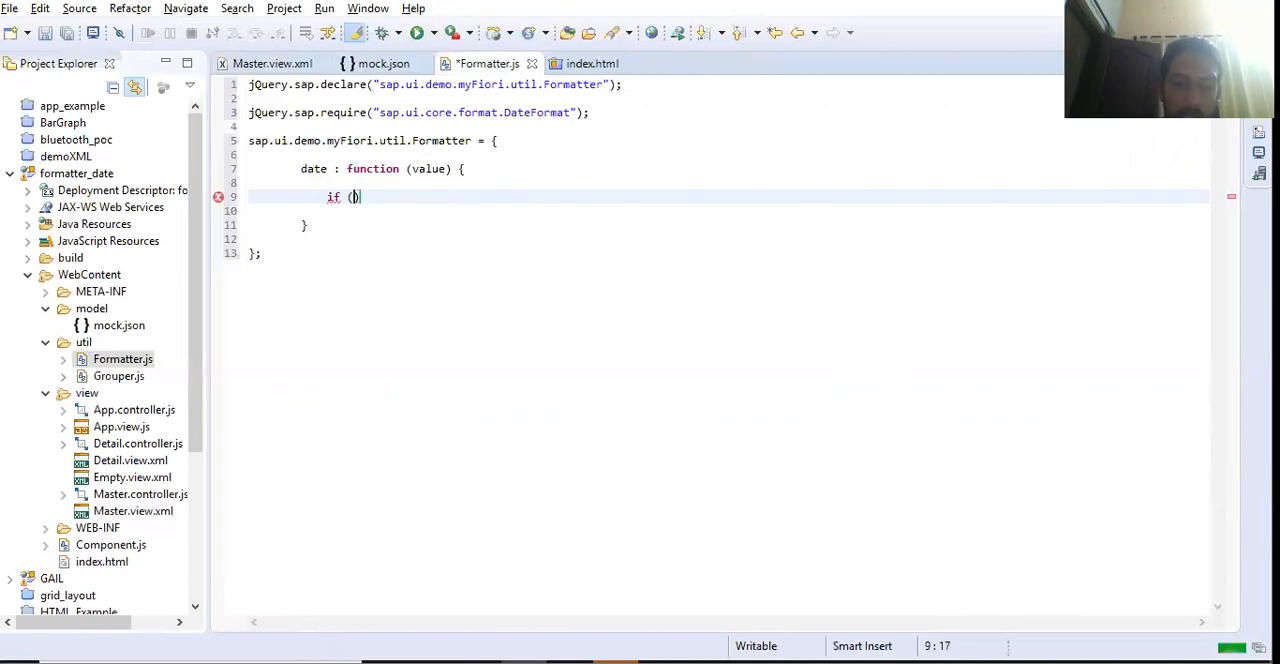
type("value)")
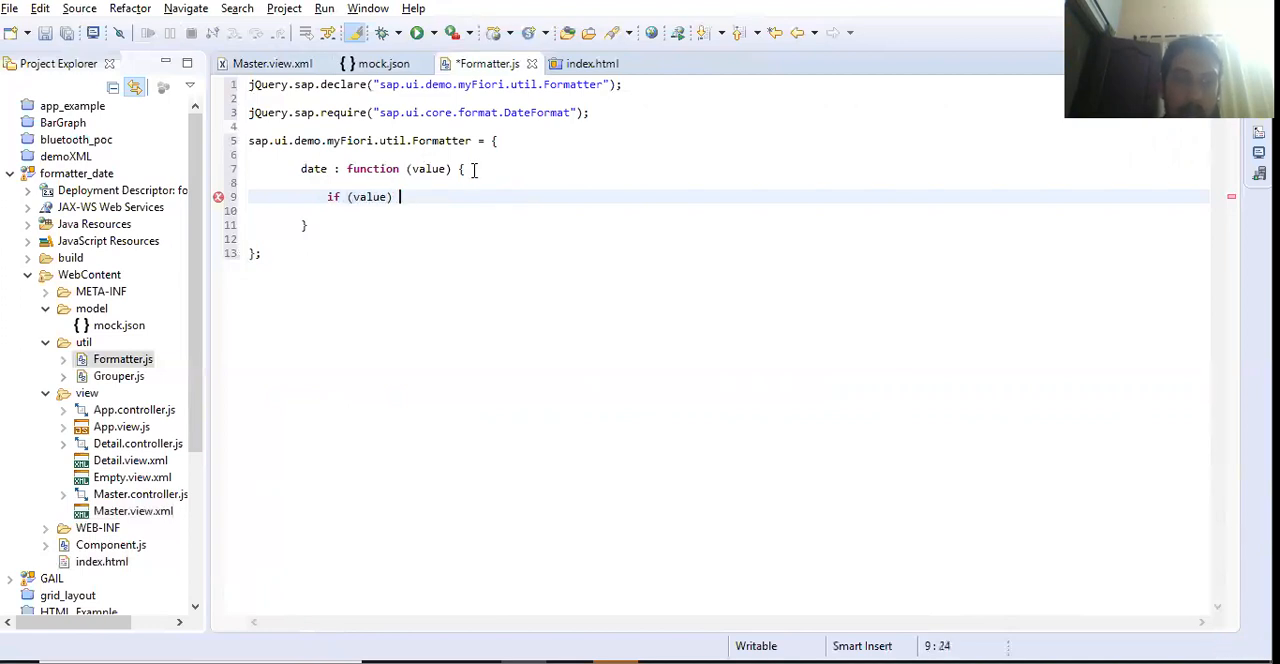
type("{")
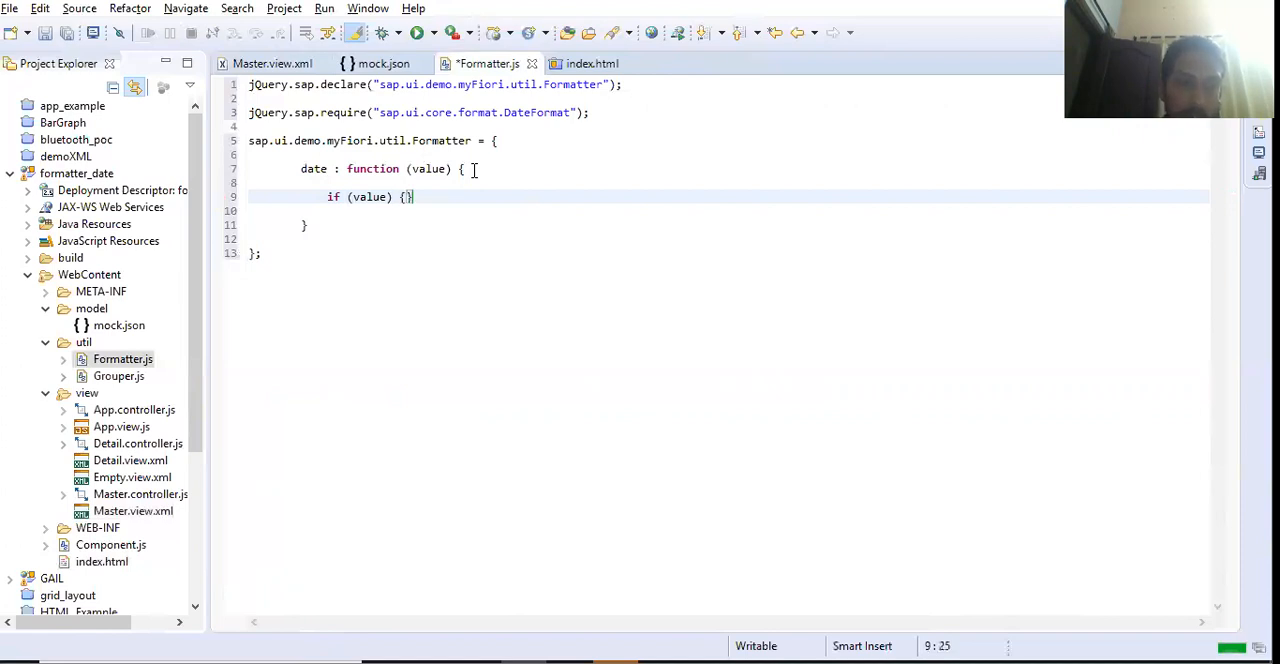
key("Return")
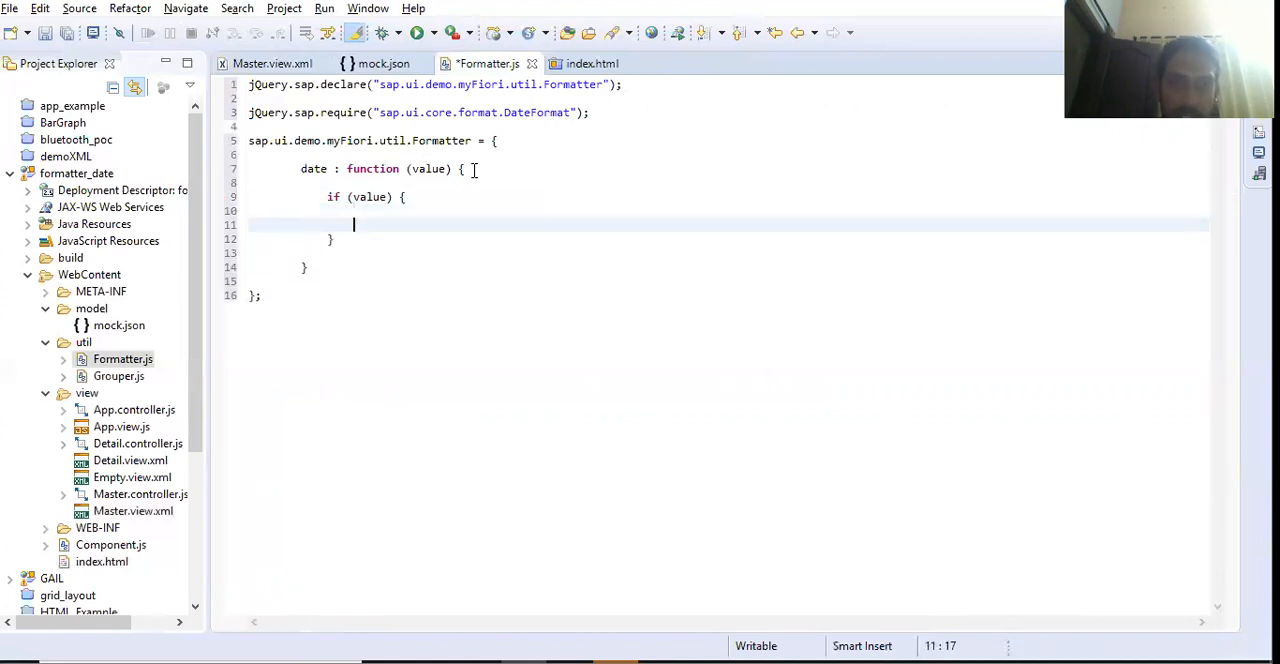
type("var oDat")
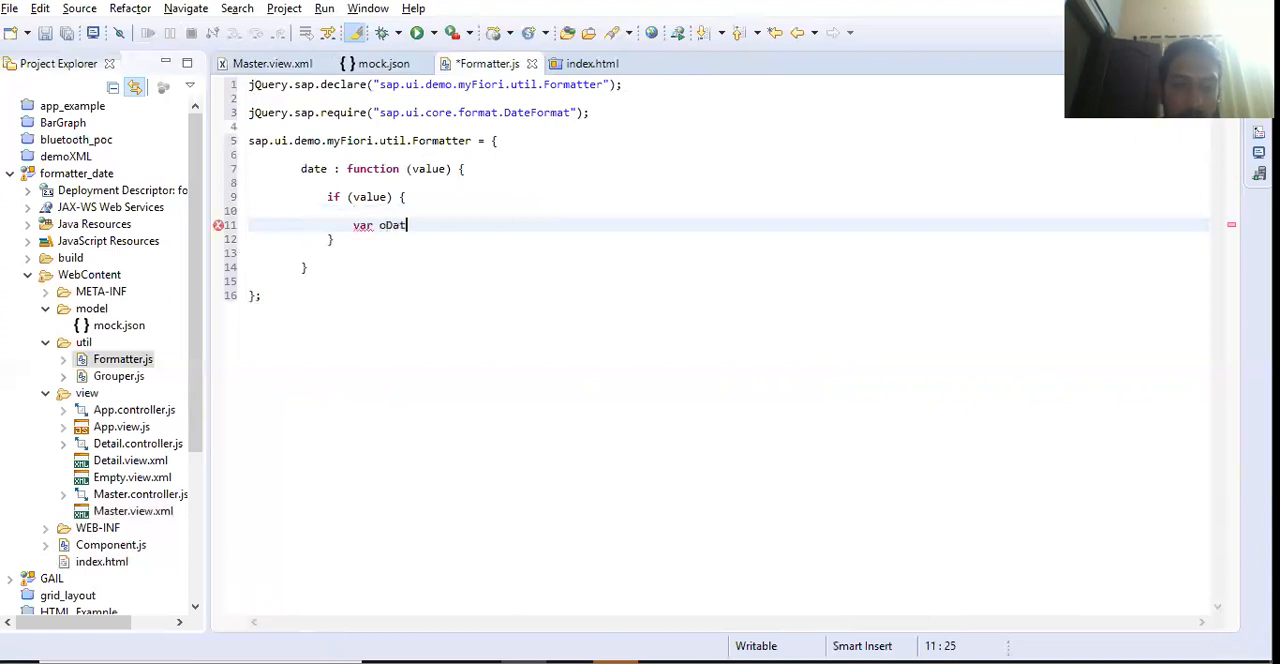
Step: Assign oDateFormat from sap.ui.core.format.DateFormat inside the if block
type("ef")
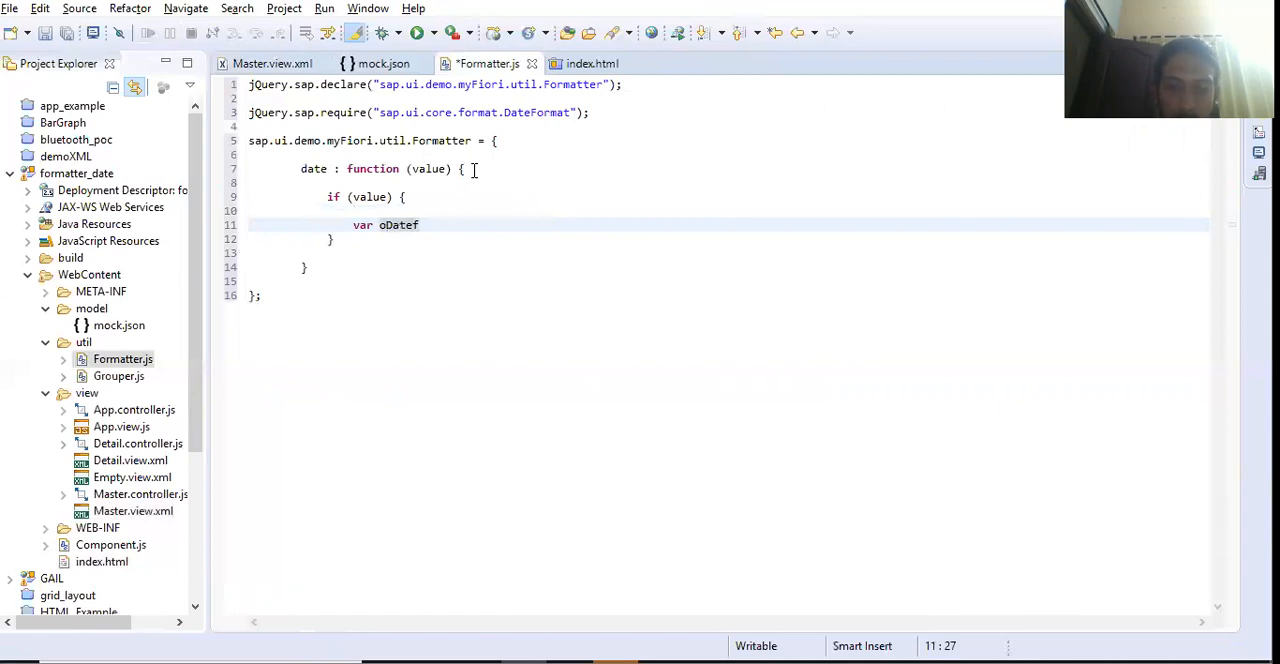
type("Format =")
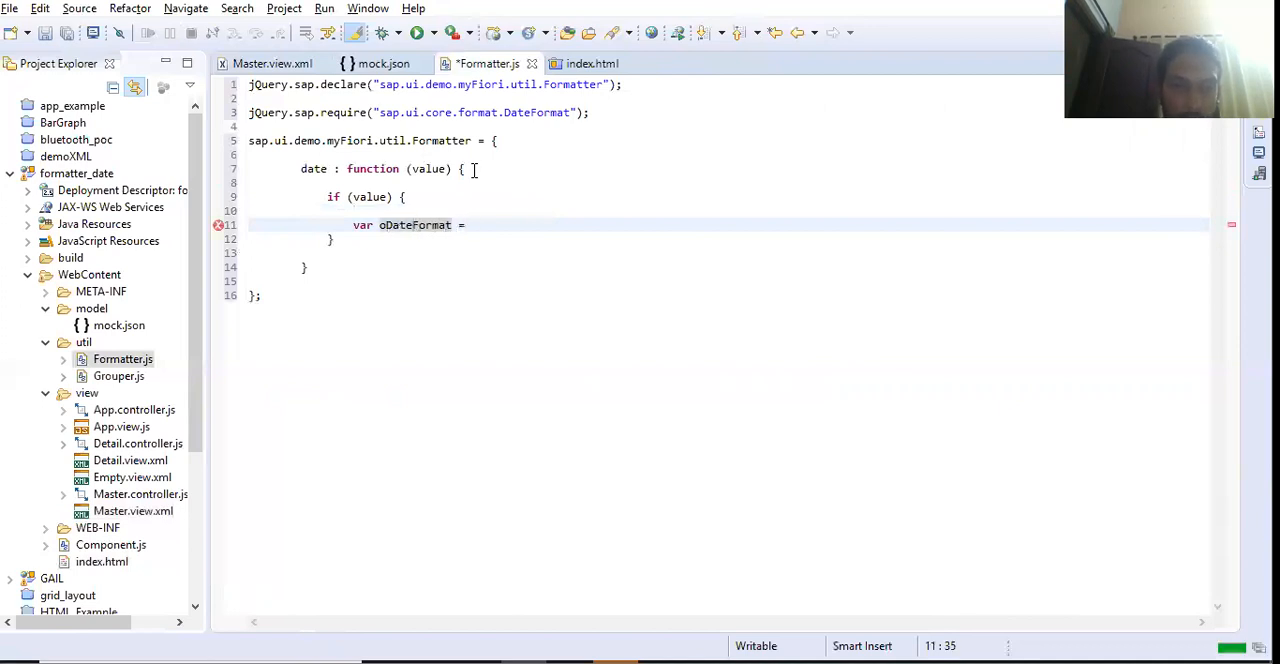
type("sap.u")
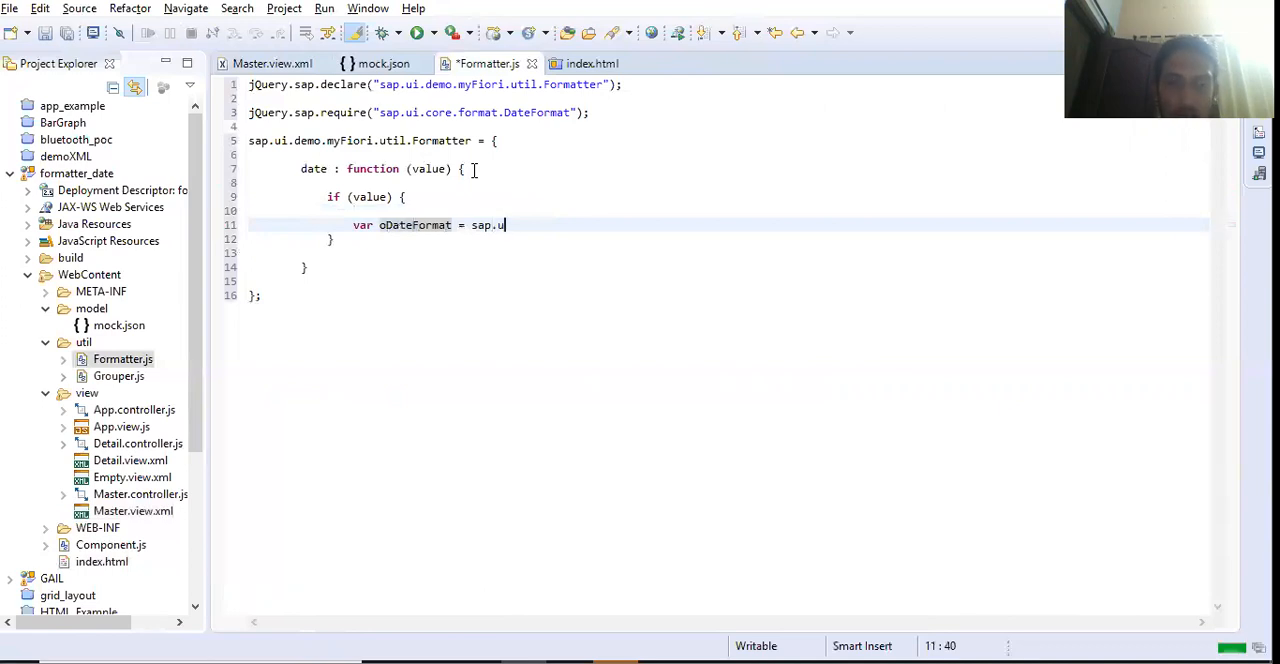
type("i.core")
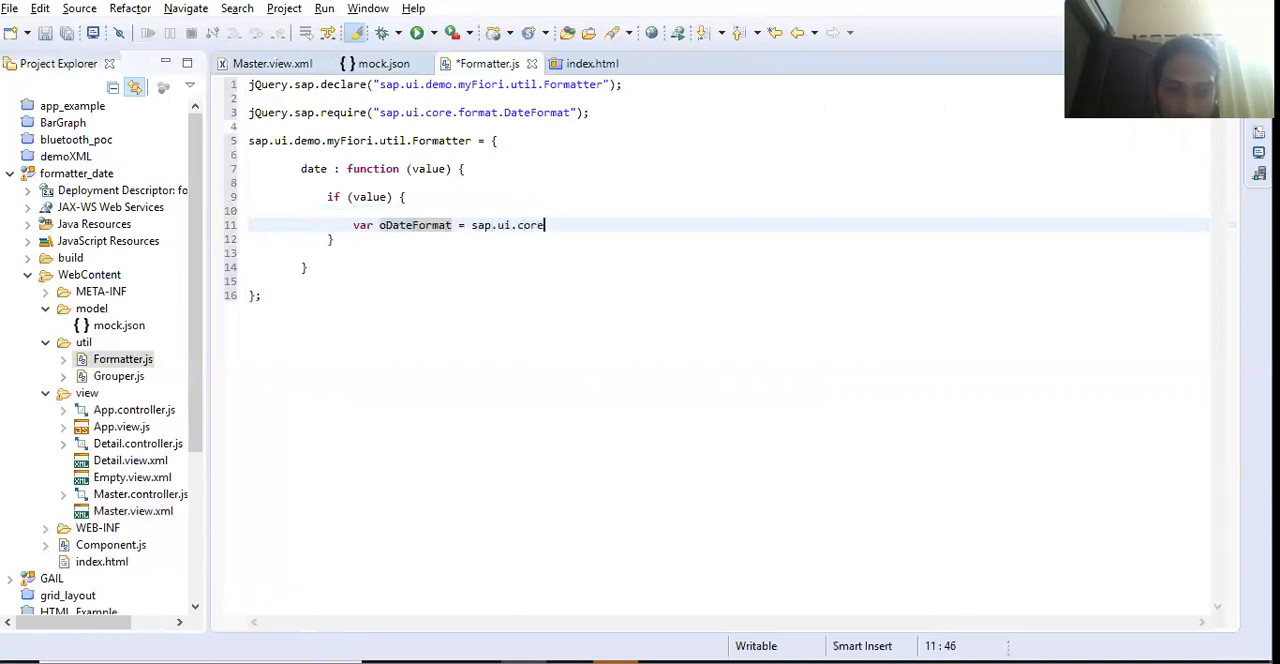
type(".form")
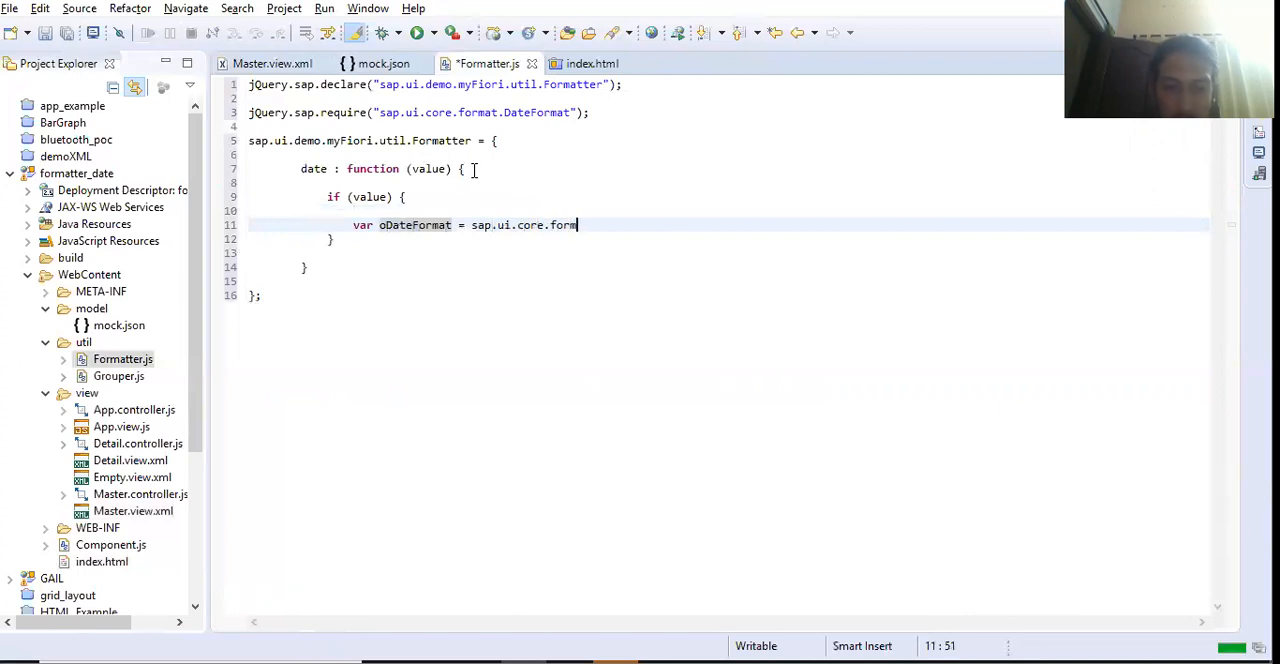
type("at")
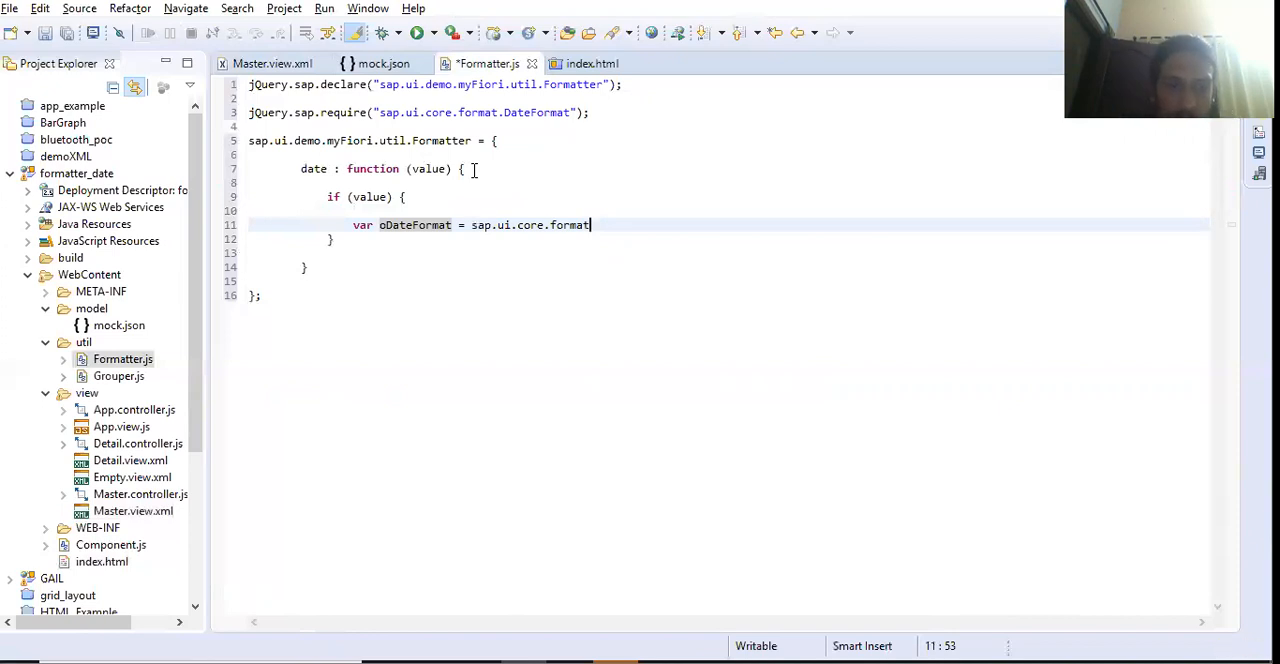
type(".Dat")
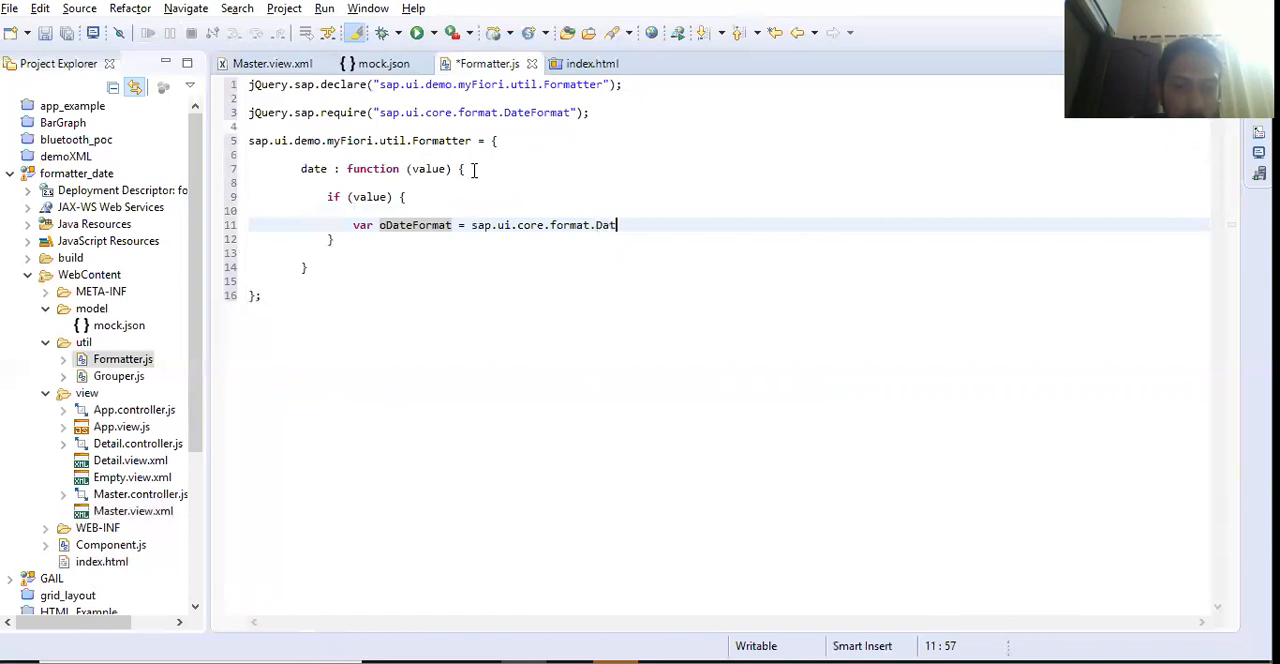
type("eFormat")
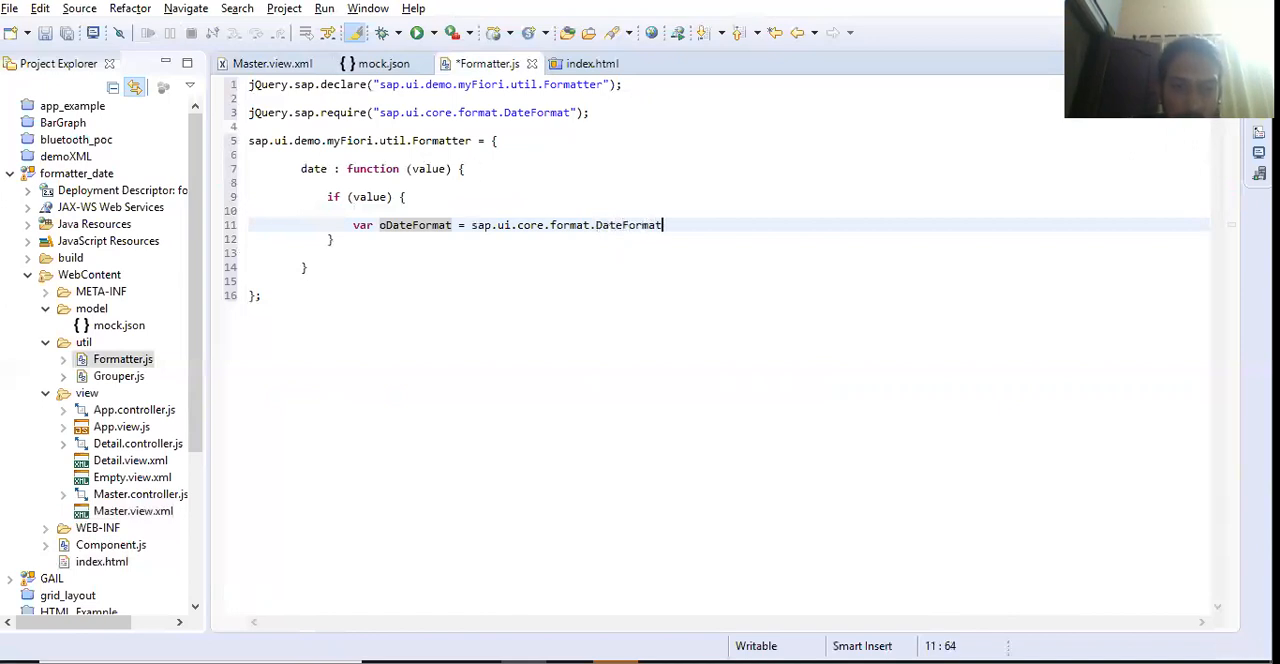
type(".")
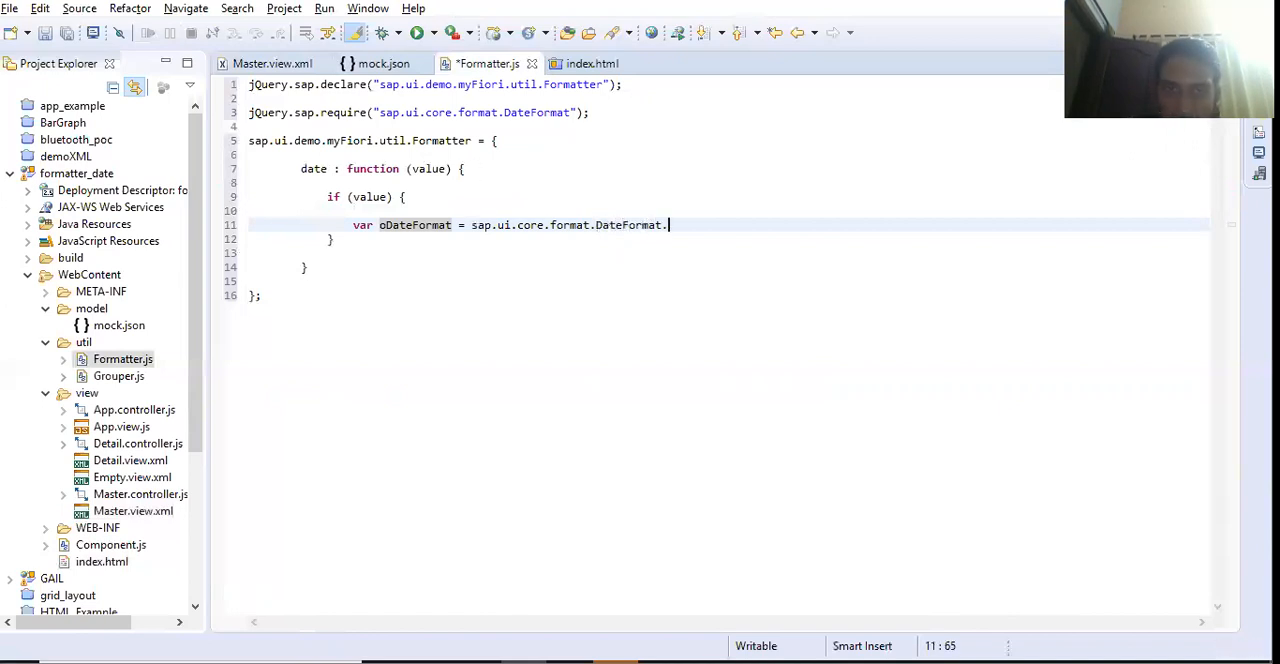
Step: Call getDateTimeInstance({pattern}) on DateFormat, leaving the pattern argument to fill in
type("getD")
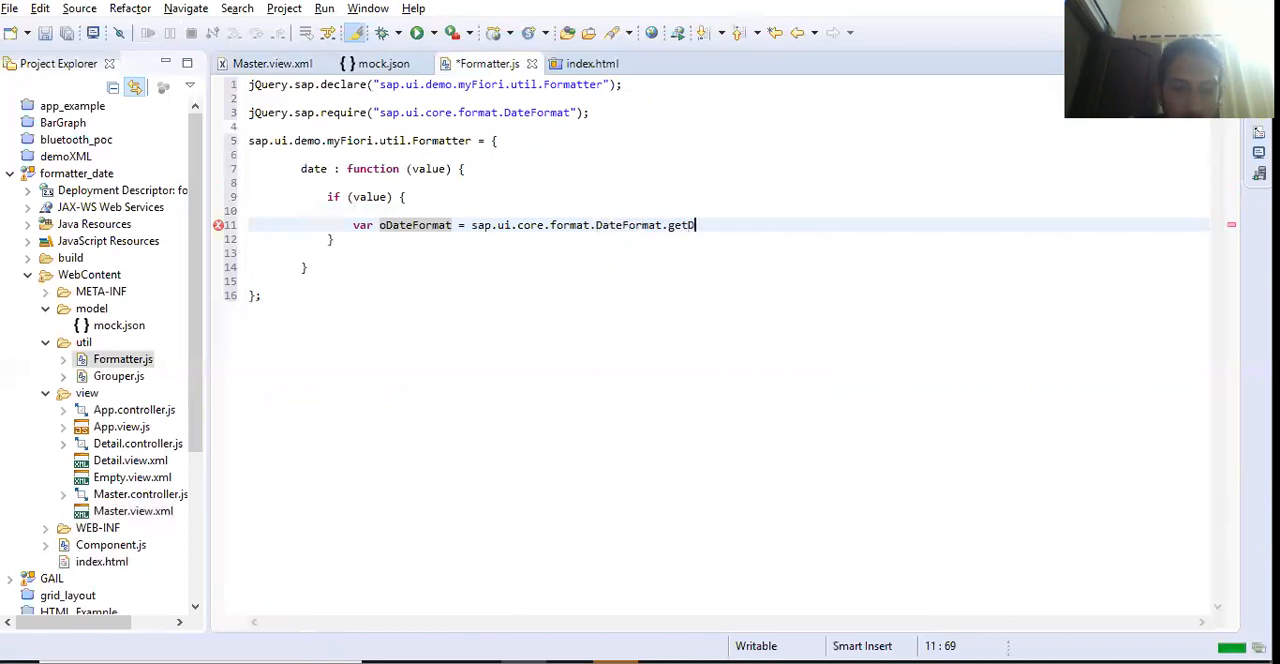
type("ateTi")
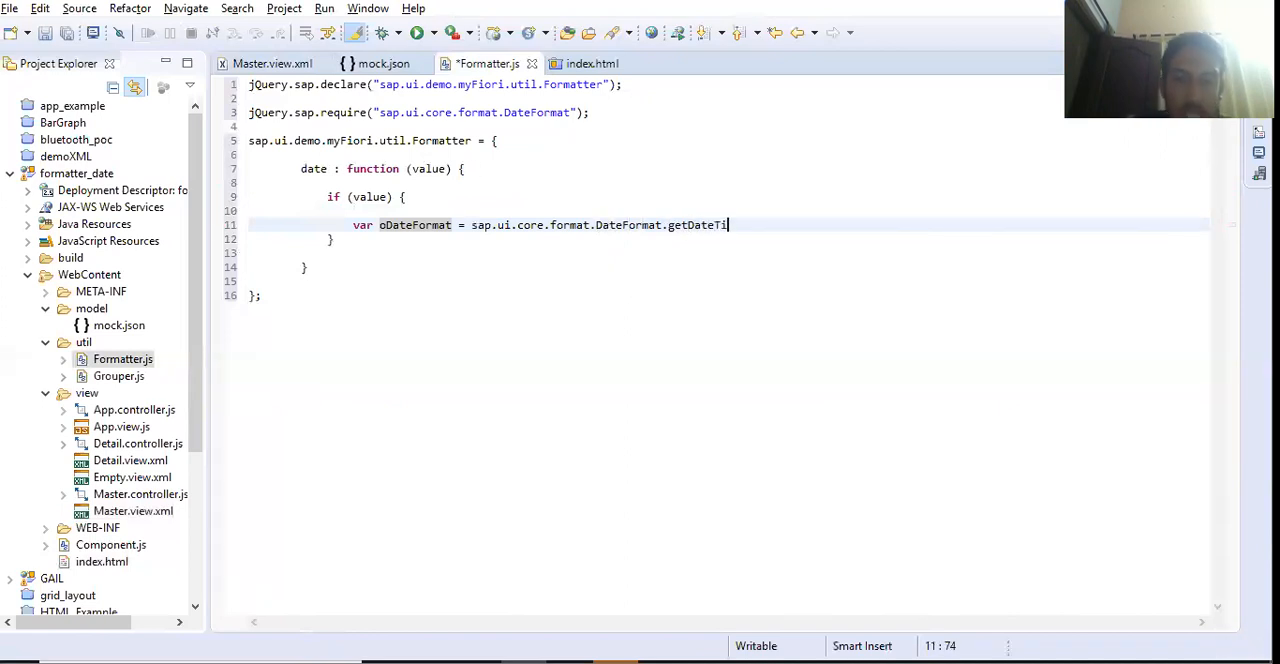
type("meIn")
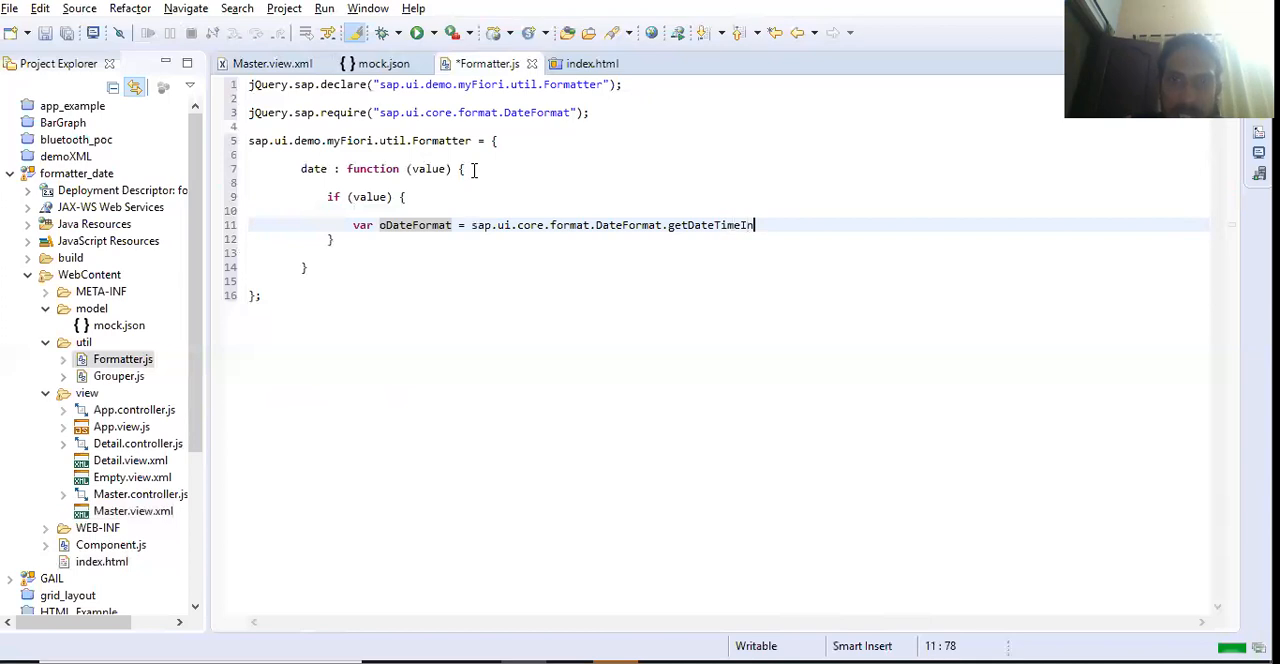
type("stance")
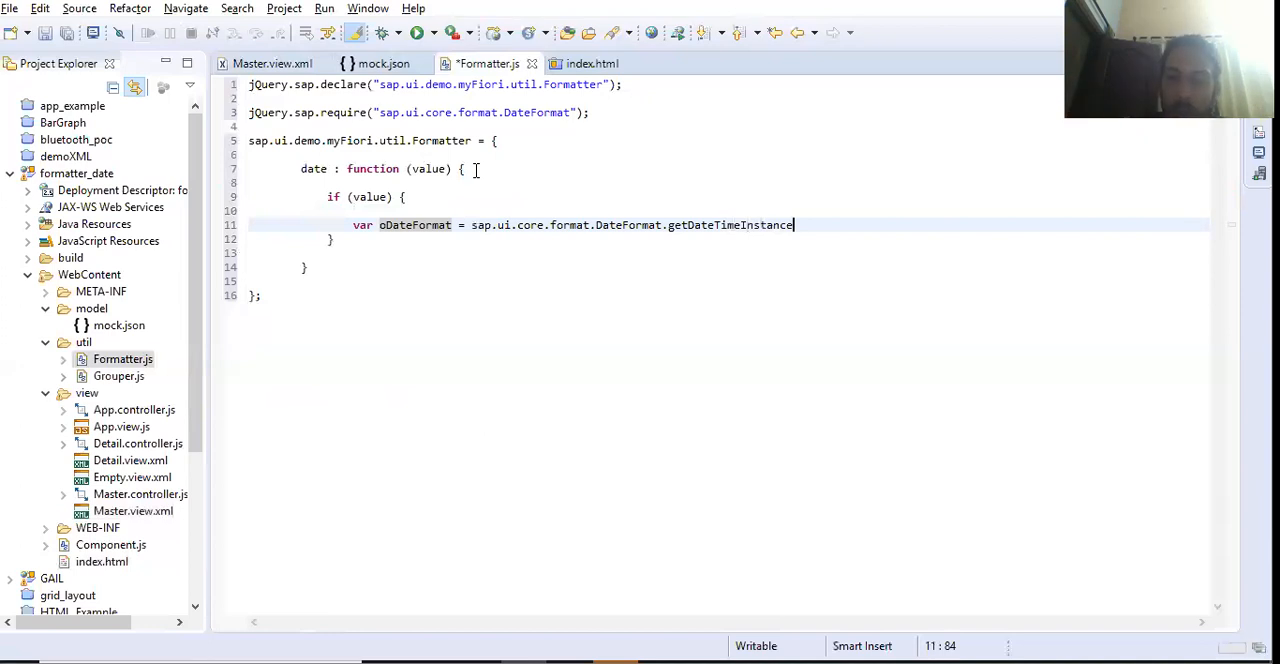
type("()")
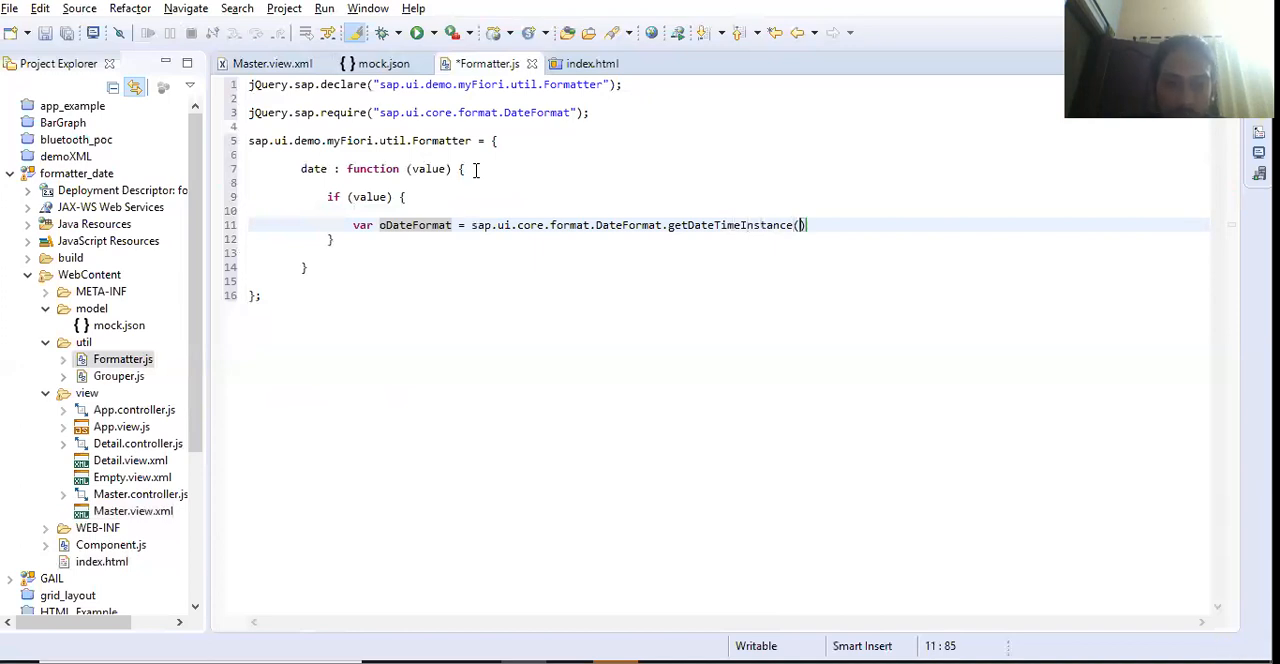
type("{p")
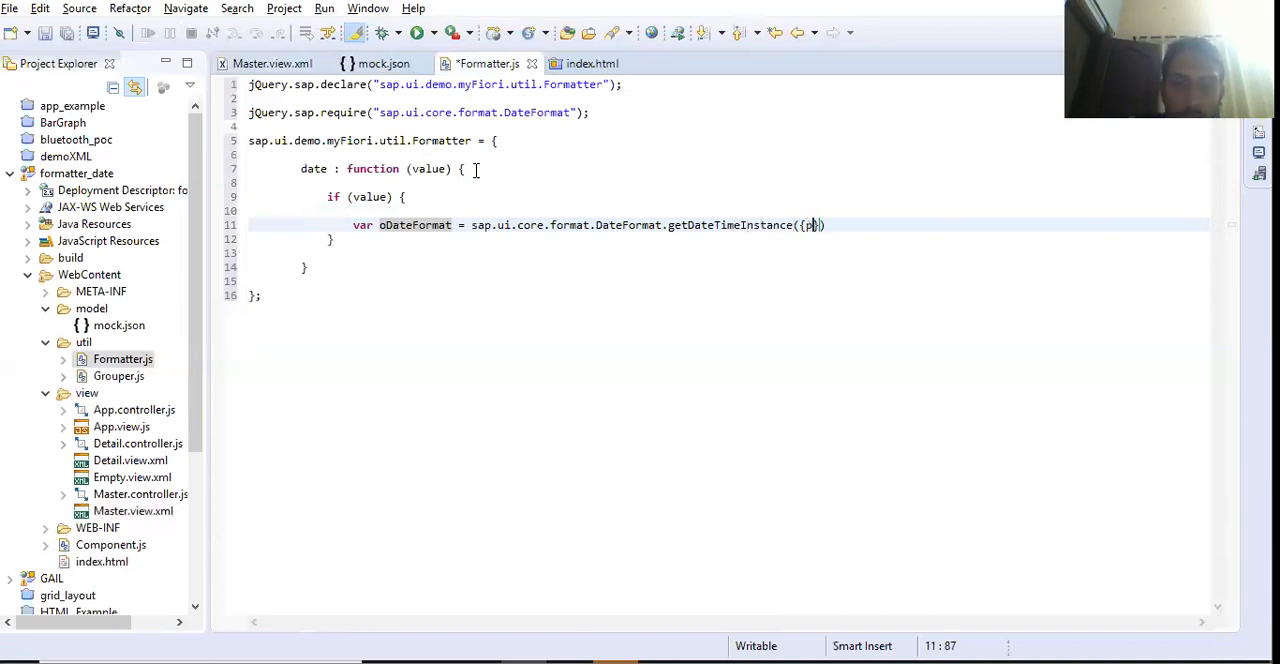
type("attern")
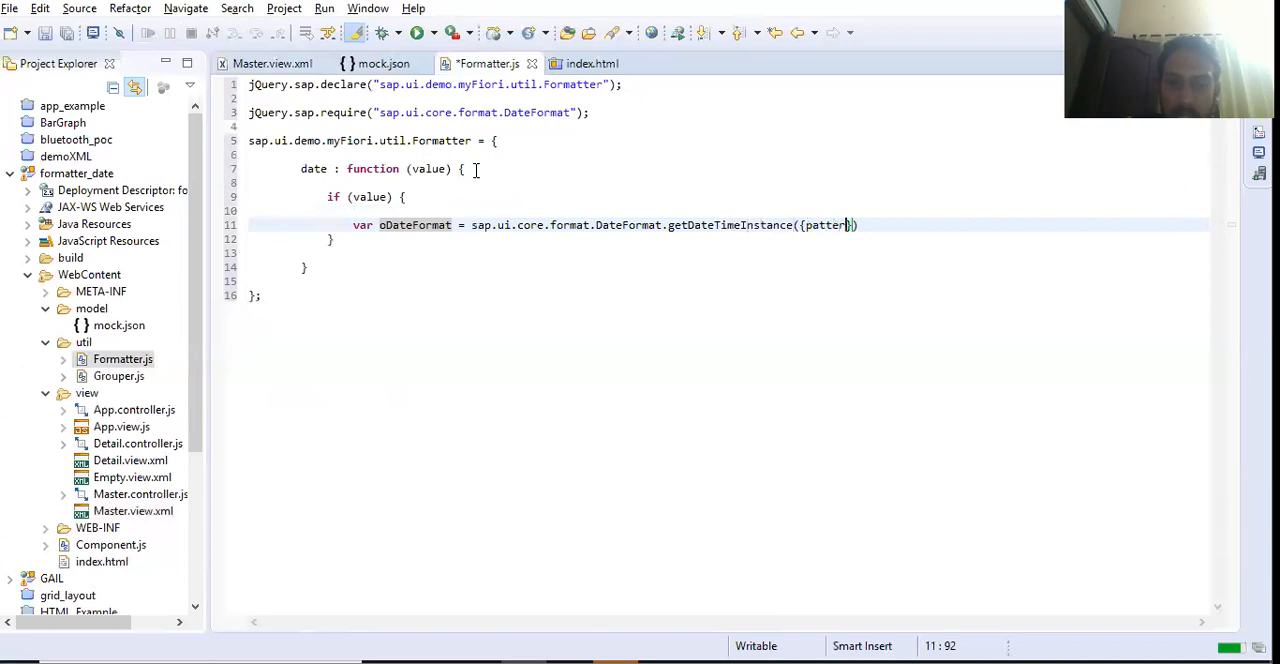
type("n")
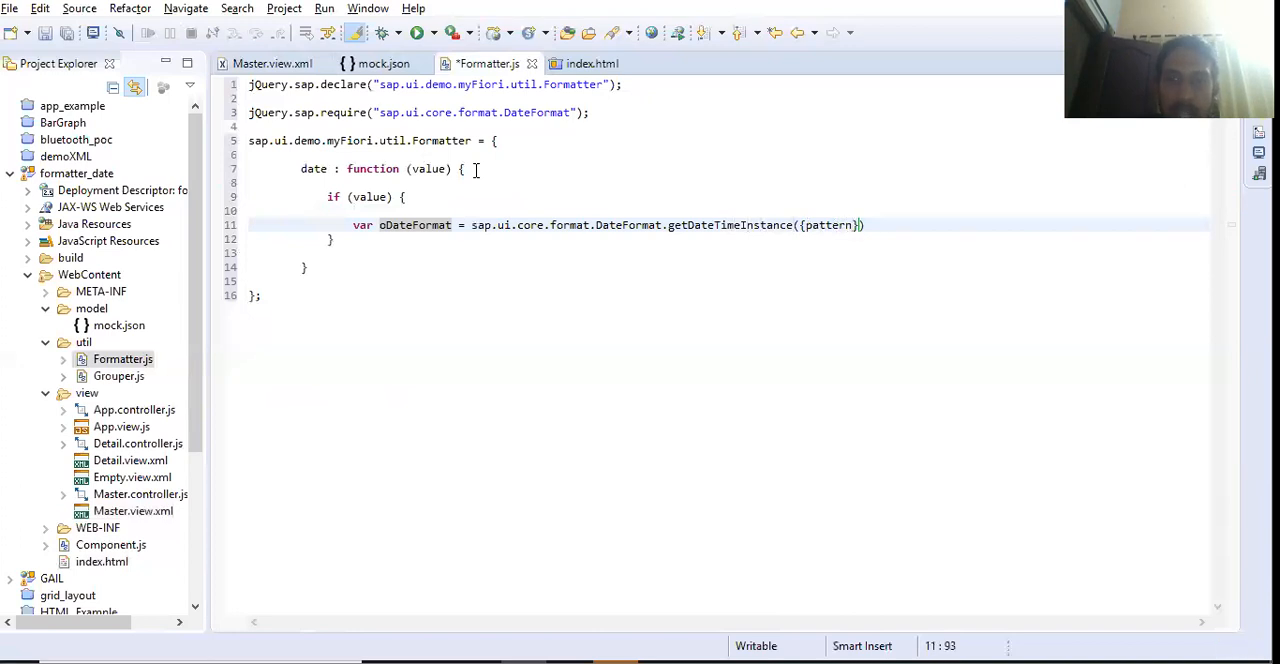
Step: Set the pattern option to "yyyy-dd-MM" and begin the return statement below it
type(":")
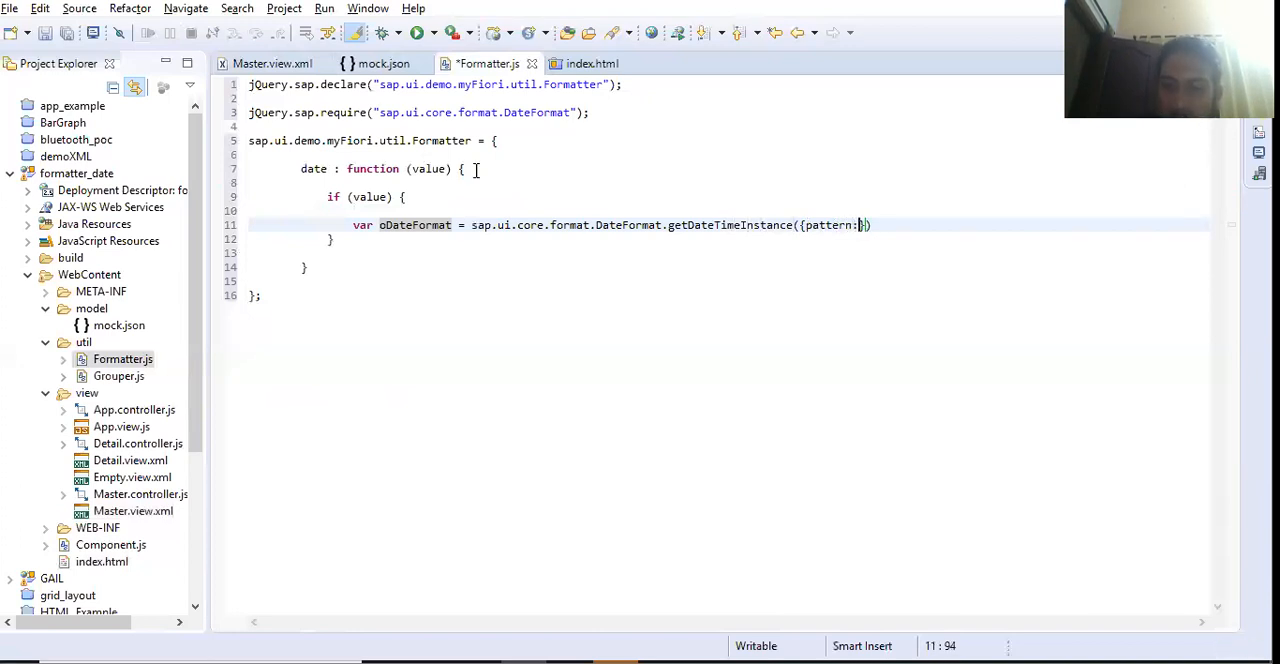
type("\"yyyy-dd")
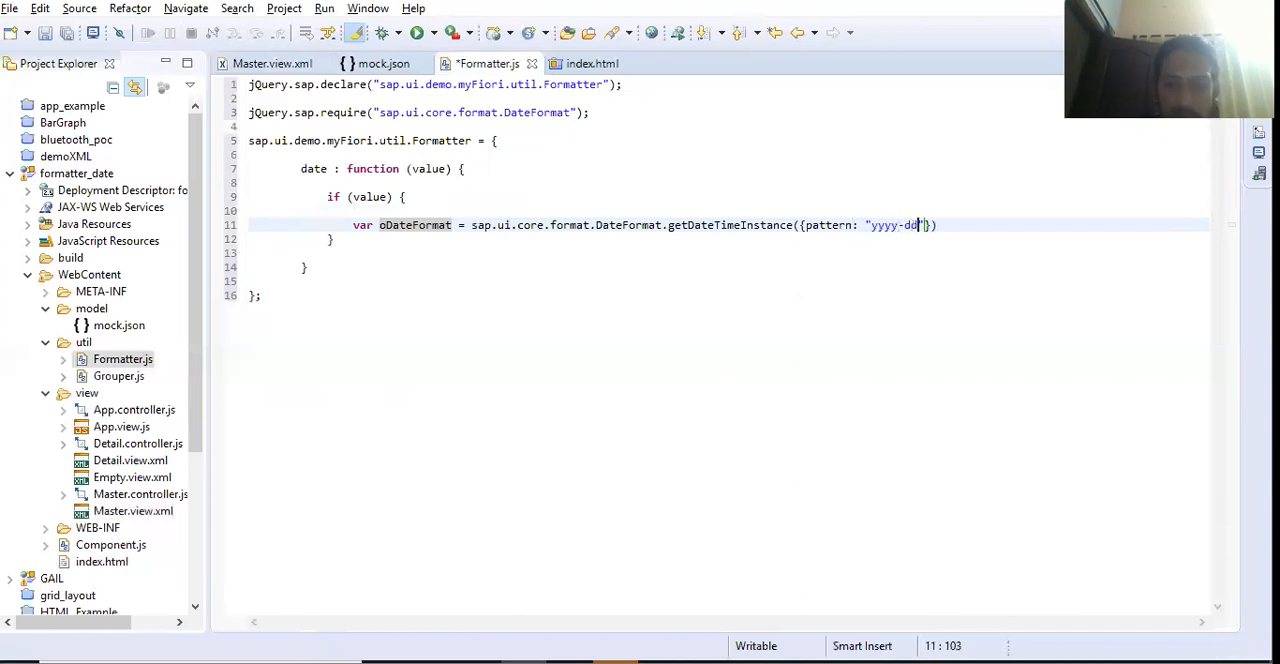
type("-mm")
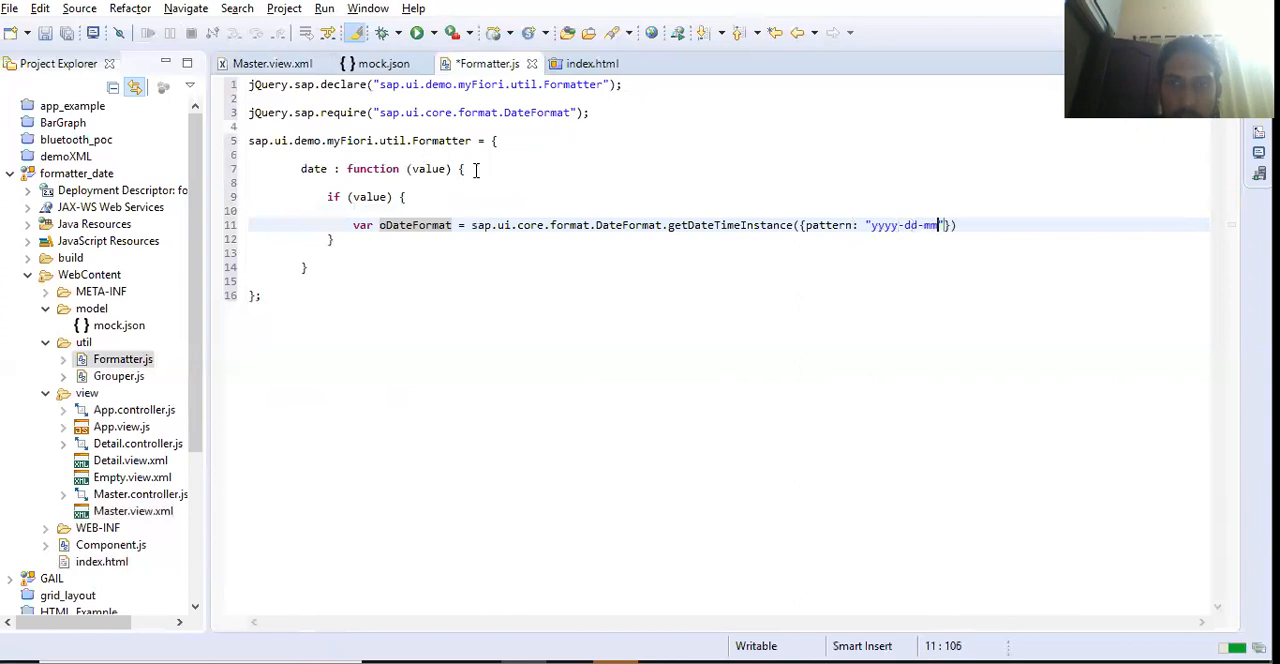
key("BackSpace")
type("MM")
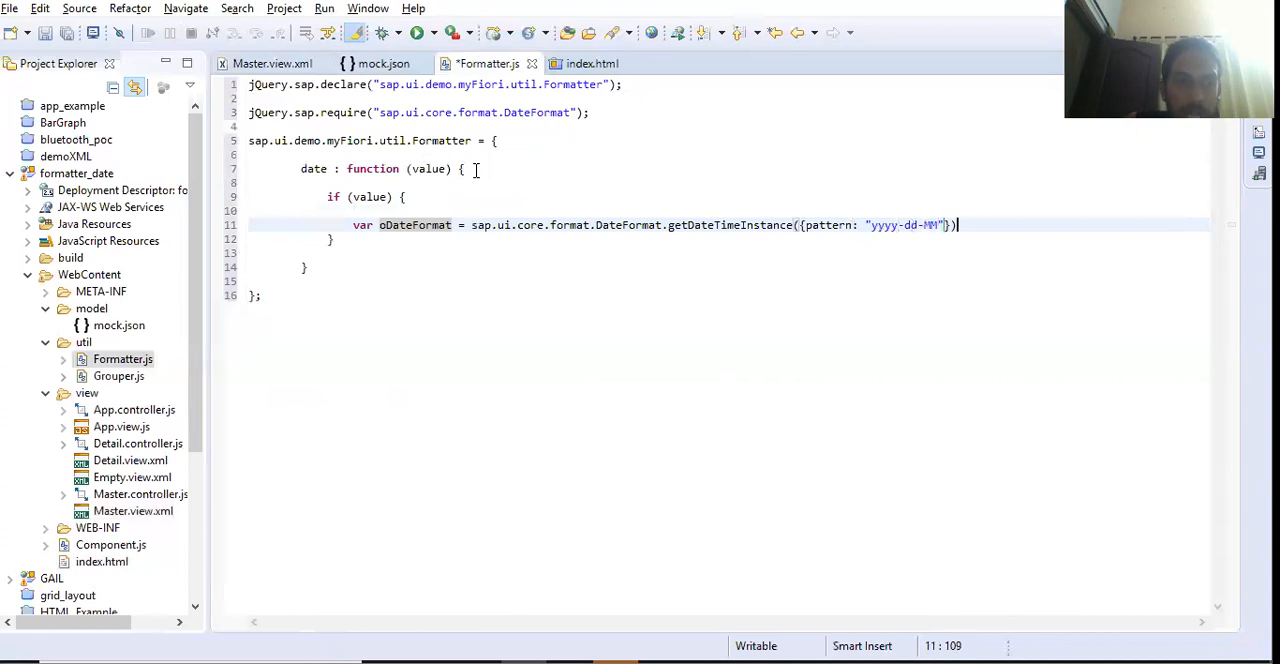
type("retu")
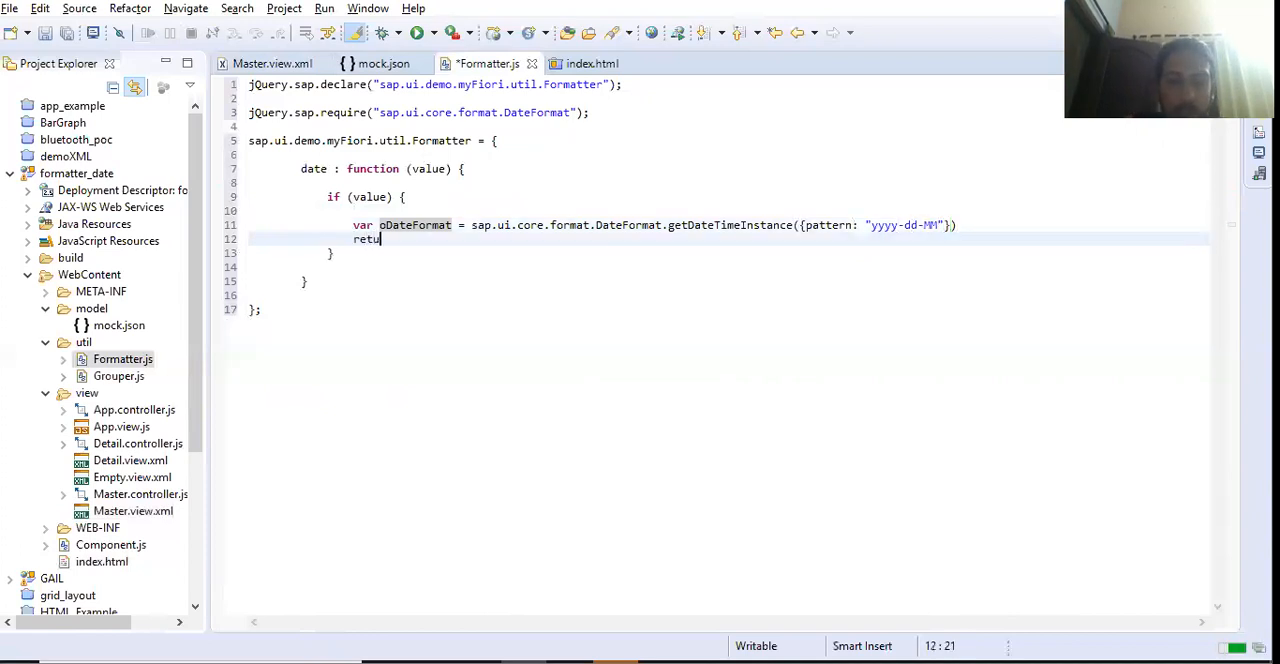
Step: Return oDateFormat.format(new Date(value)); after confirming the parameter name
type("rn")
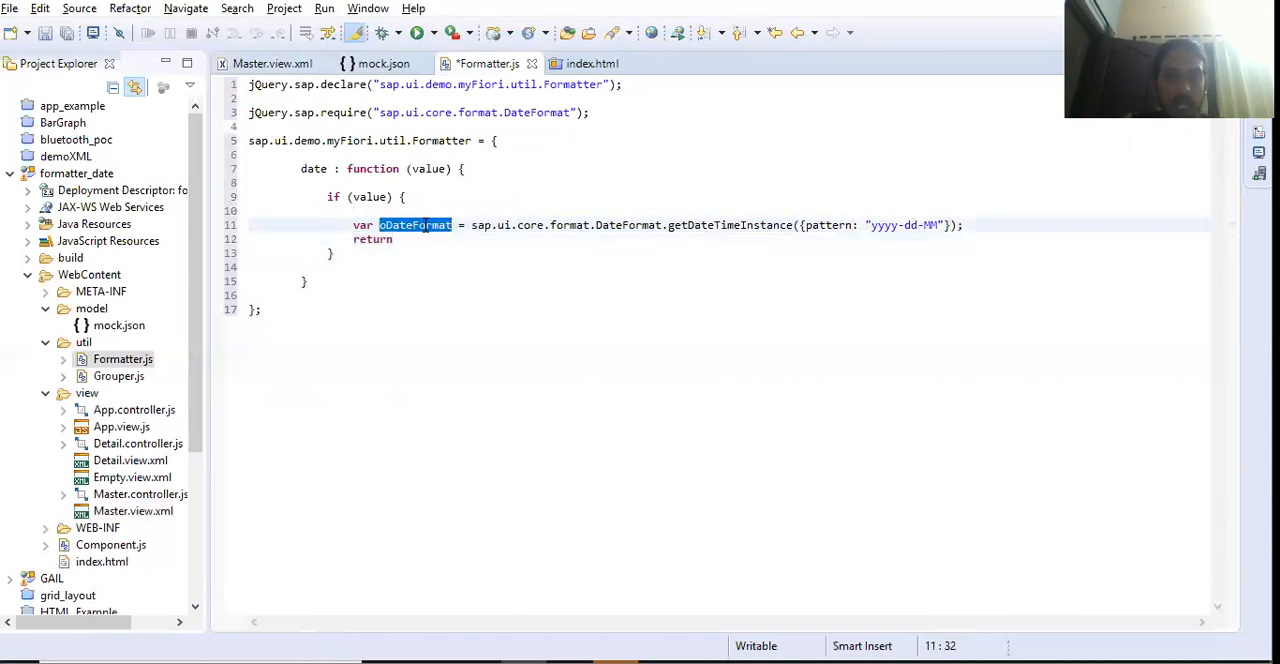
type("oDateFormat")
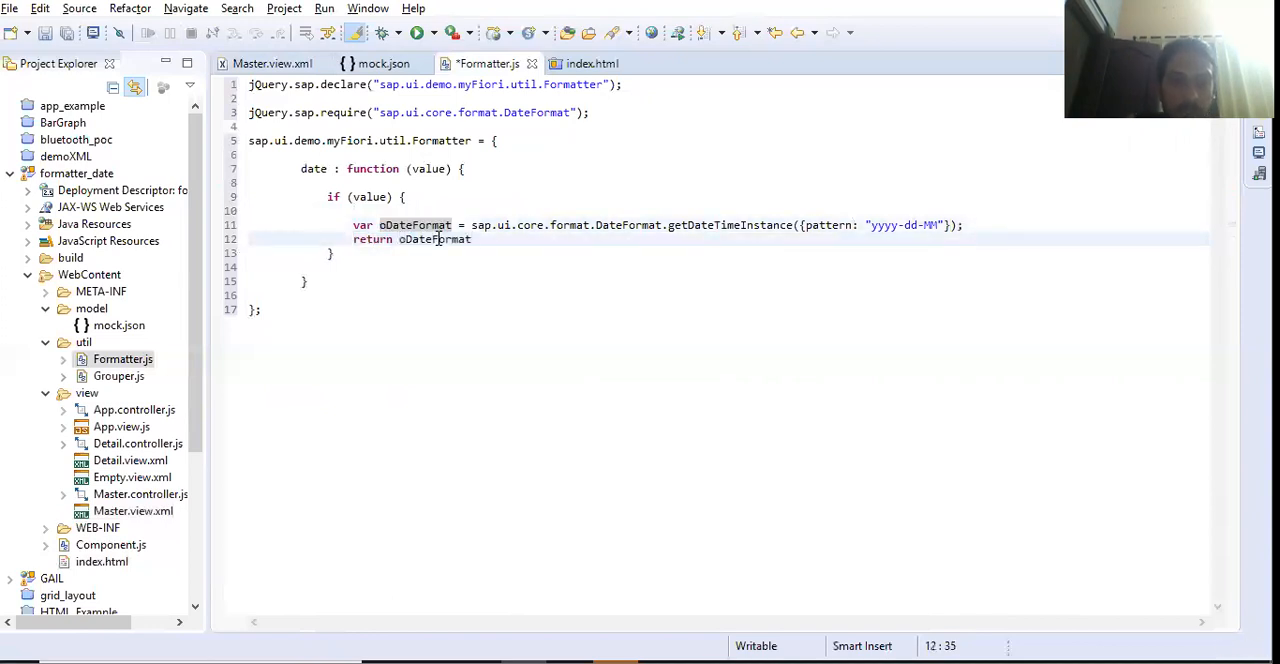
type(".format")
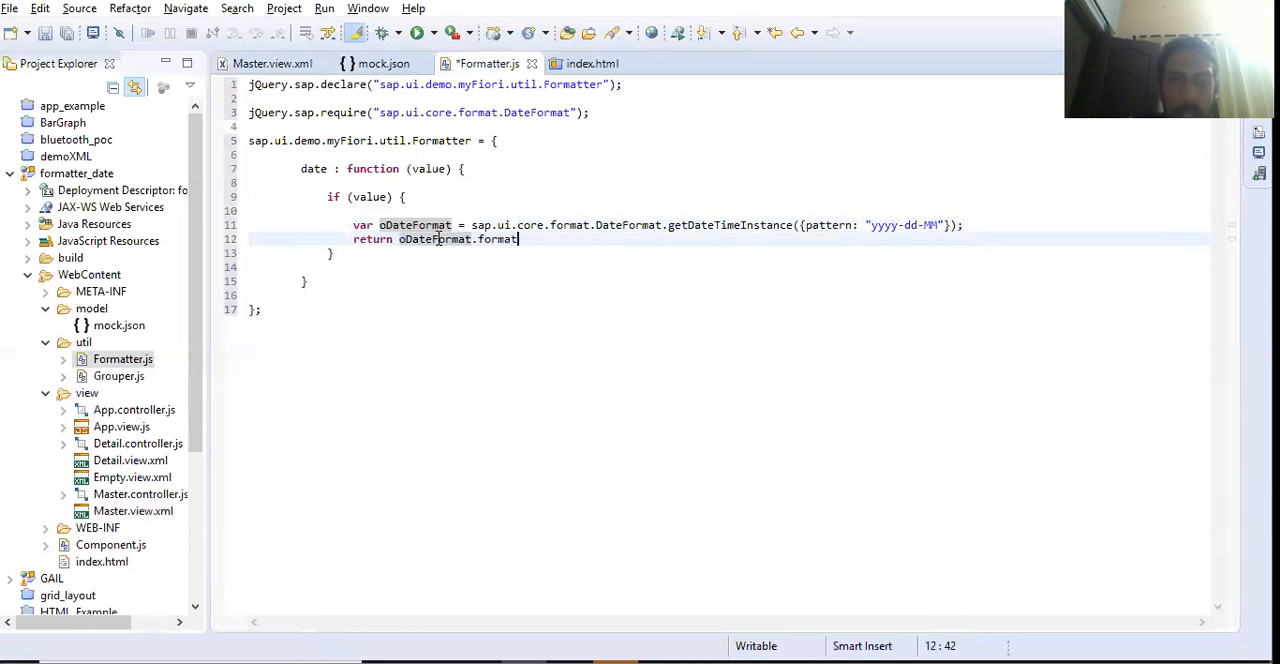
type("()")
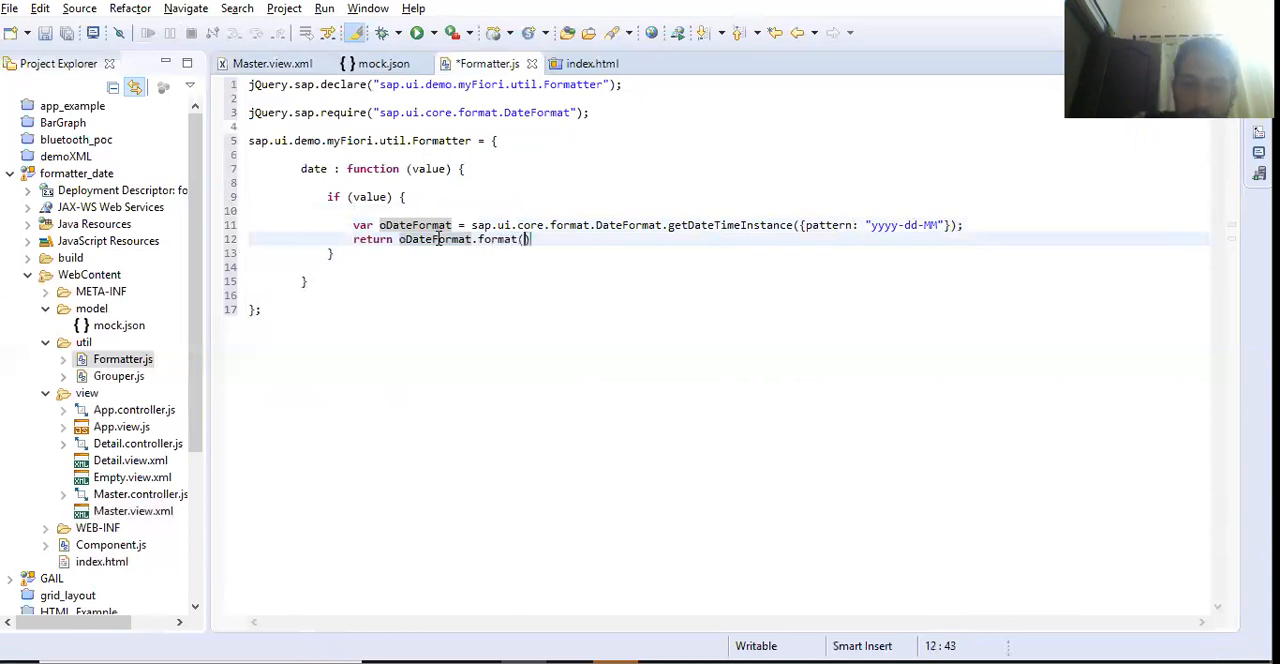
type("new")
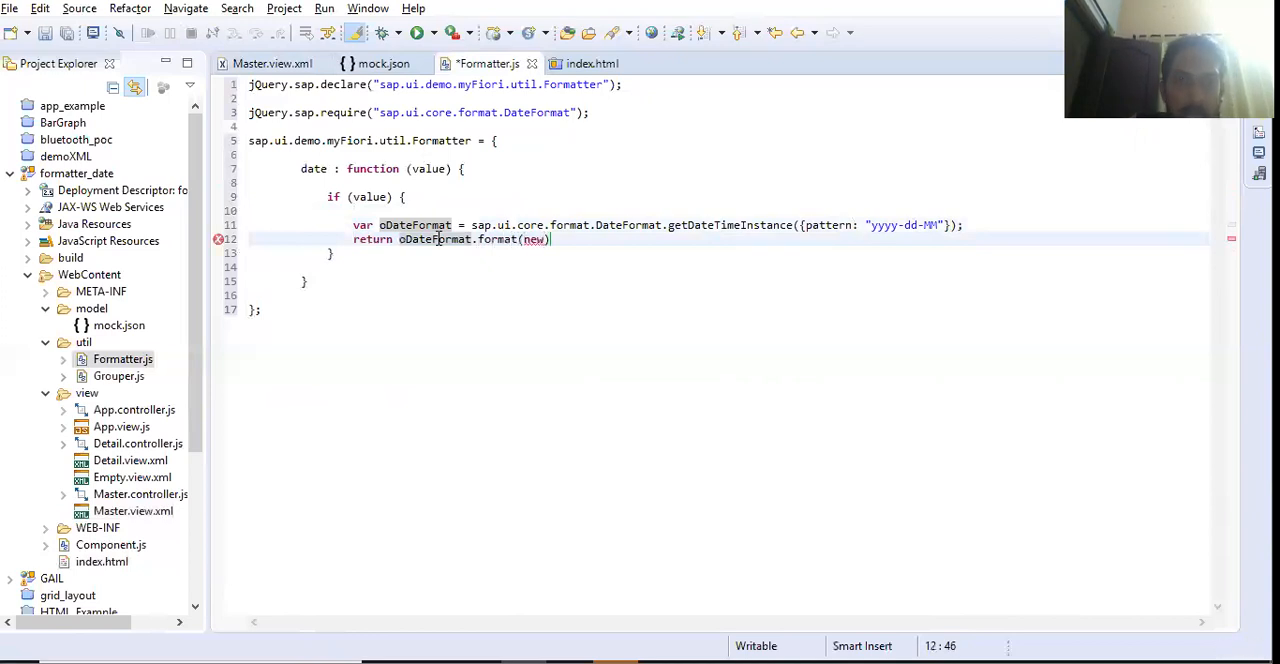
type("Dat")
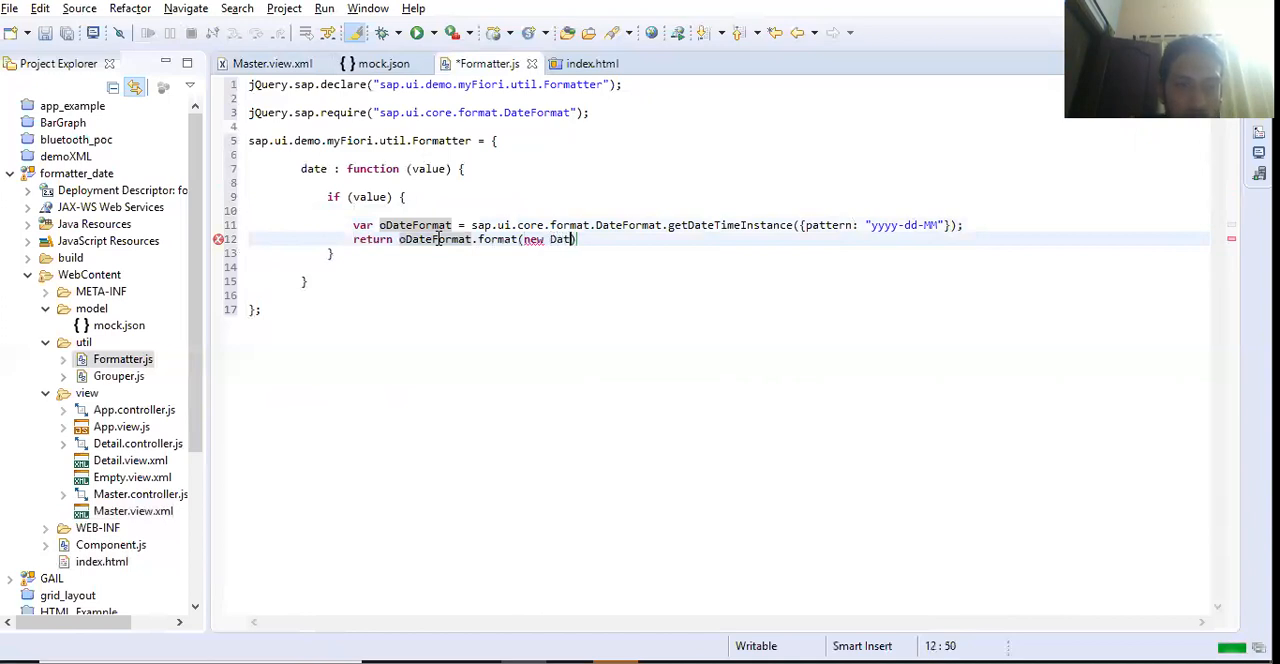
type("e(v")
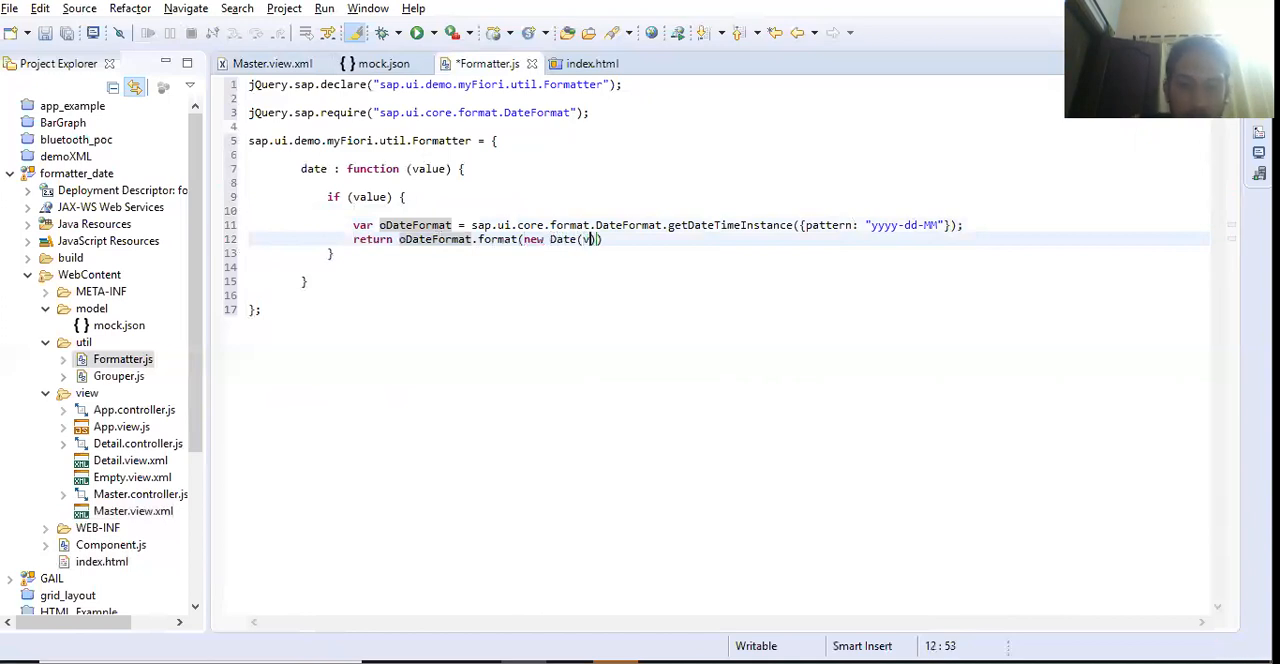
type("alue")
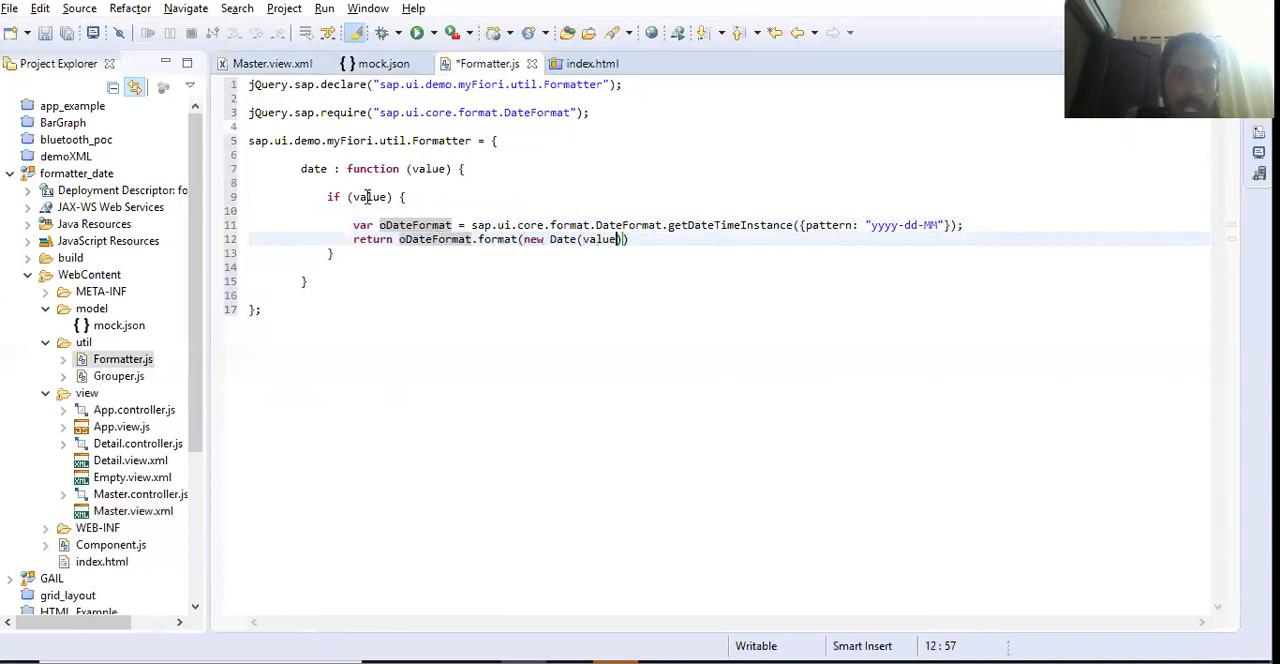
double_click(430, 168)
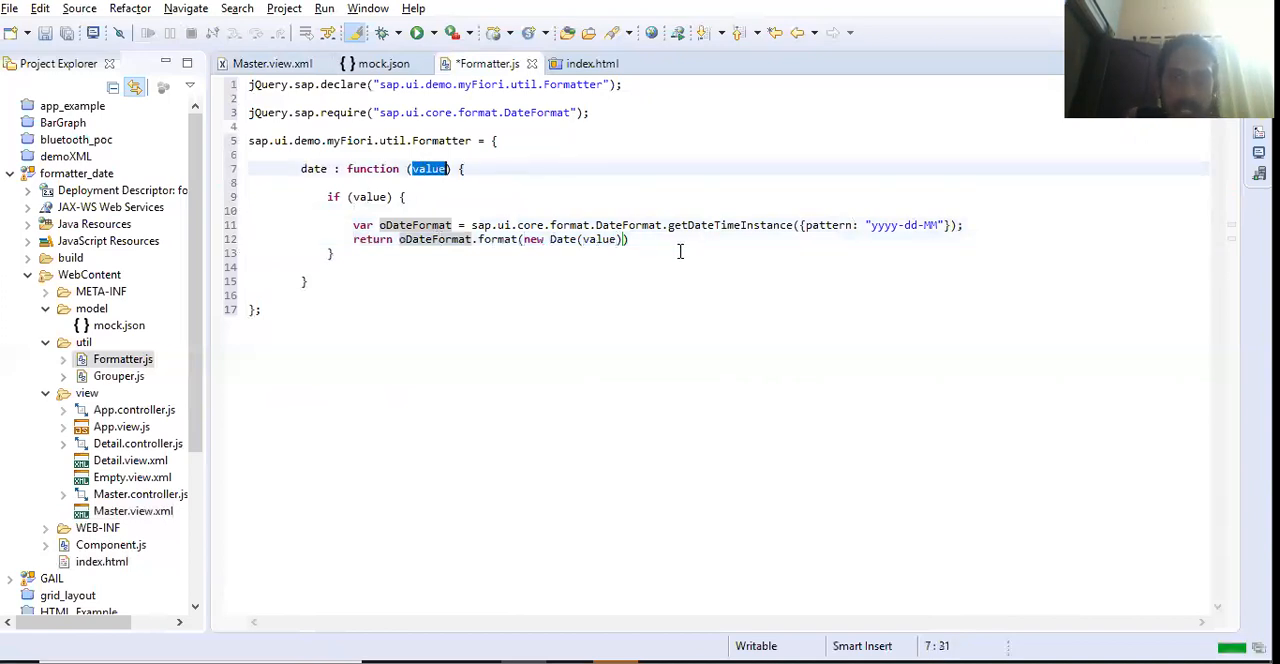
left_click(628, 240)
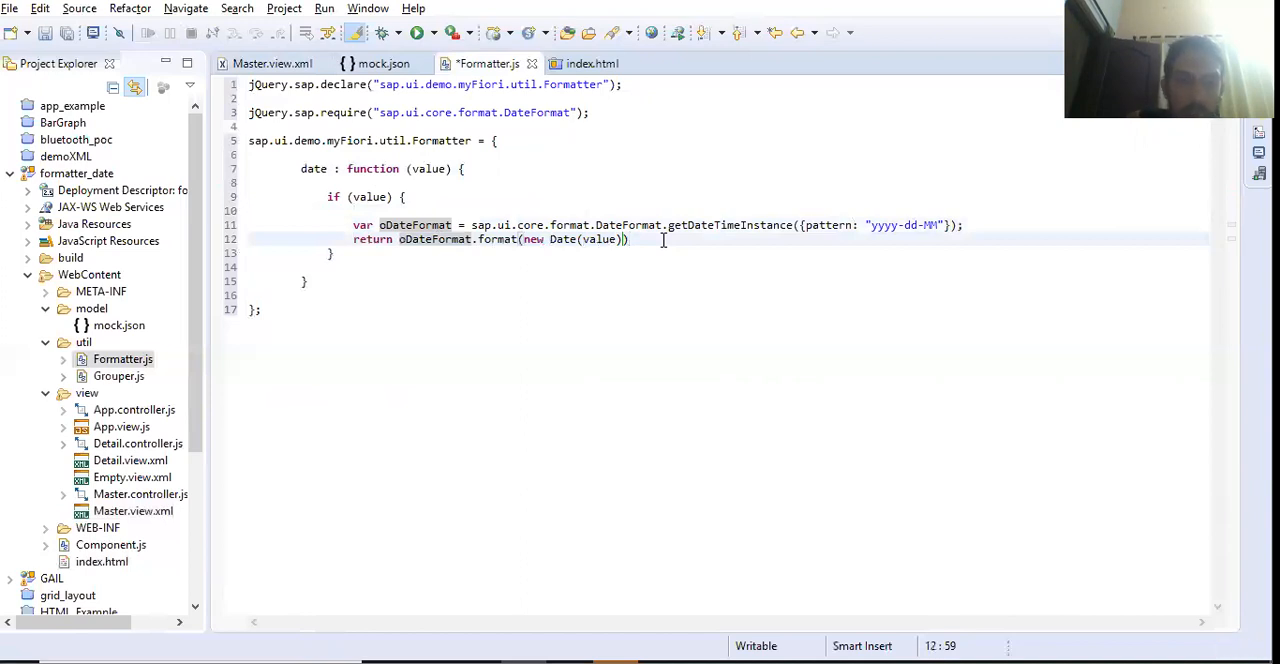
type(";")
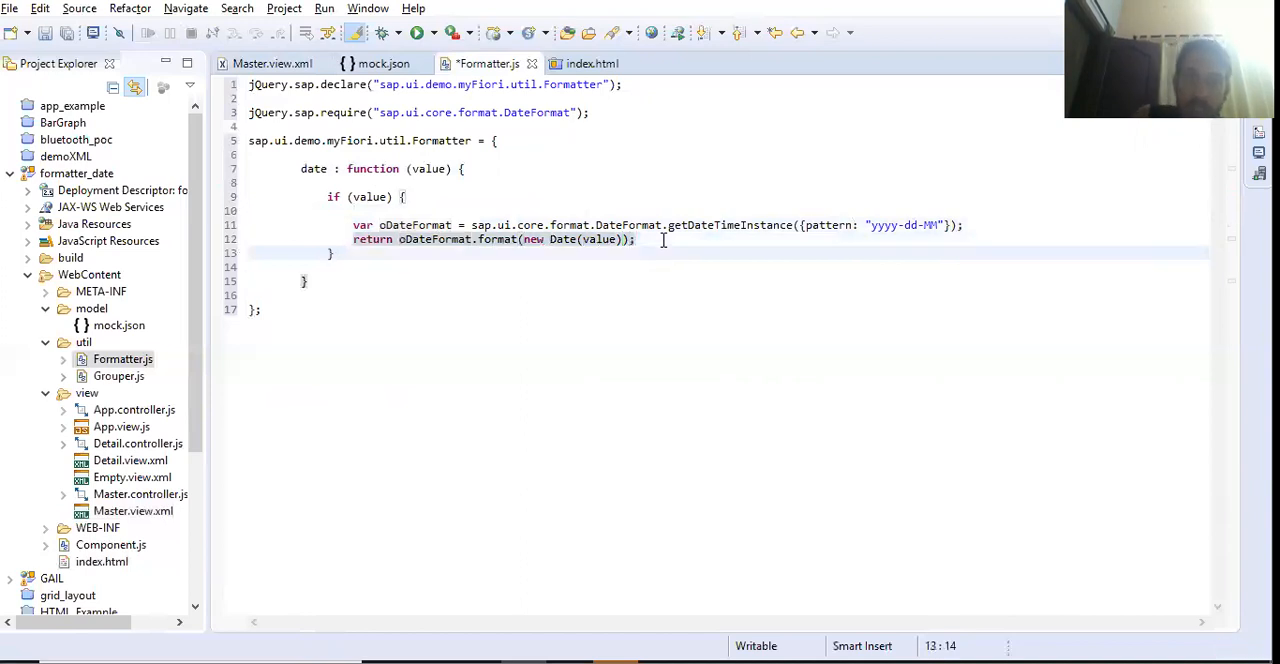
Step: Add an else branch returning value unchanged and save Formatter.js
type("e")
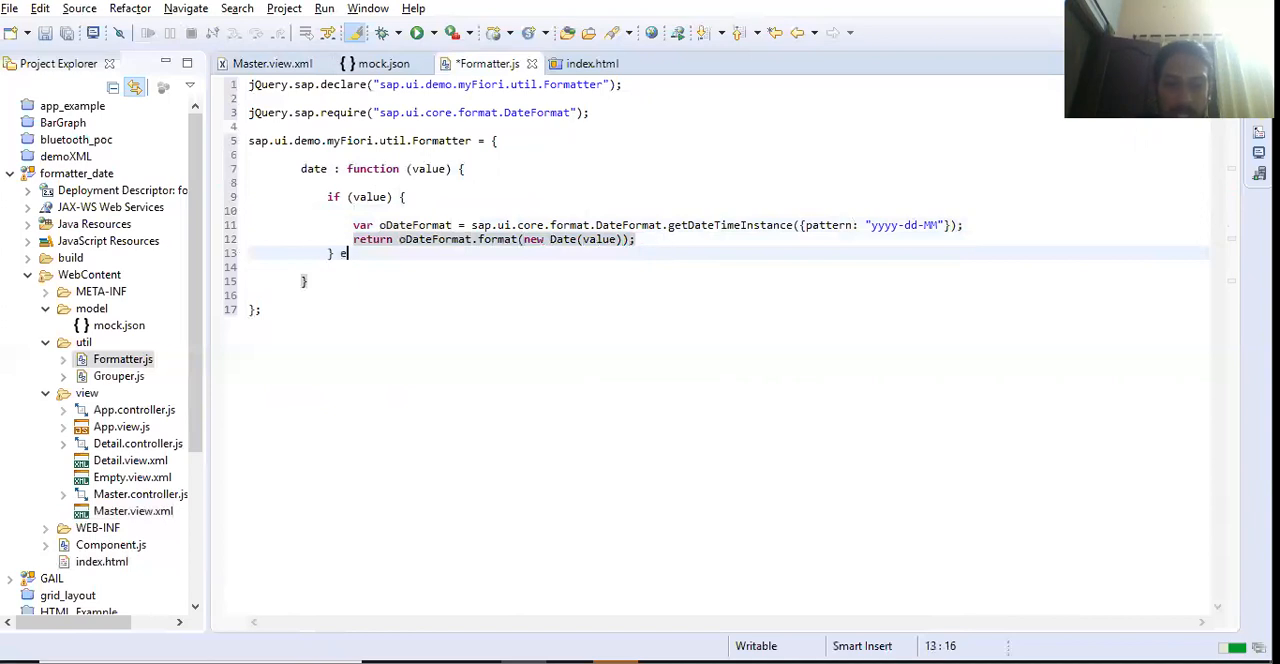
type("lse {")
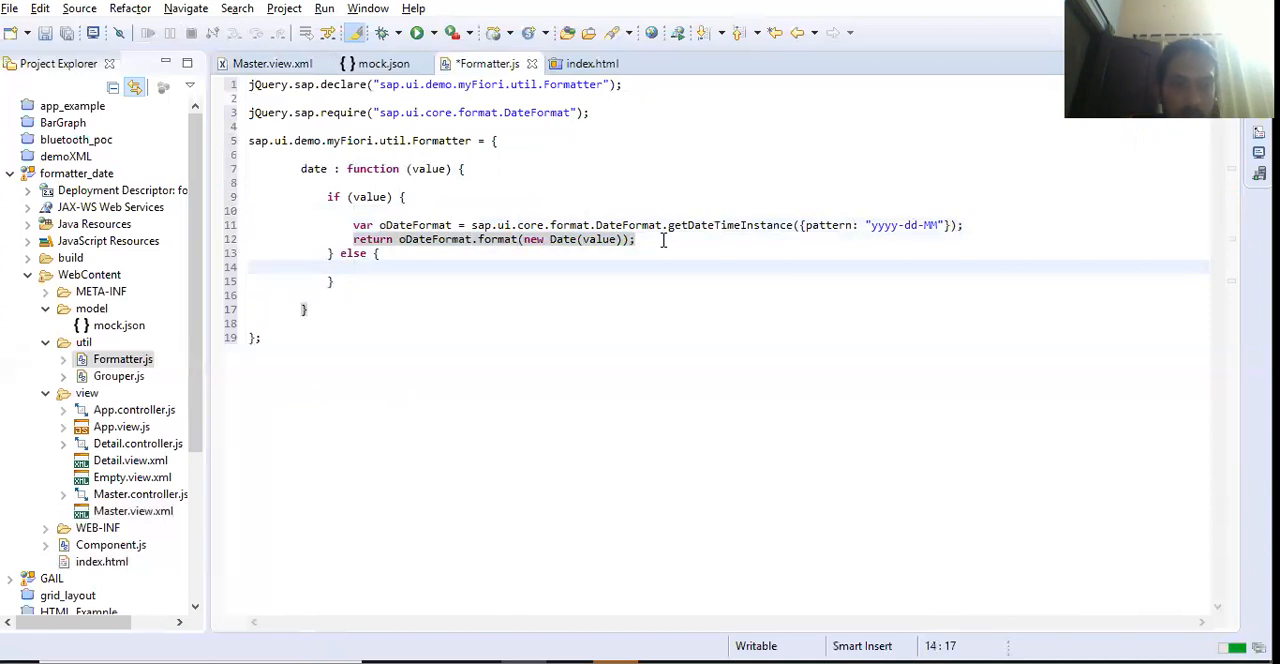
type("return val")
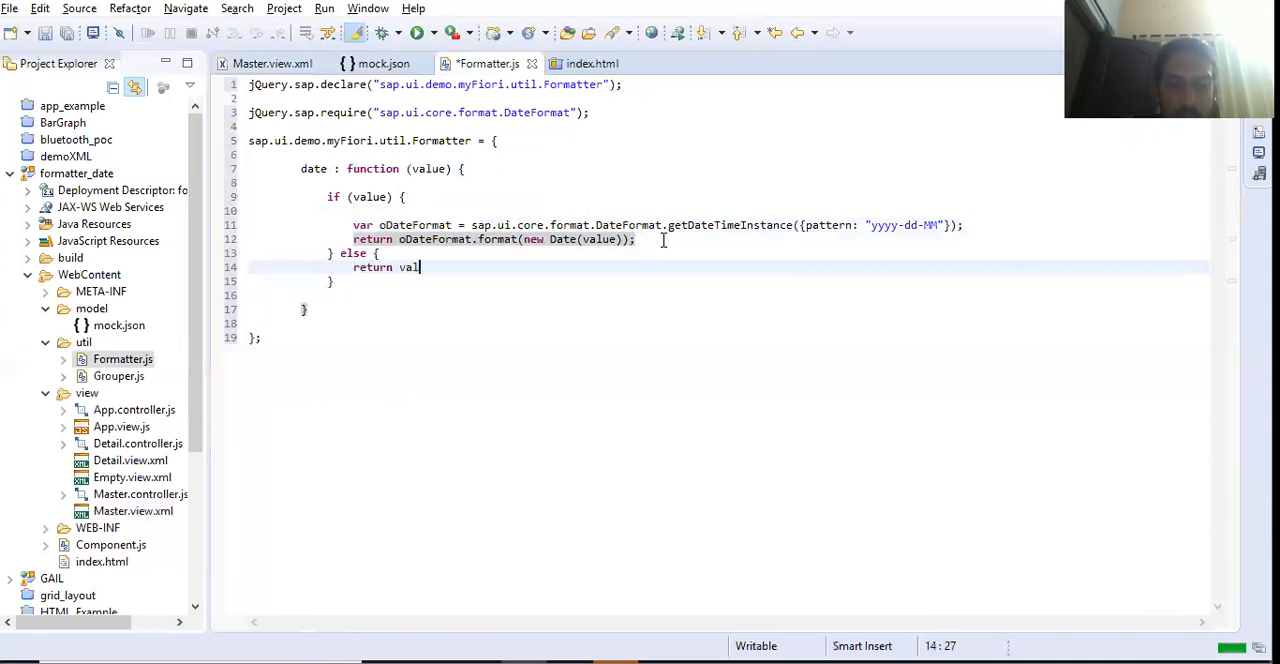
type("ue")
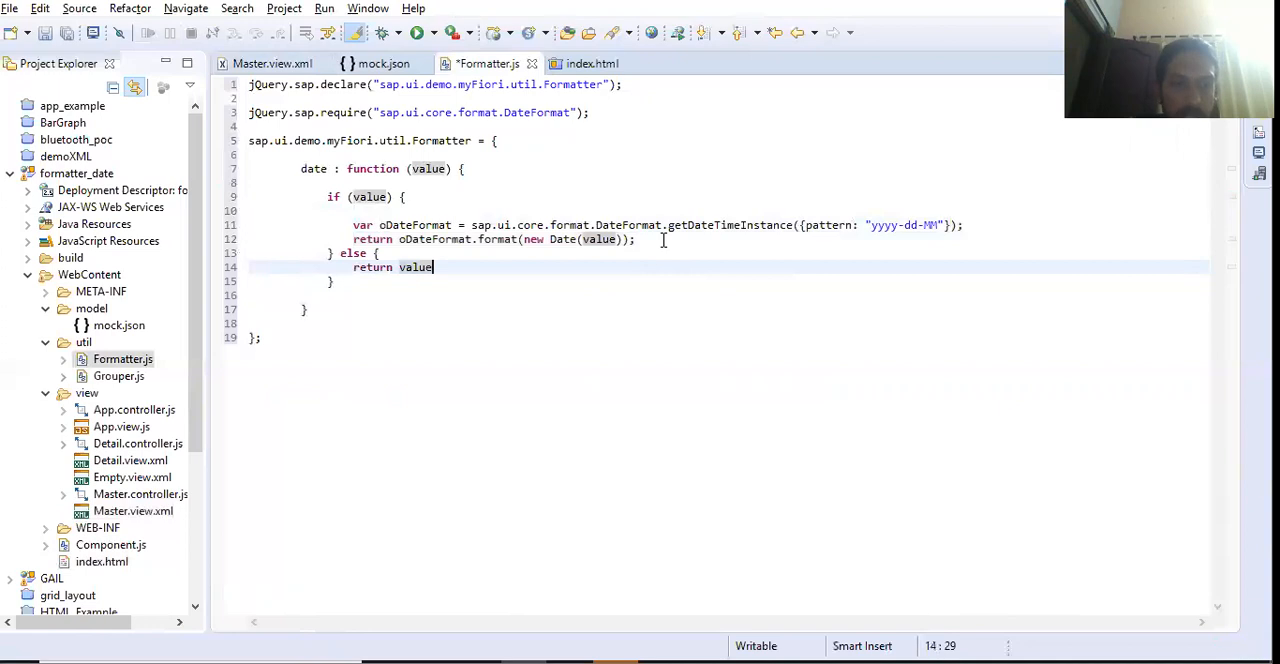
type(";")
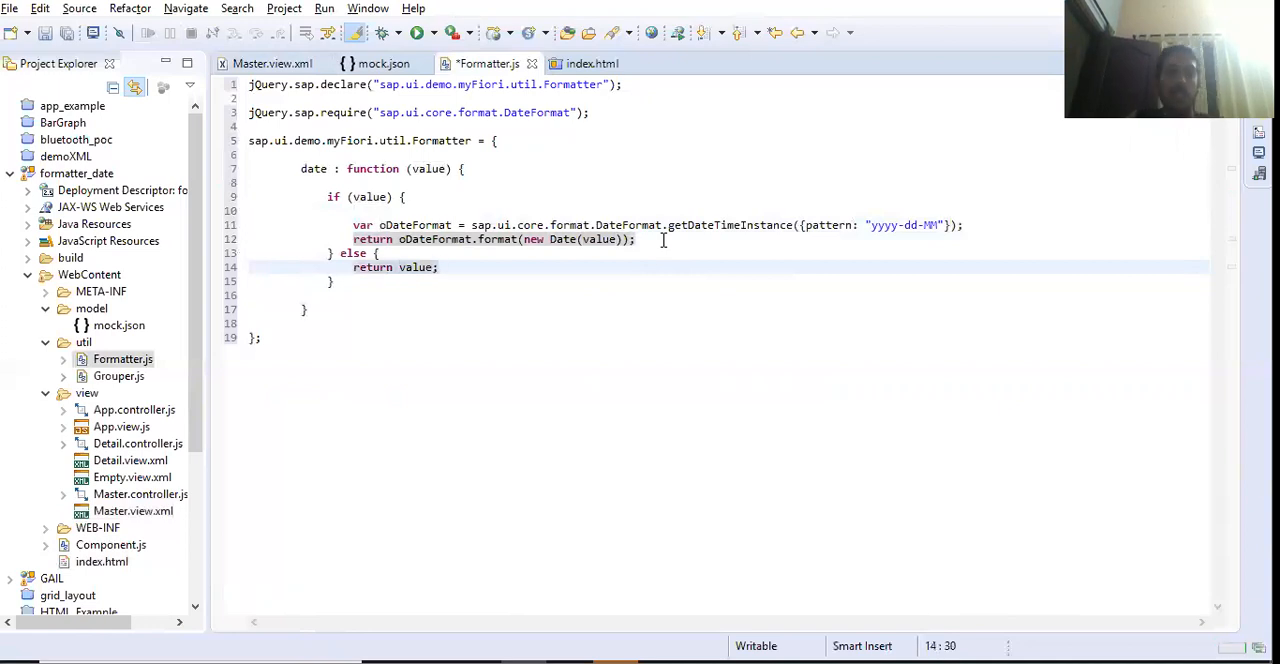
key("ctrl+s")
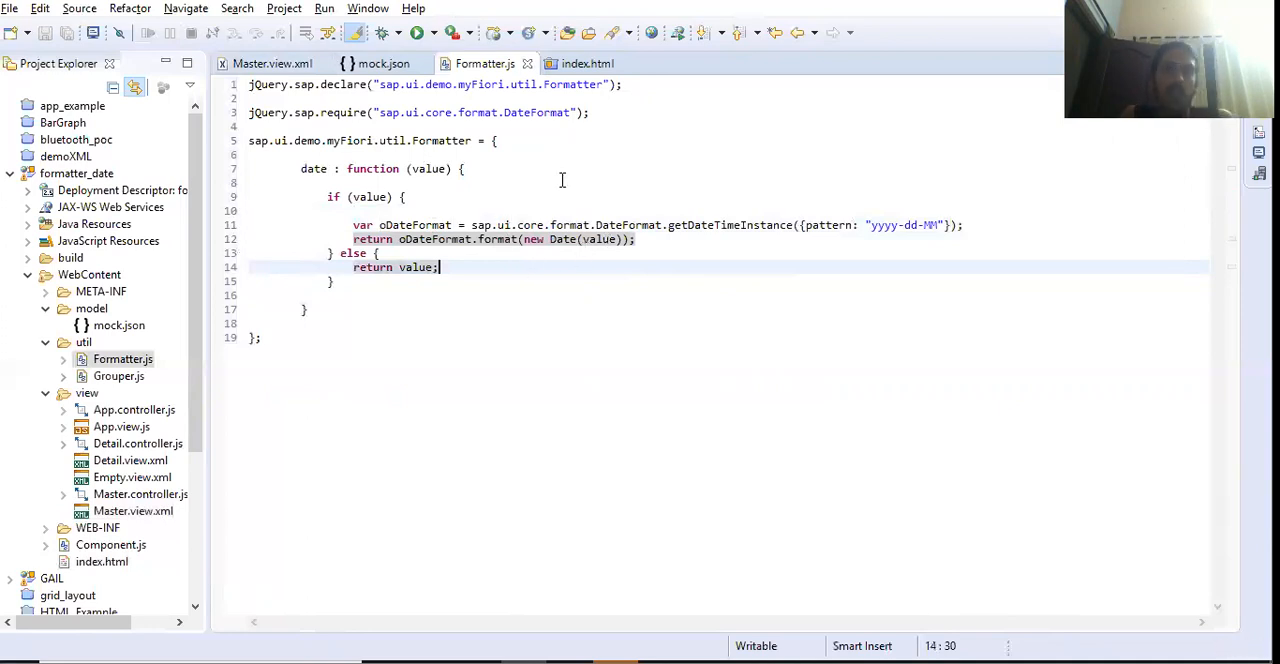
mouse_move(736, 232)
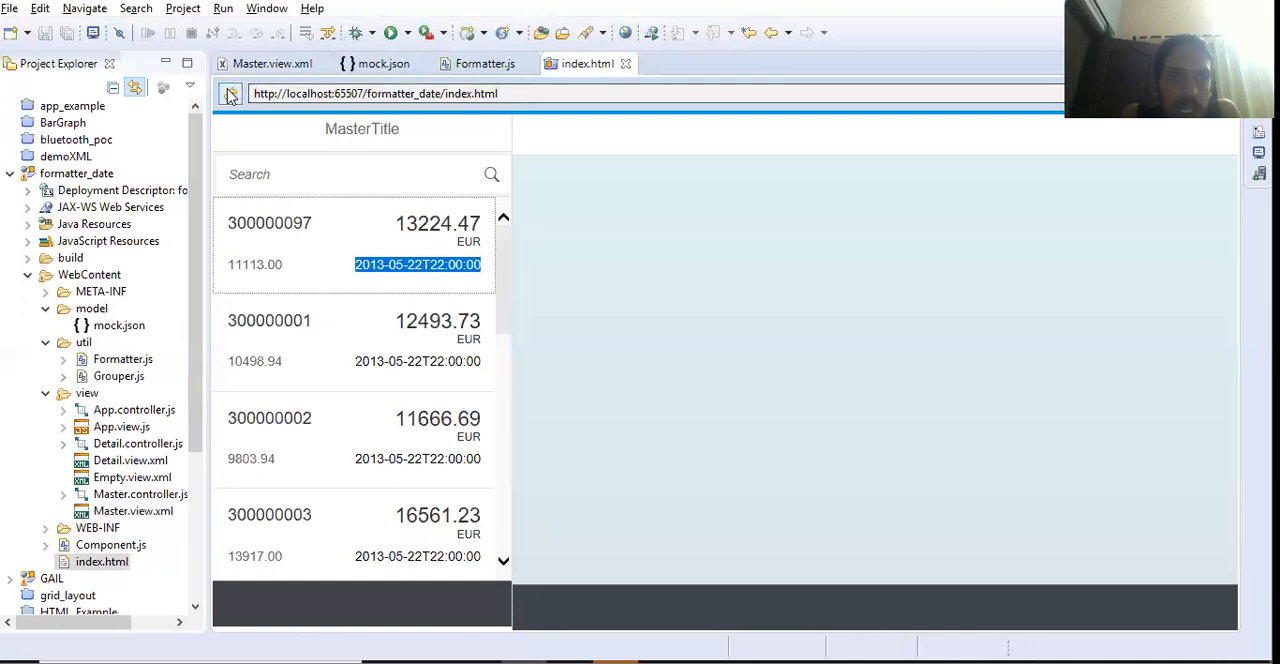
Step: Reload the app preview to see dates as 2013-22-05, then return to Formatter.js
left_click(350, 174)
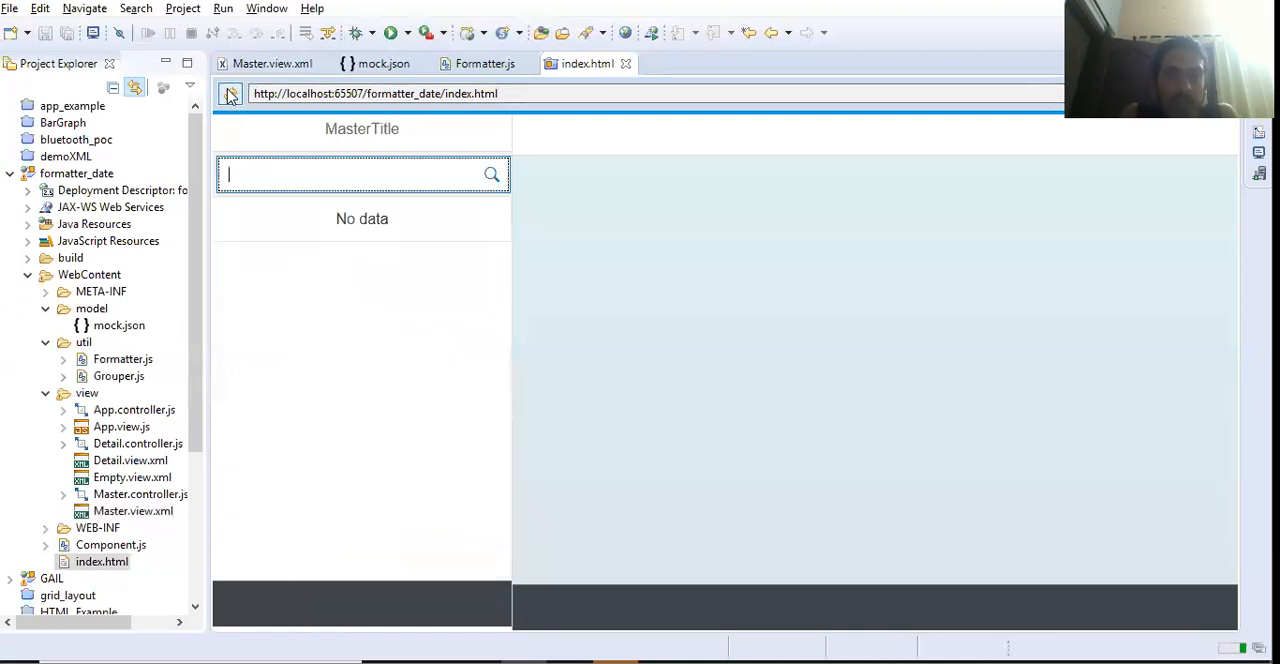
left_click(230, 92)
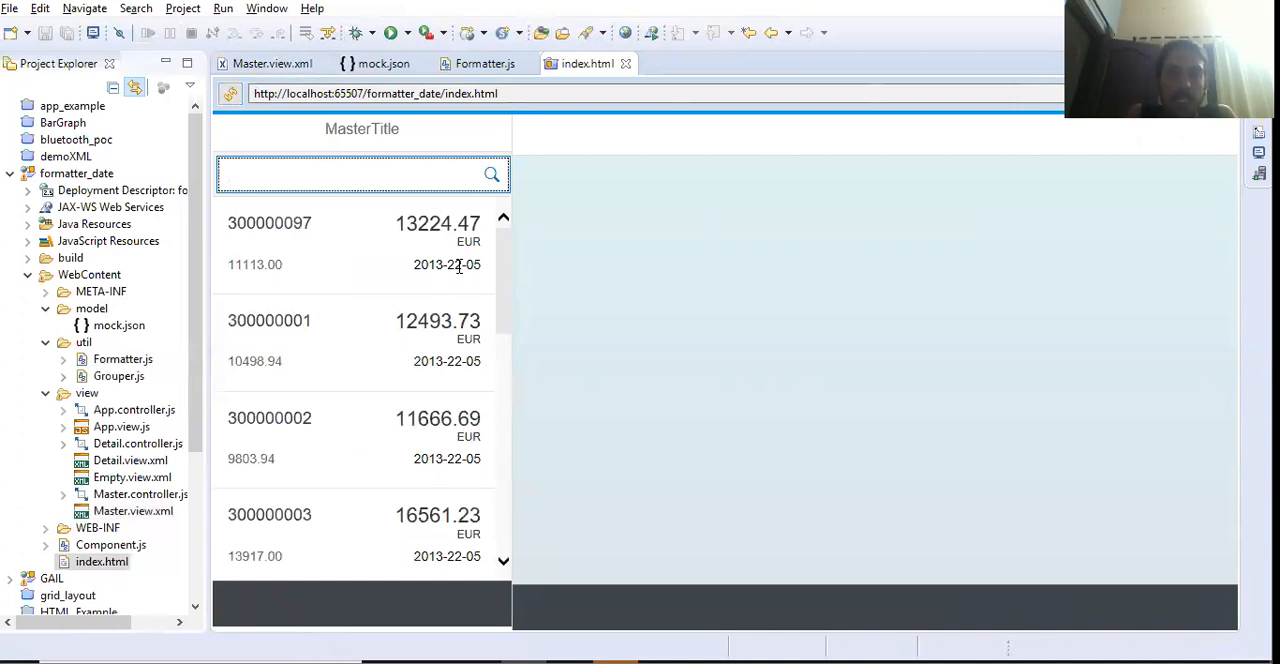
mouse_move(384, 64)
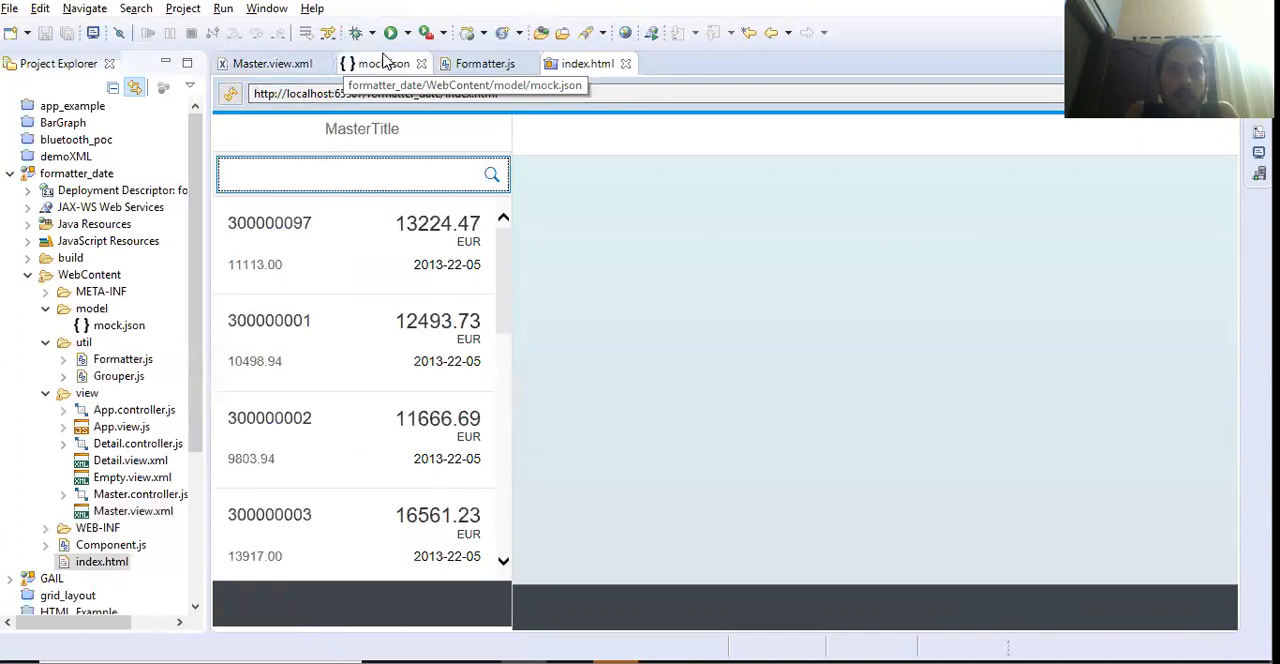
left_click(484, 64)
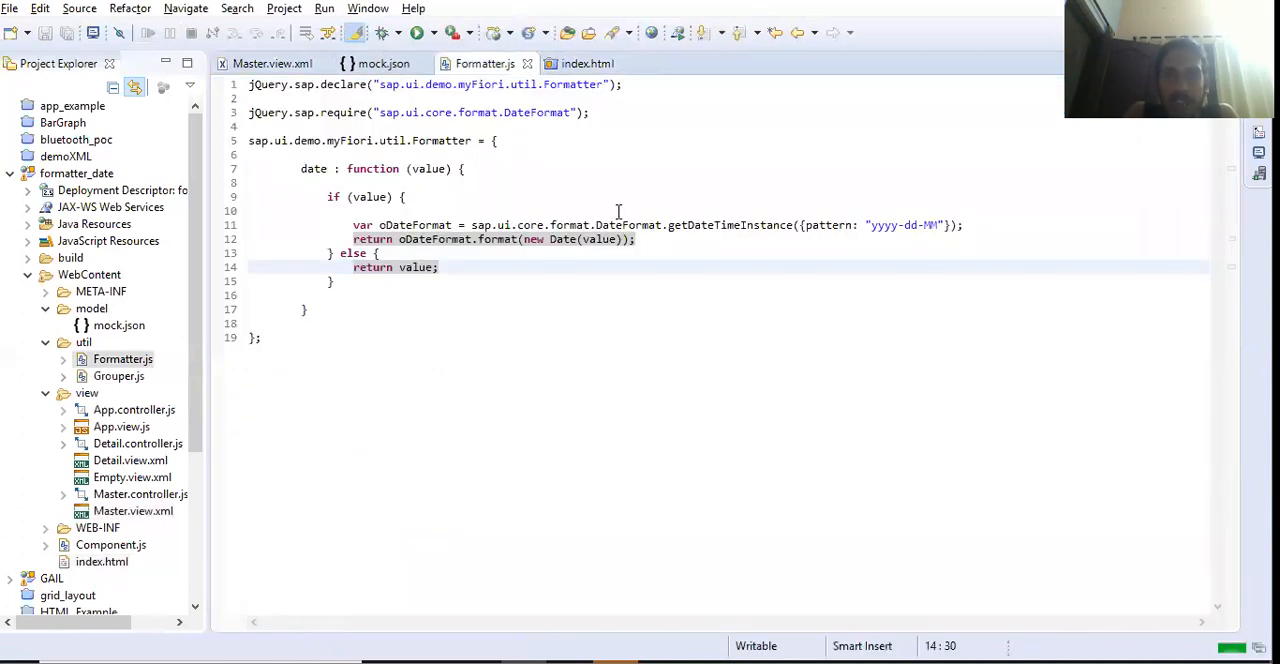
Step: Change the date pattern to dd-MM-yyyy, save it, and view the app preview
double_click(878, 224)
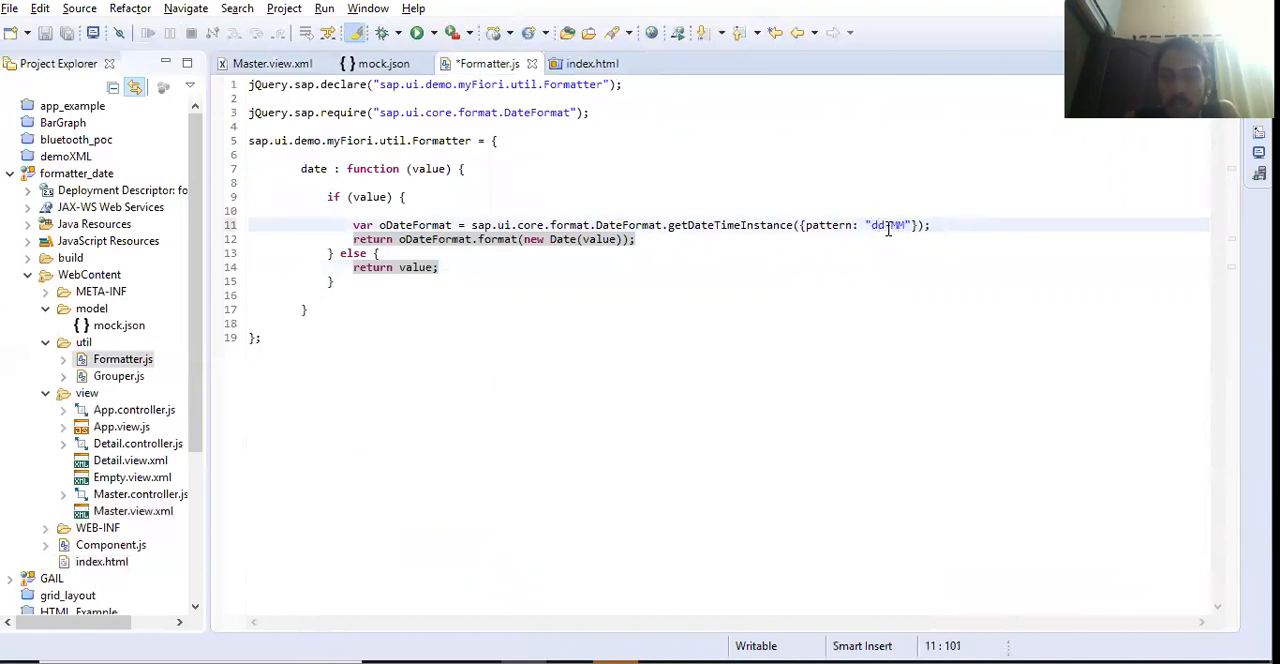
type("-yyyy")
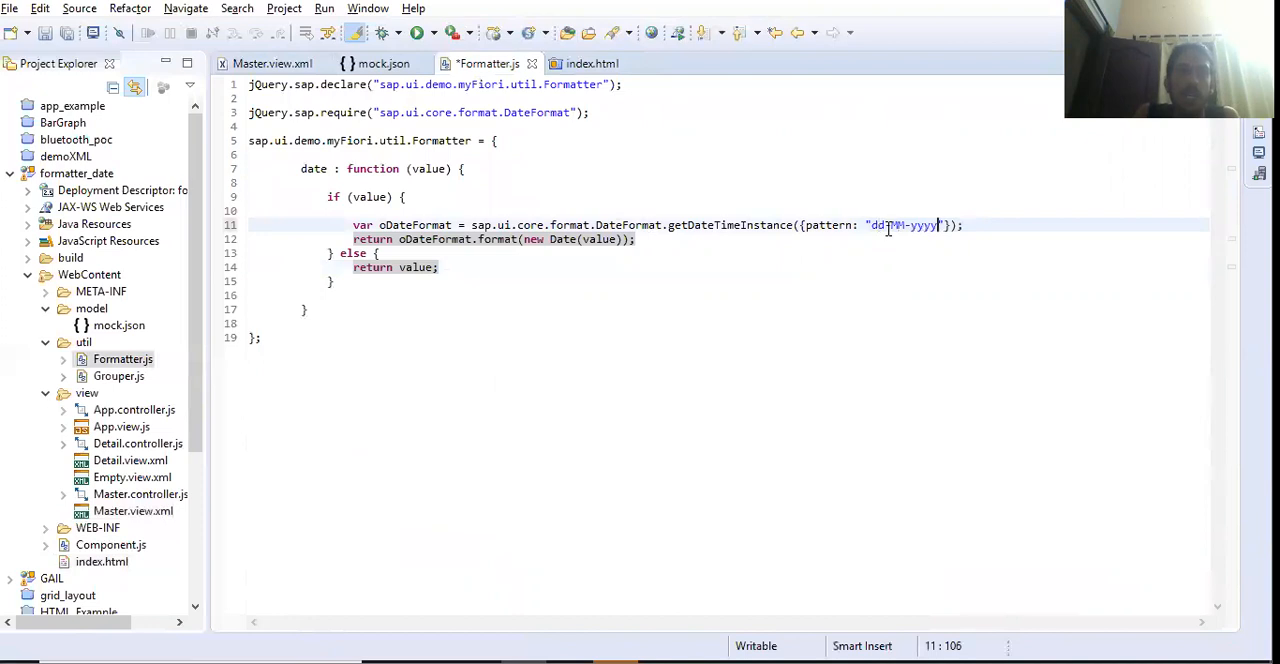
key("ctrl+s")
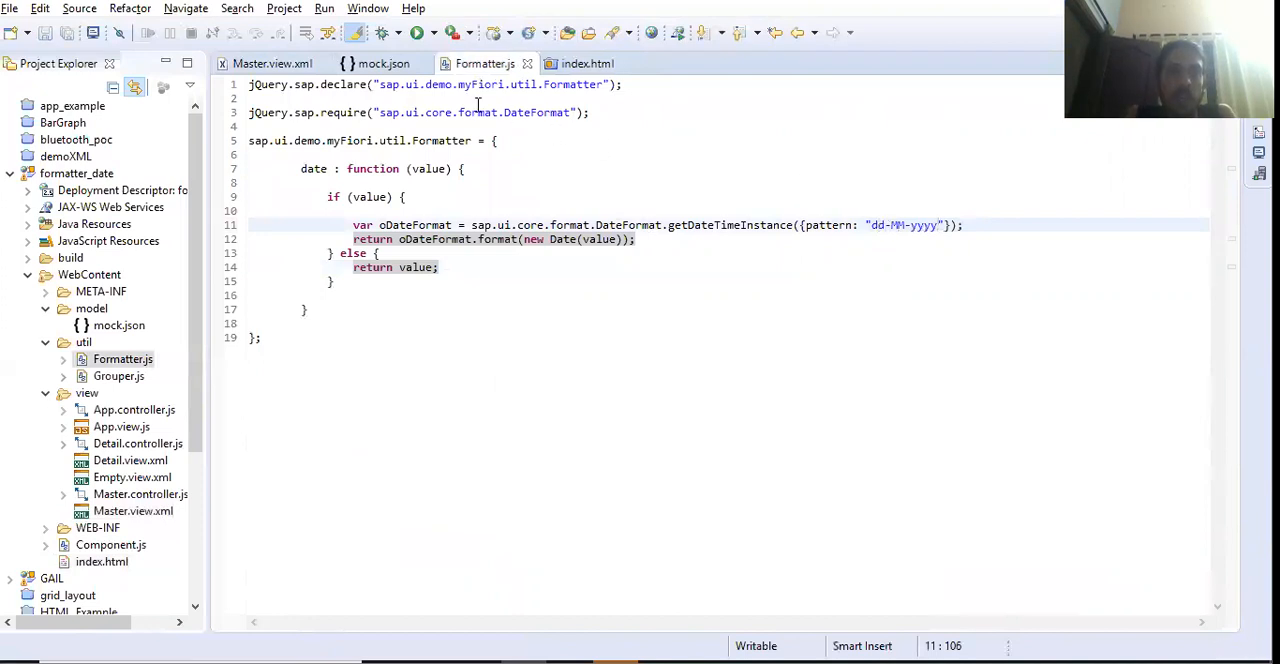
left_click(588, 64)
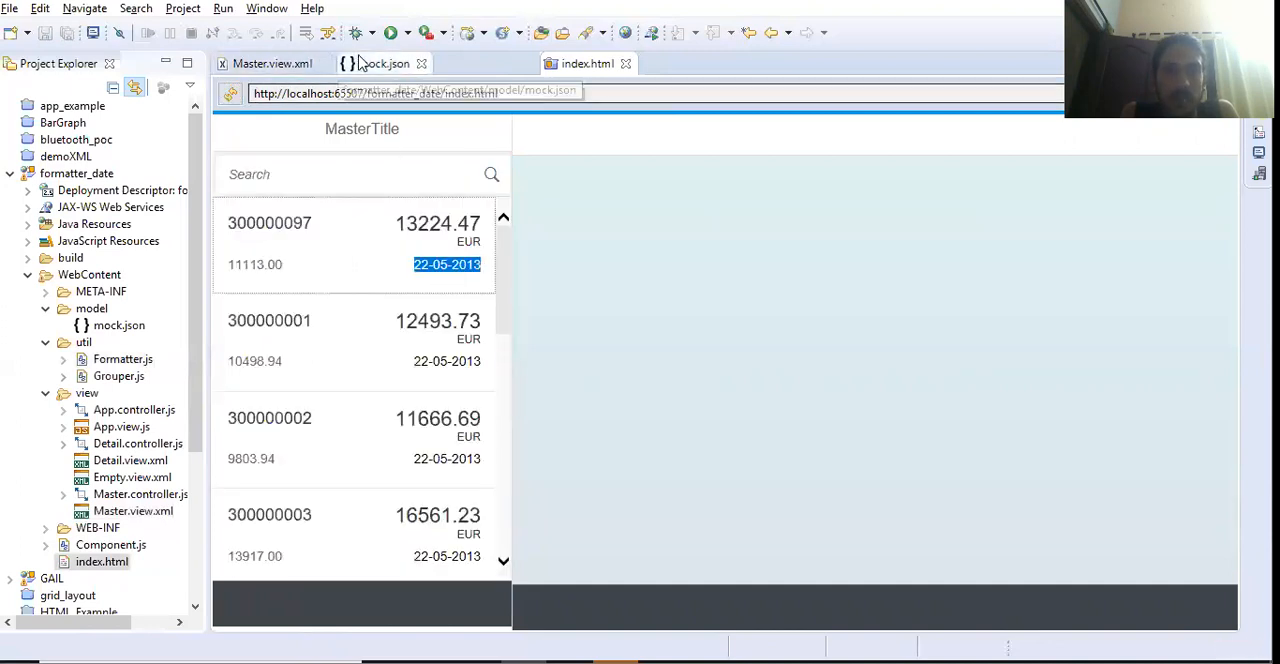
Step: Shorten the Formatter.js date pattern to dd-MM-yy, save it, and view the app preview
left_click(272, 64)
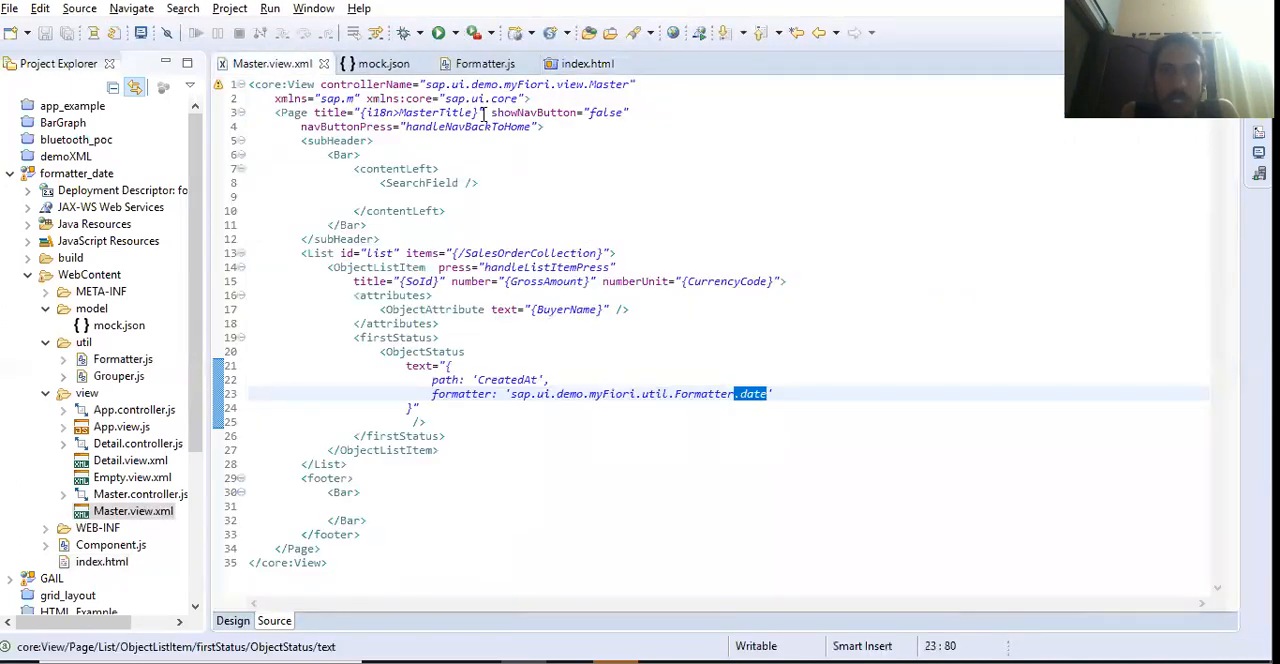
left_click(484, 64)
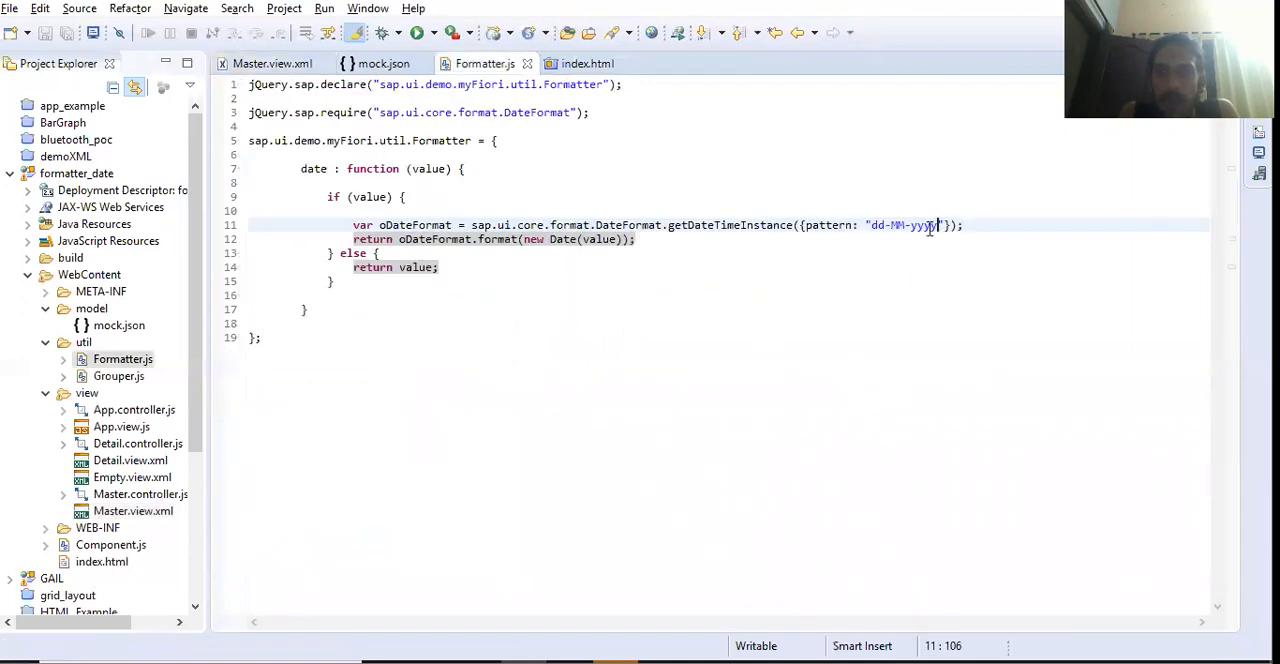
key("BackSpace")
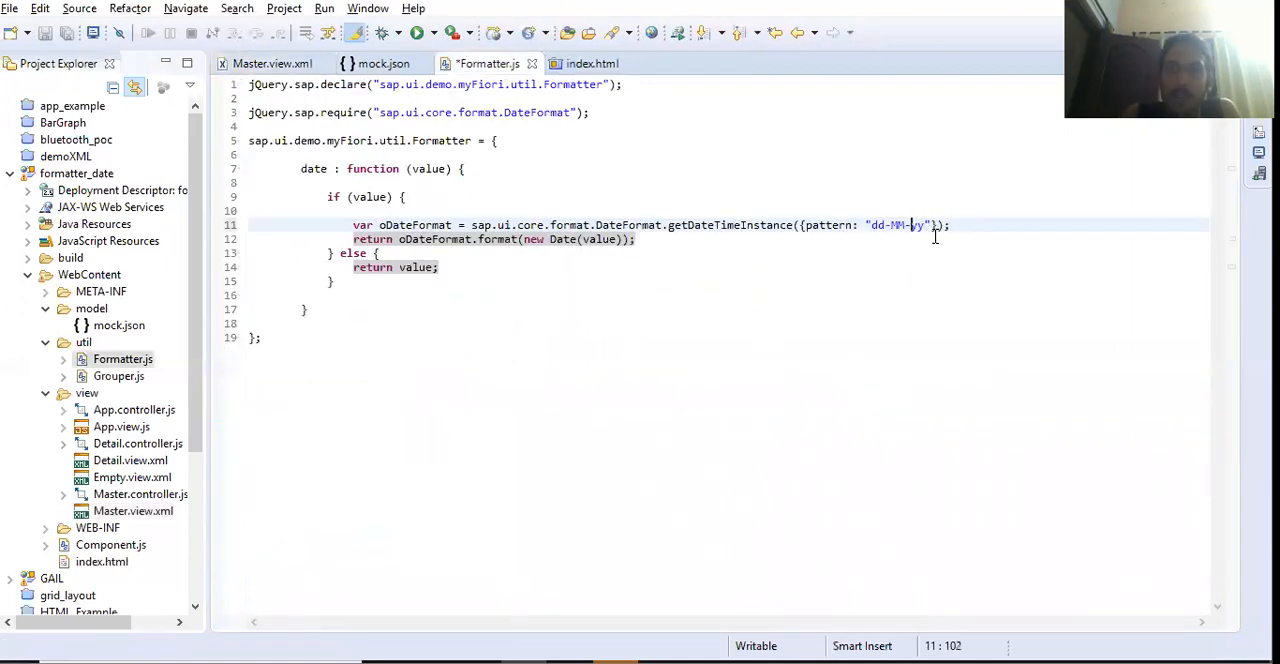
key("ctrl+s")
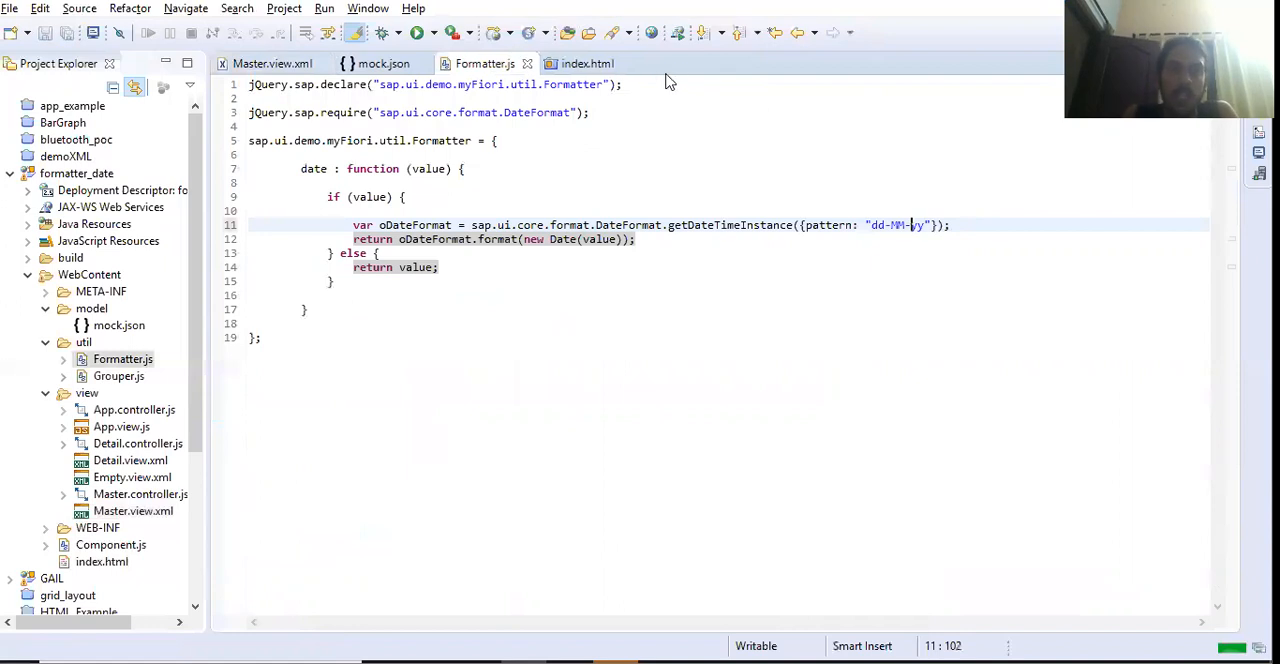
left_click(588, 64)
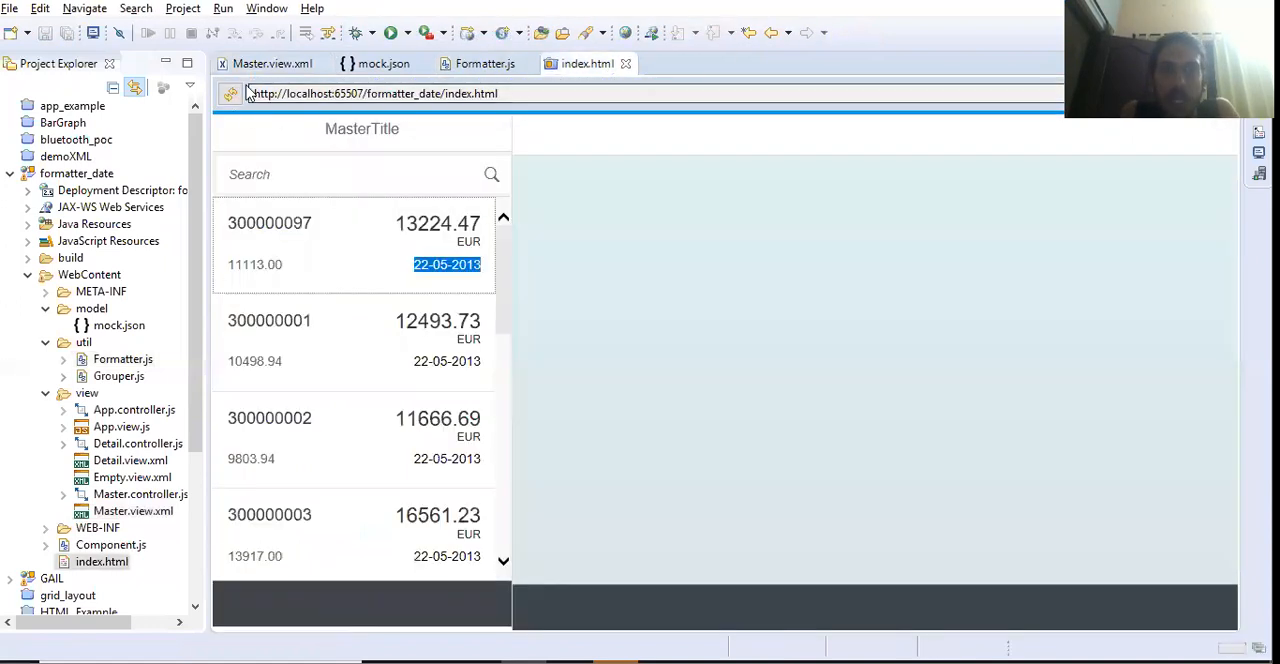
Step: Reload the app preview to see dates as 22-05-13 and inspect one reformatted date
left_click(230, 92)
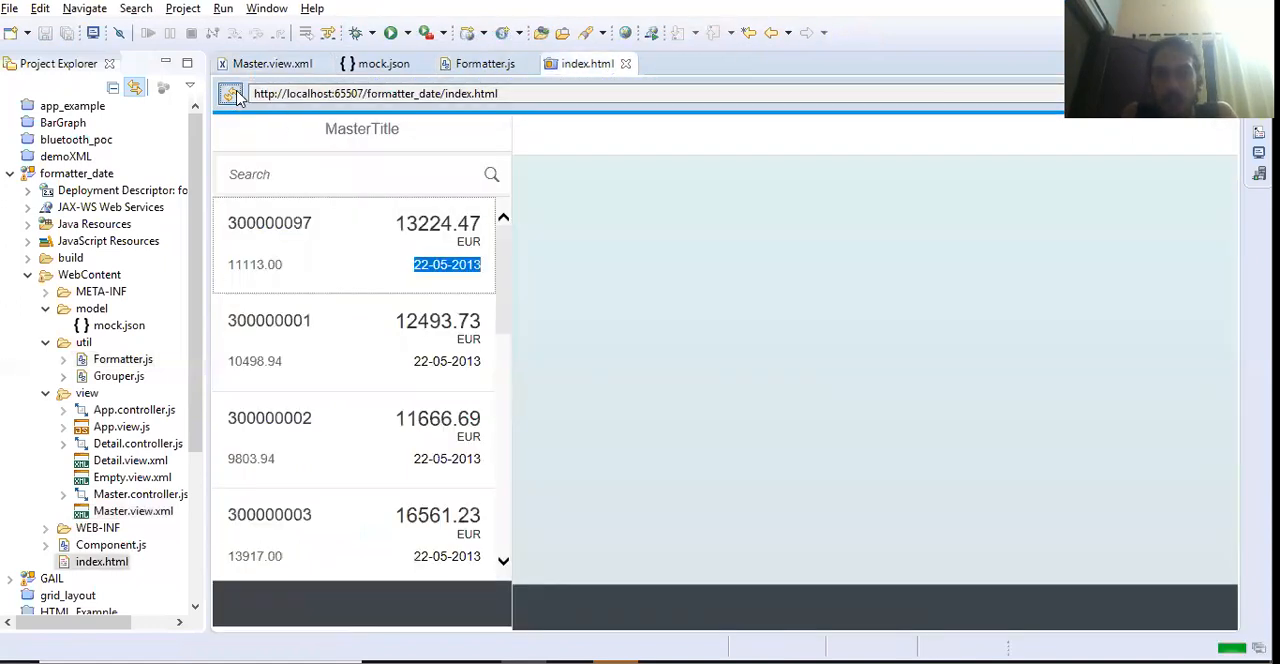
left_click(350, 174)
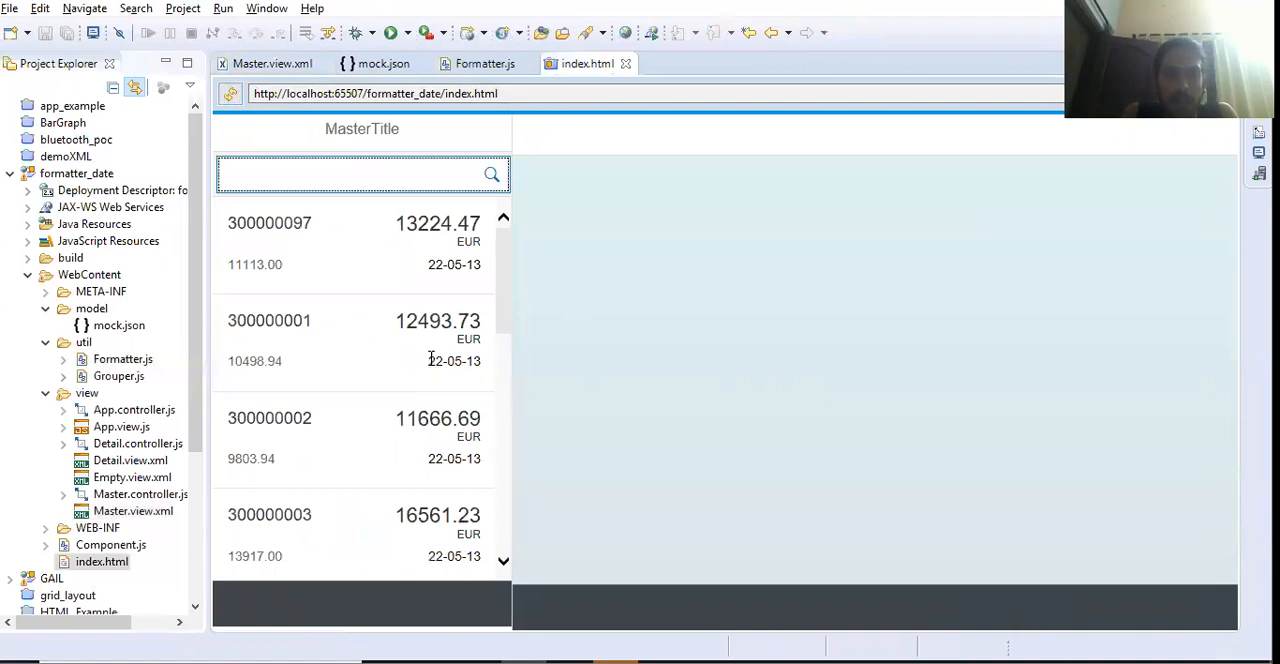
double_click(452, 360)
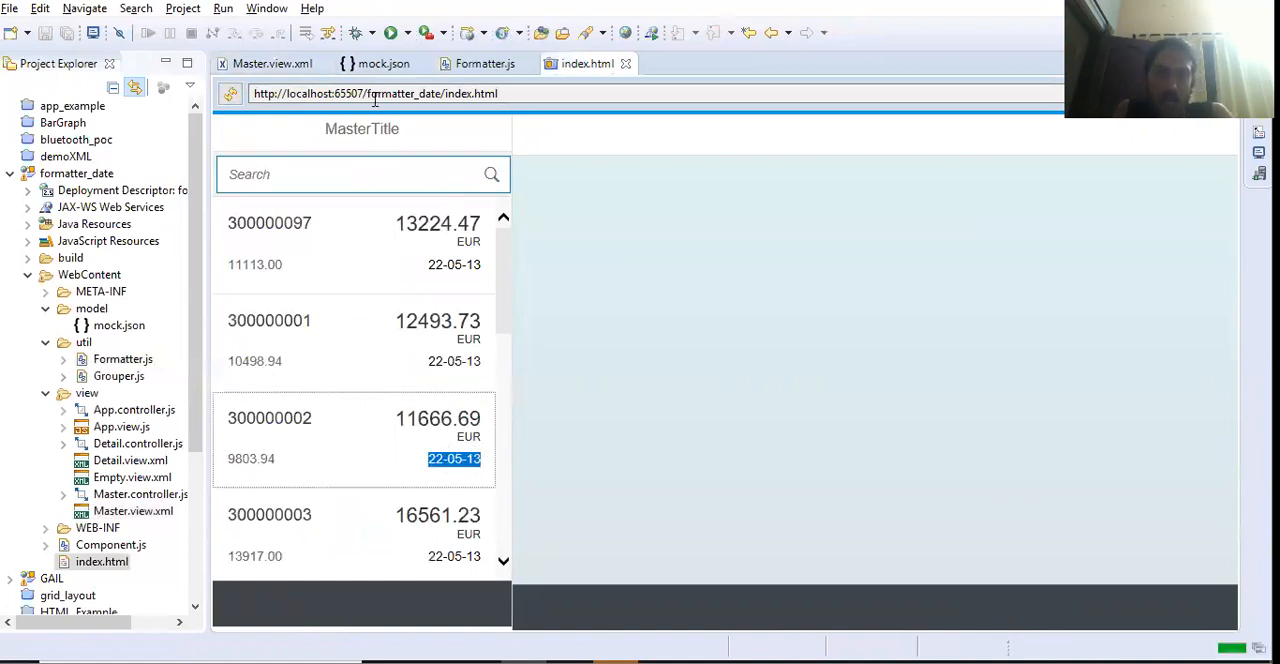
mouse_move(384, 64)
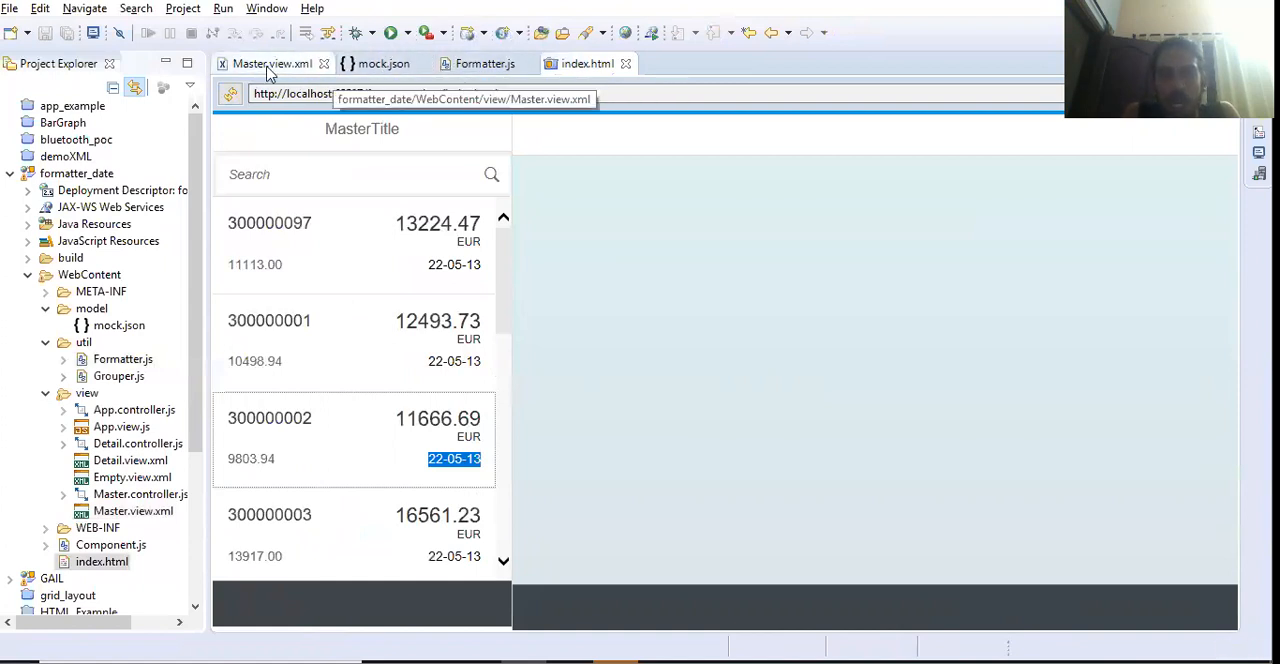
left_click(484, 64)
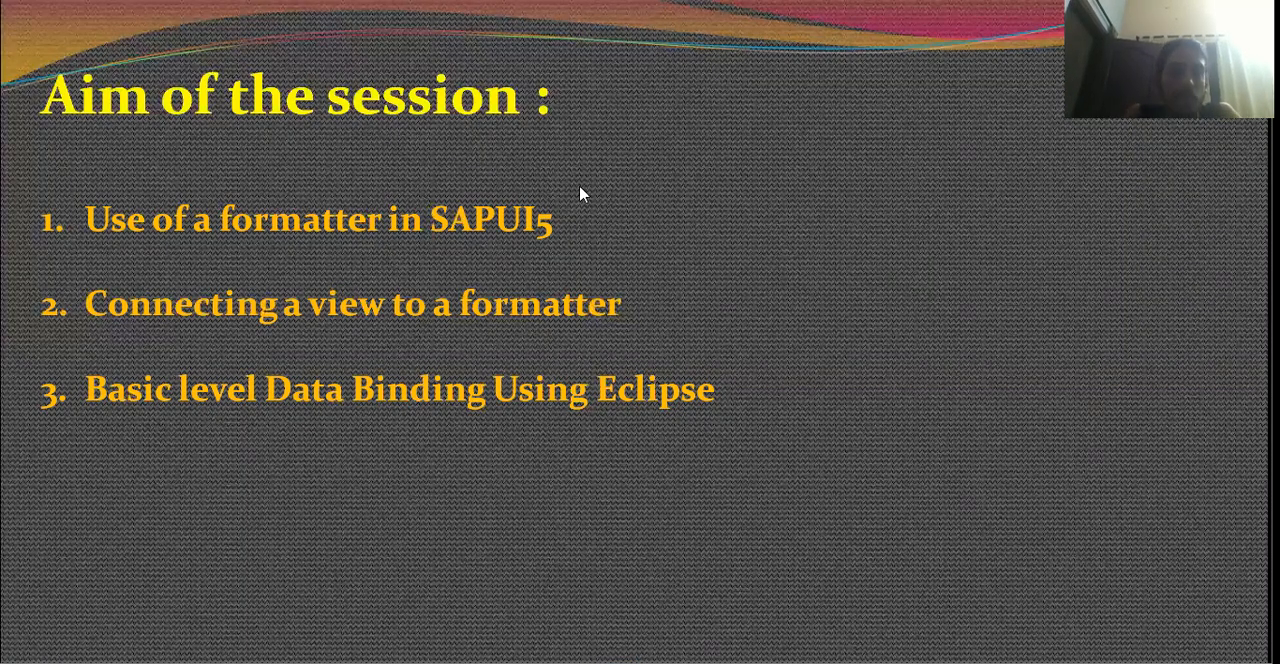
mouse_move(150, 252)
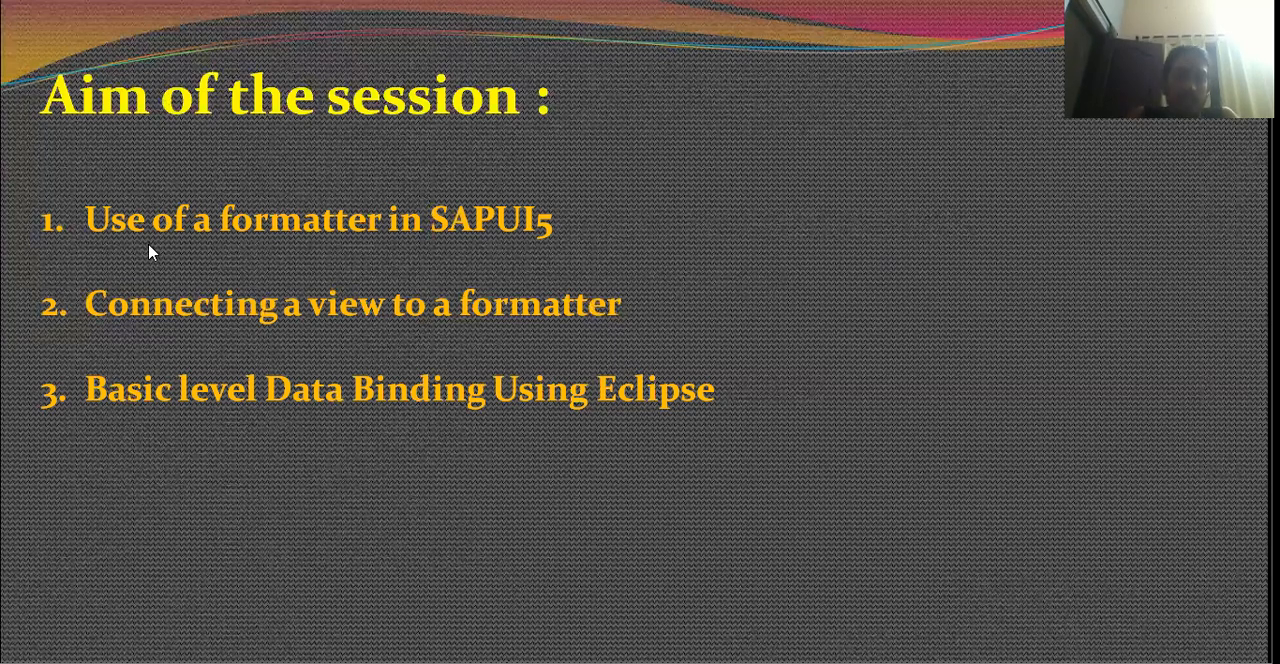